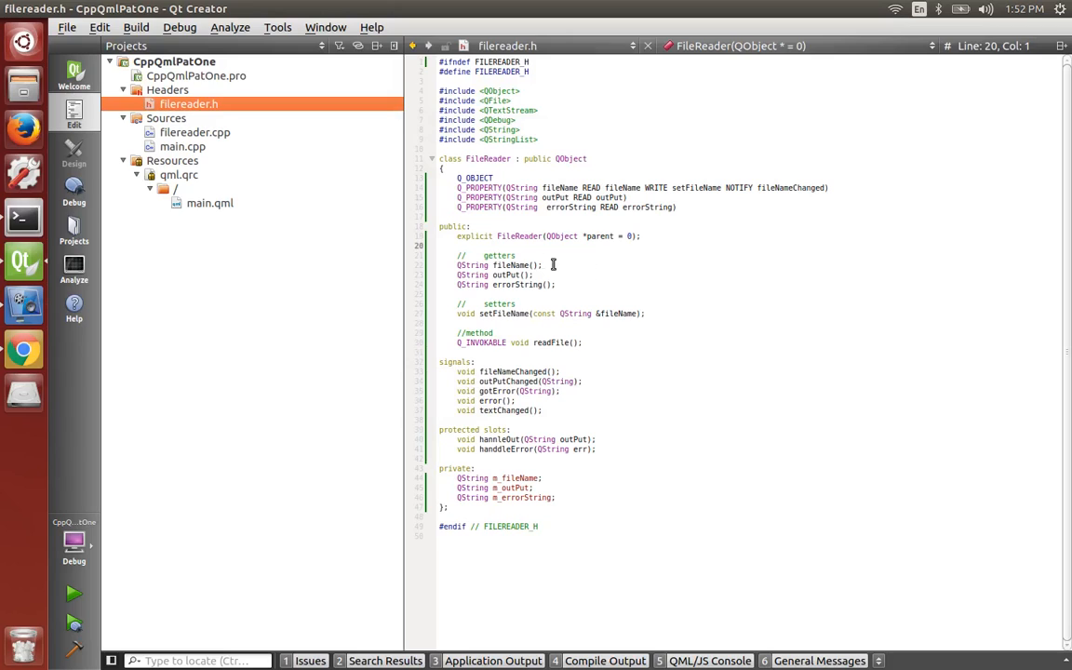
- Add an '// enums' comment and 'enum Type{ Read, Write };' below the FileReader constructor
key(Return)
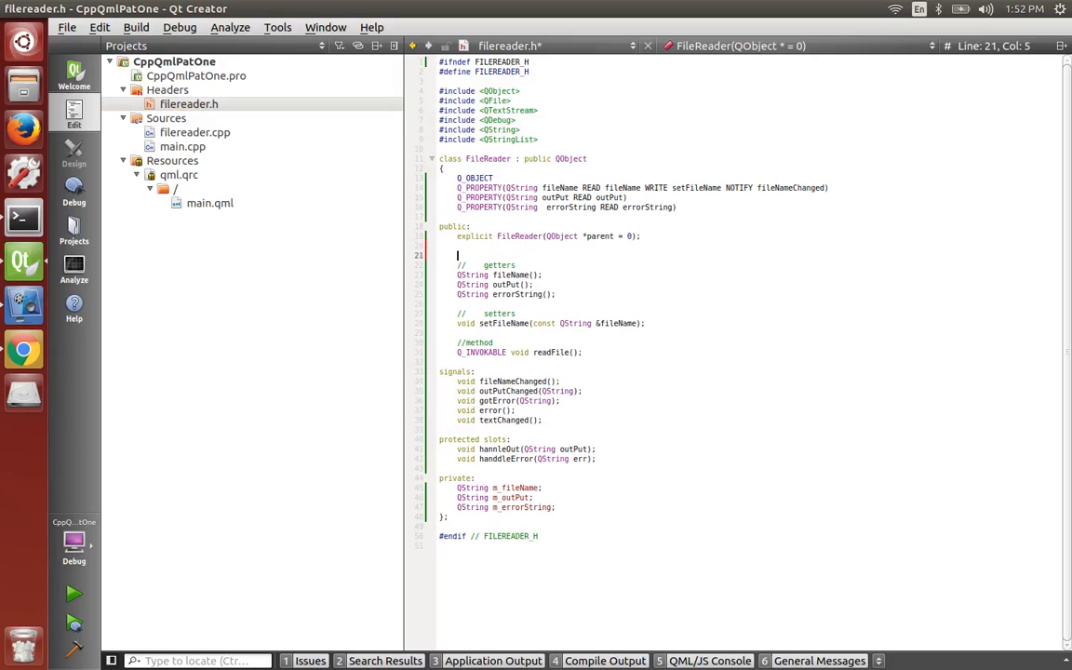
key(Delete)
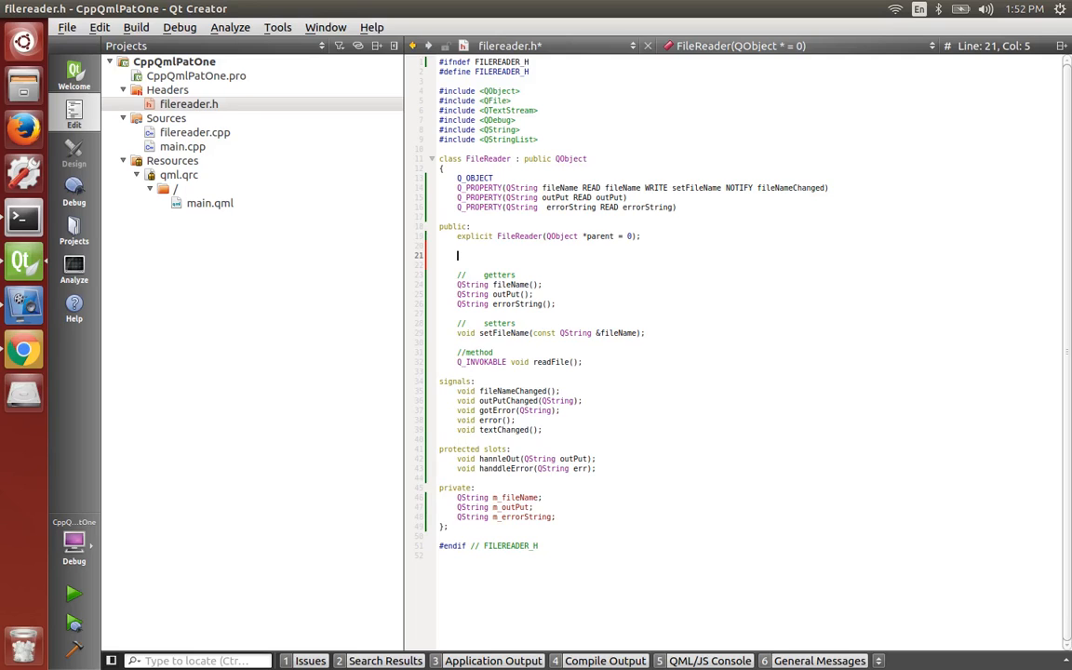
text(// enums)
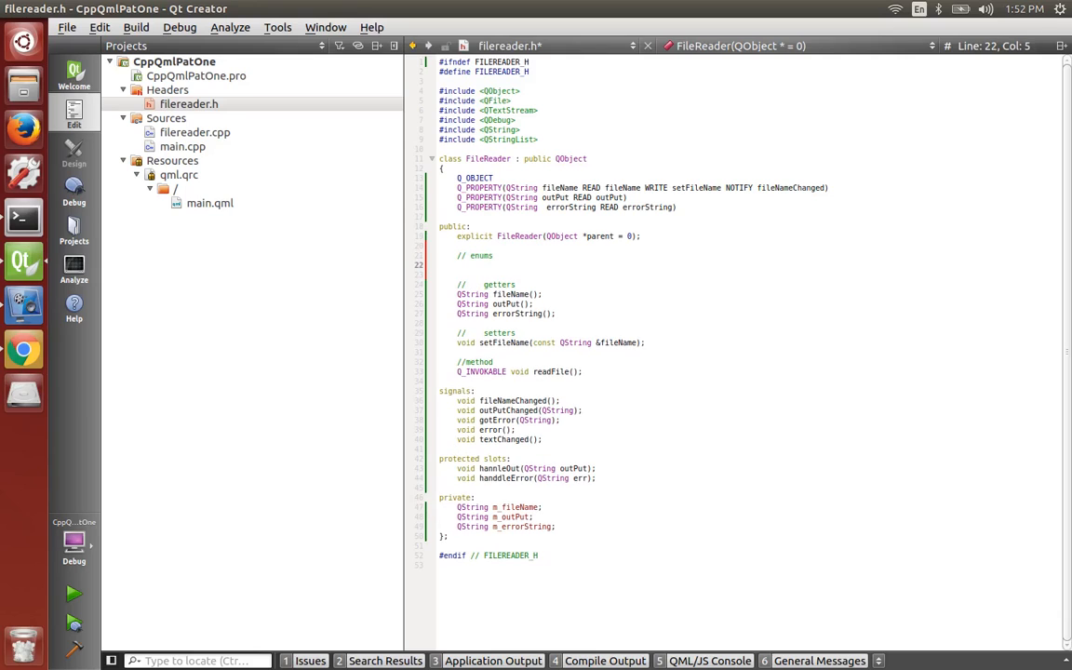
text(enum)
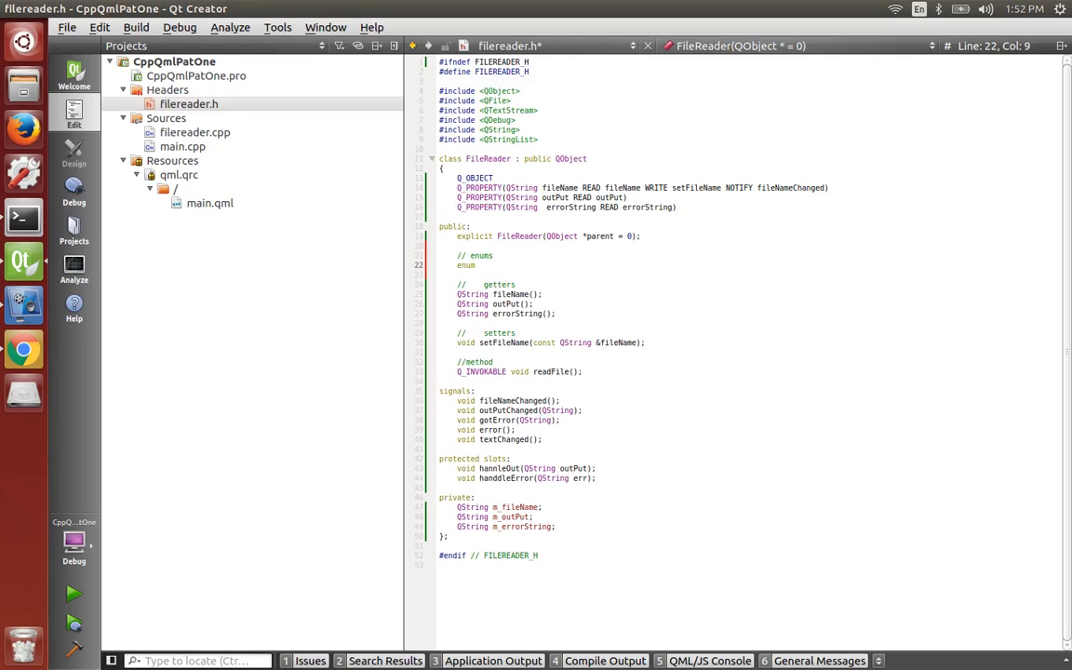
text(Type)
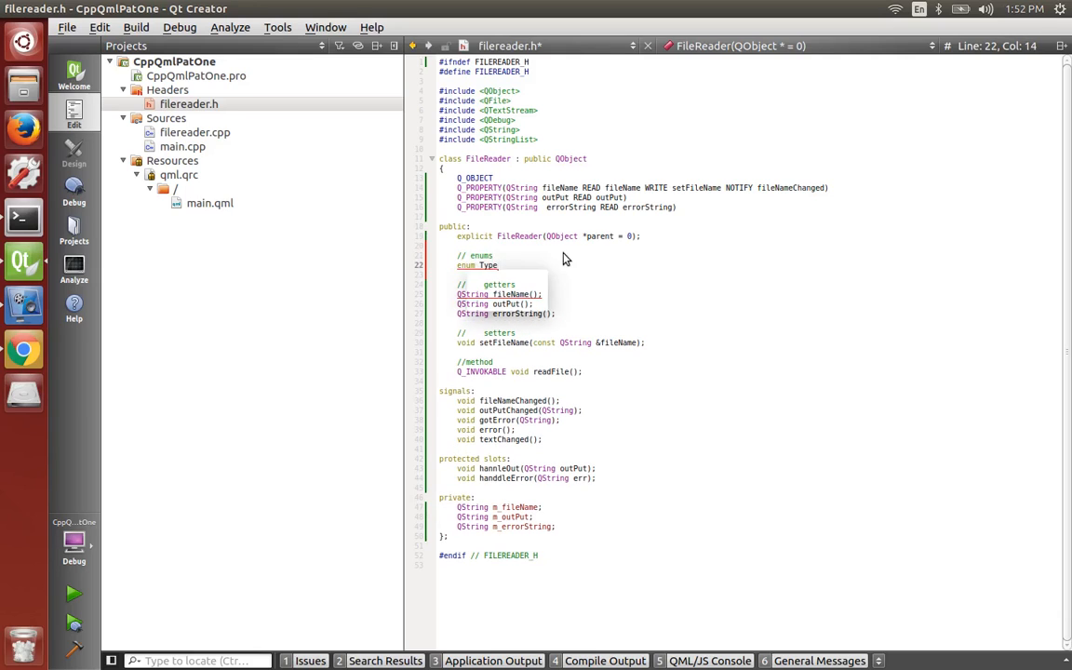
key(Return)
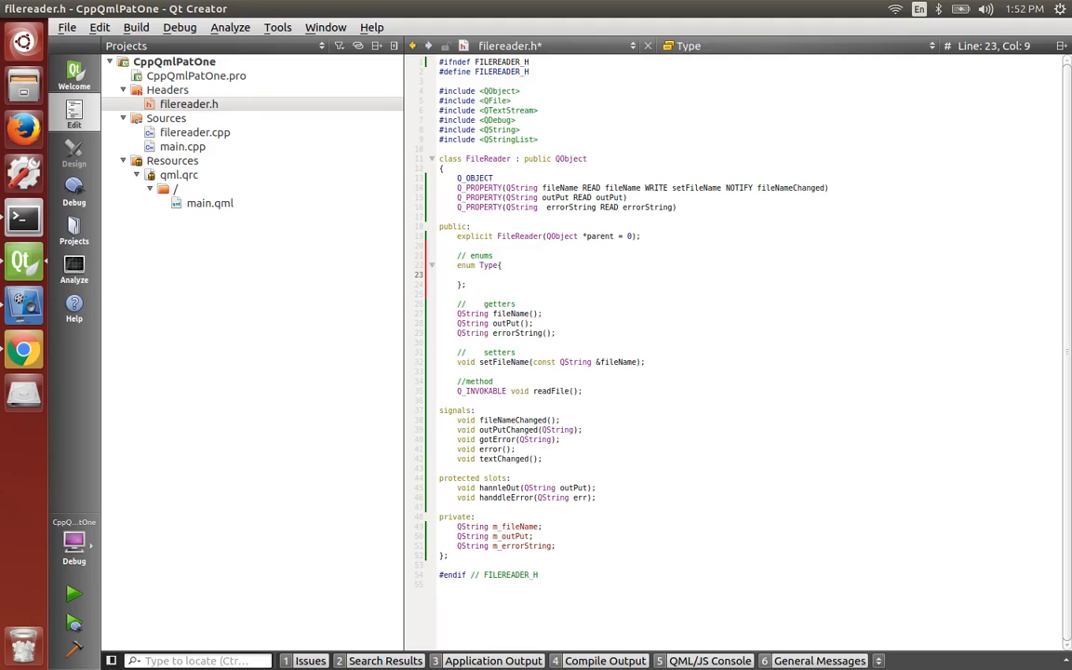
text(Read,)
text(Write)
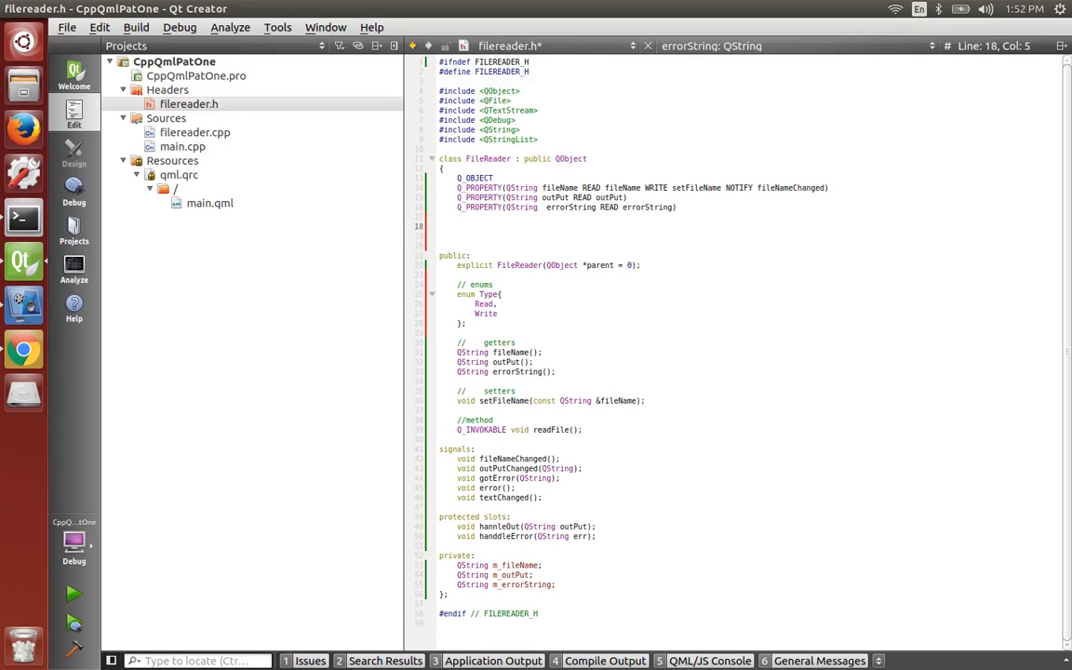
- Add Q_PROPERTY(FileReader::Type type READ type WRITE setType NOTIFY typeChanged)
text(Q_P)
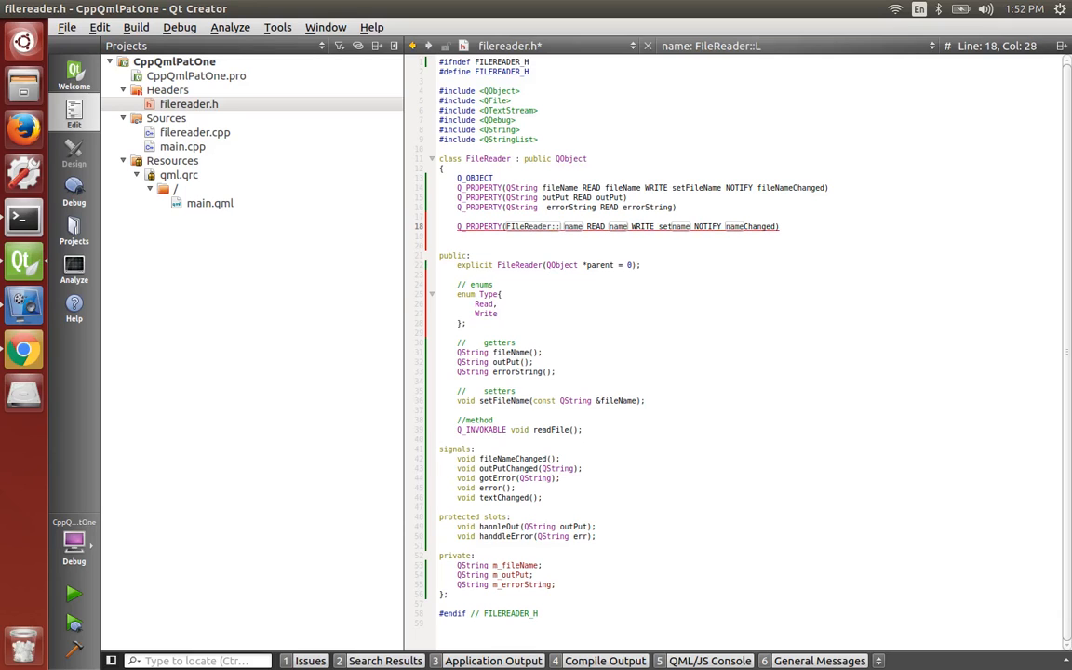
text(Type)
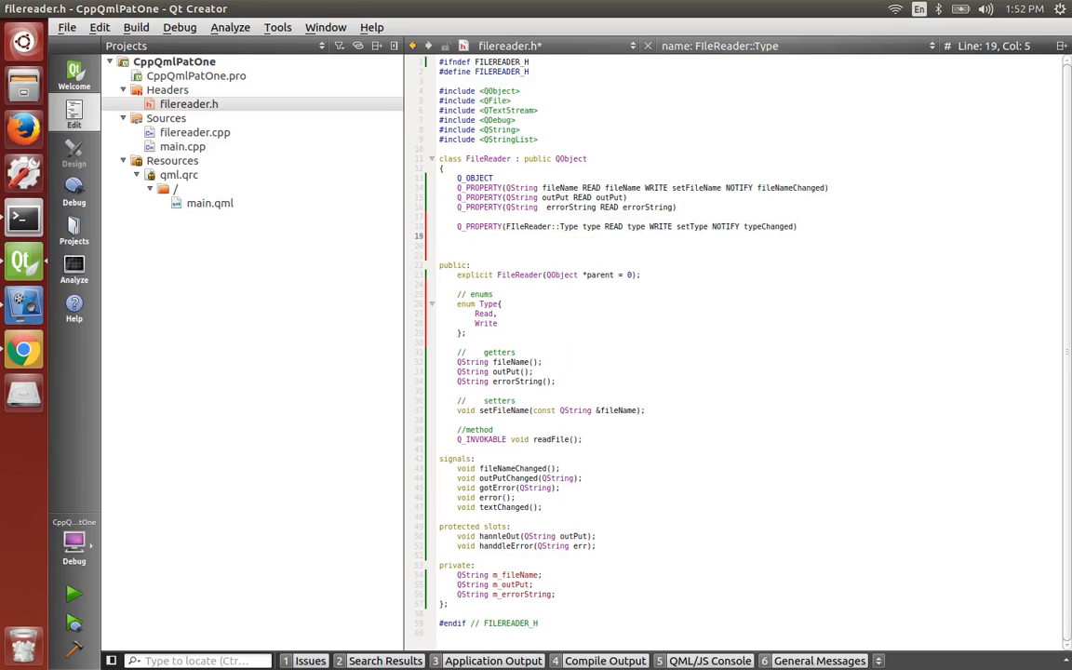
key(Return)
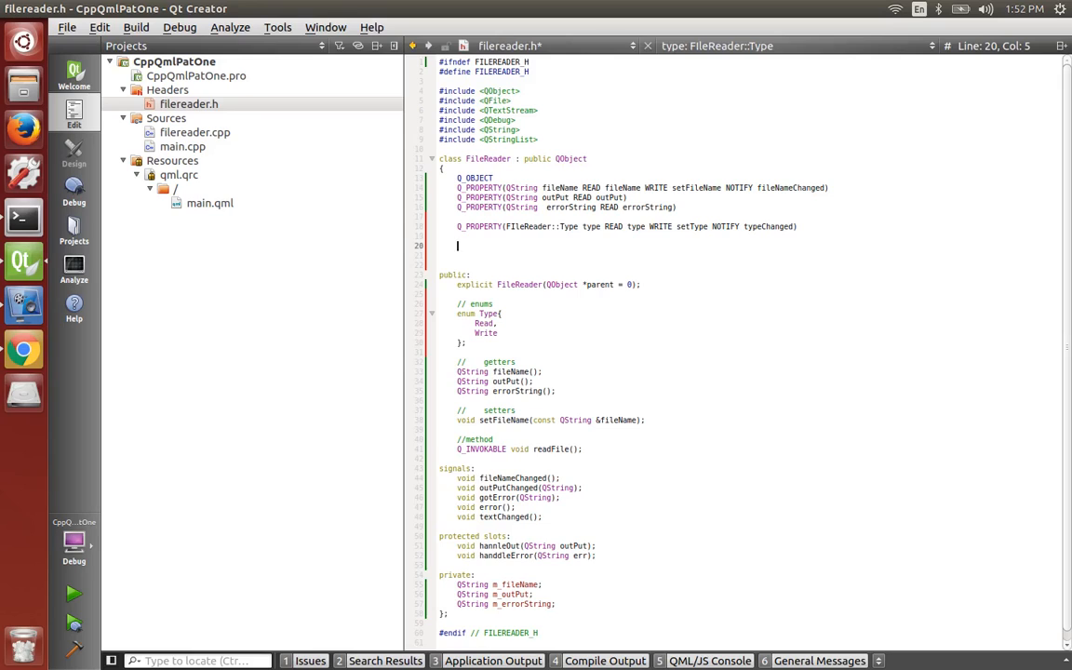
- Register the enum with Q_ENUMS(FileReader::Type) and move to the getter declarations
text(Q_ENUMS)
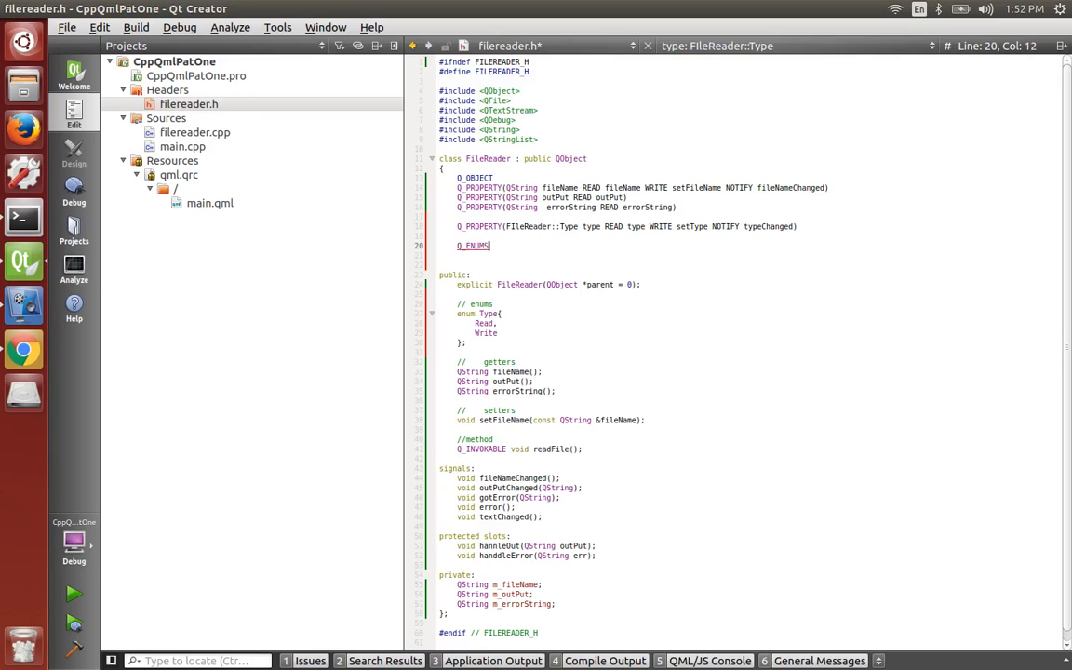
text(())
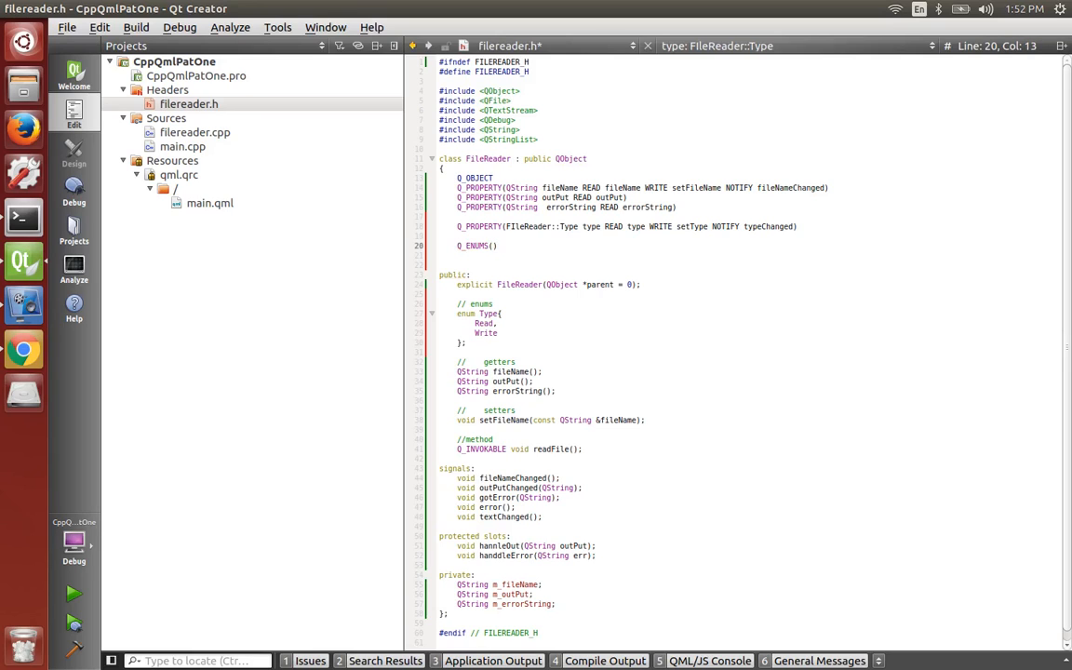
text(FileReader)
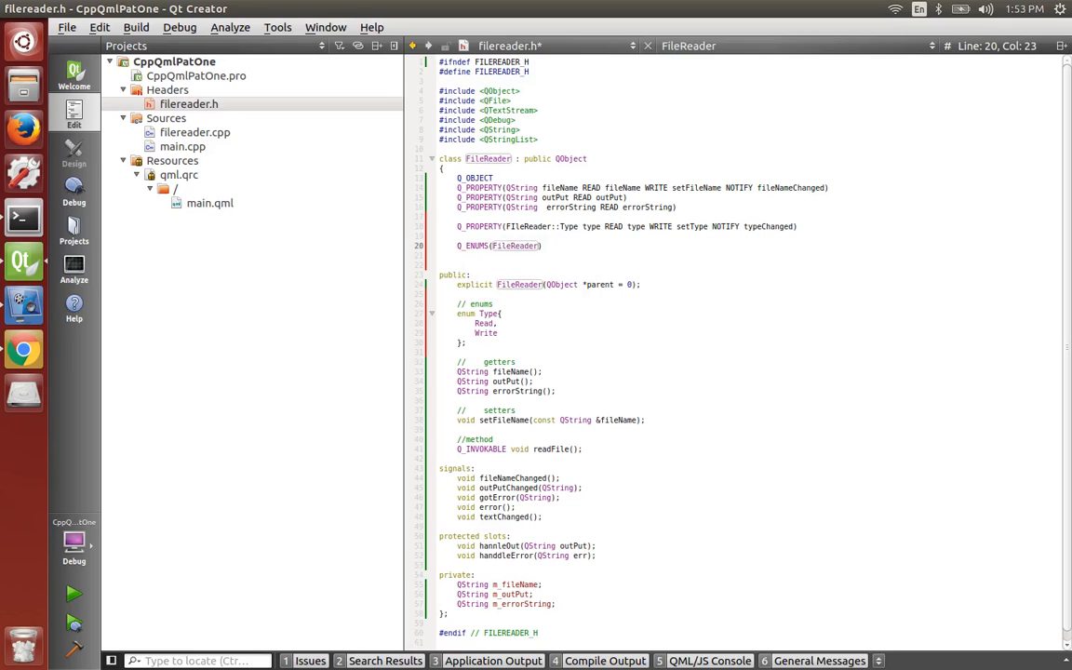
text(E)
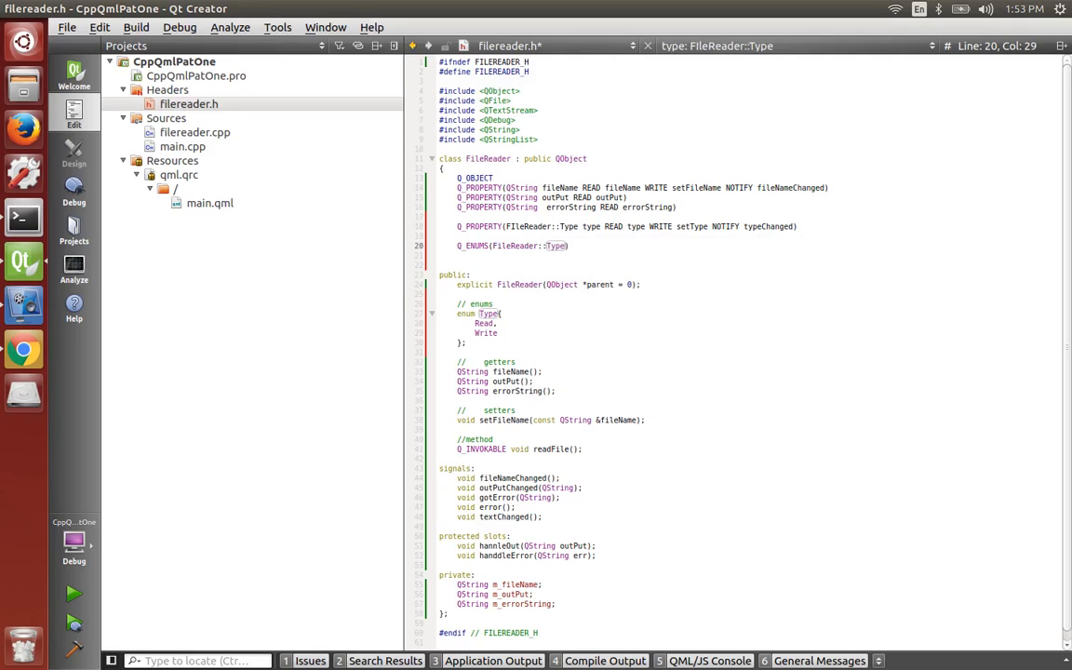
click(677, 207)
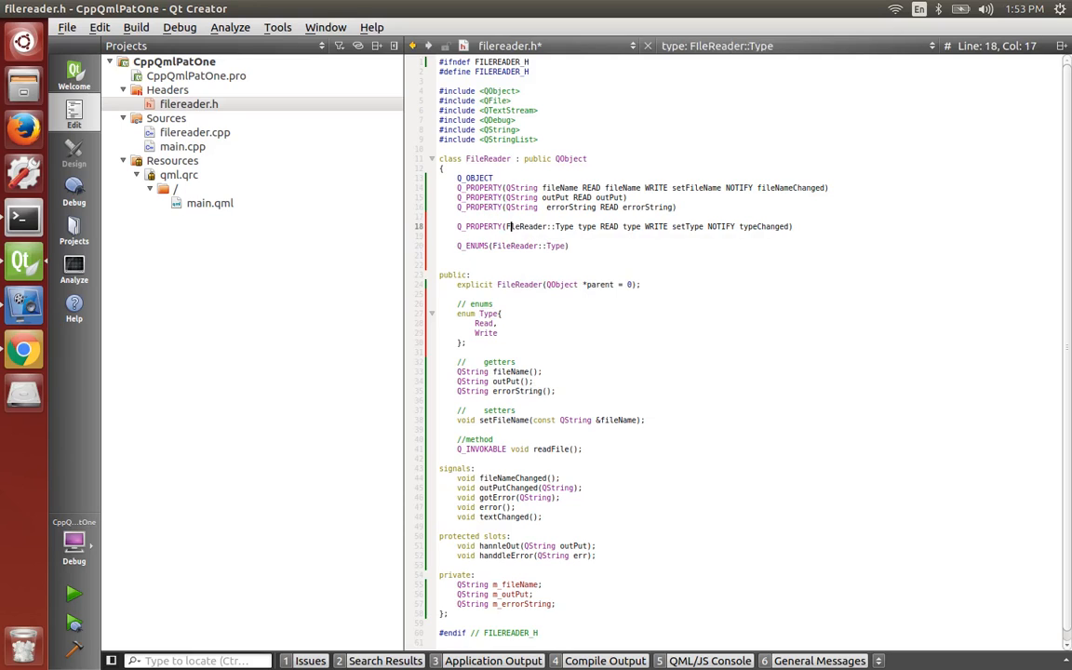
click(580, 348)
text(FileReader::Type type)
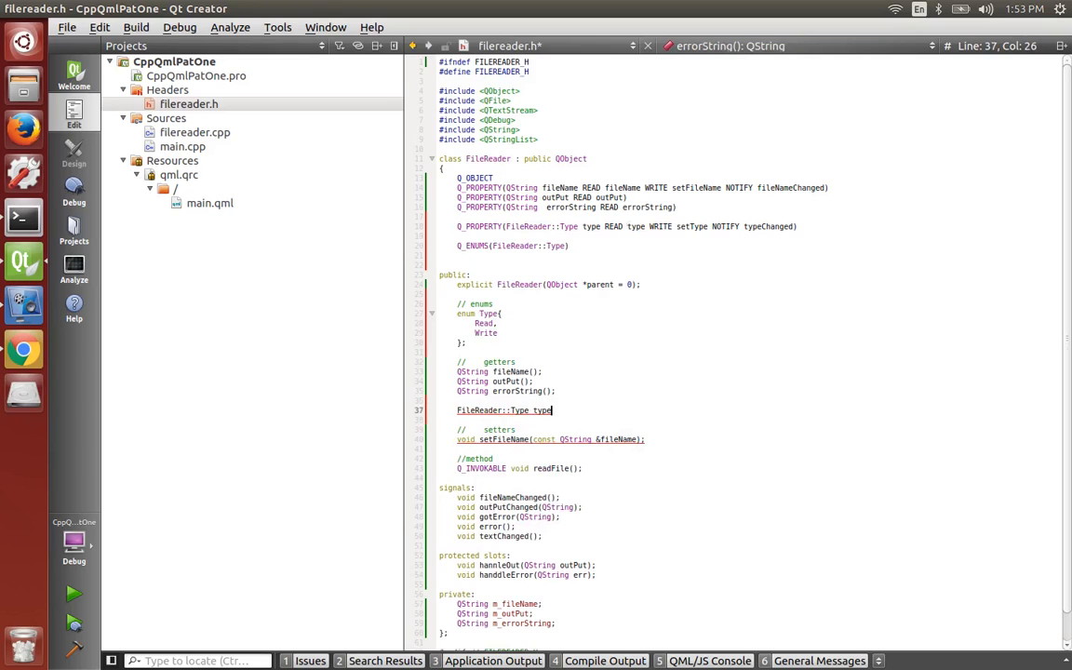
- Declare FileReader::Type type(); and void setType(const FileReader::Type &type);
text(();)
text(void)
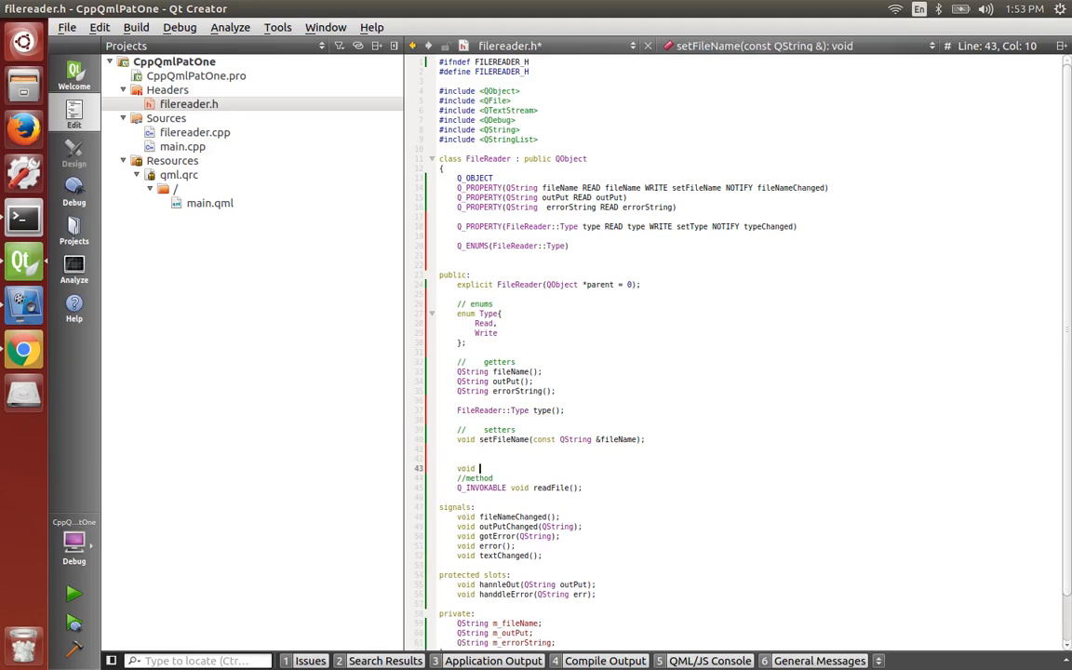
text(setT)
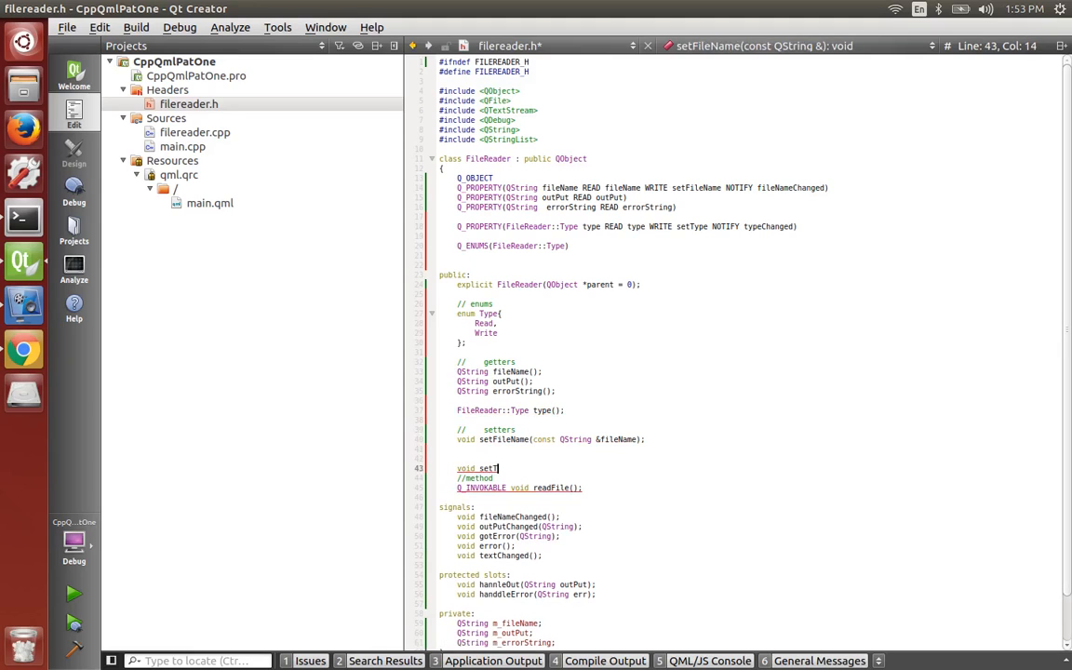
text(Type()
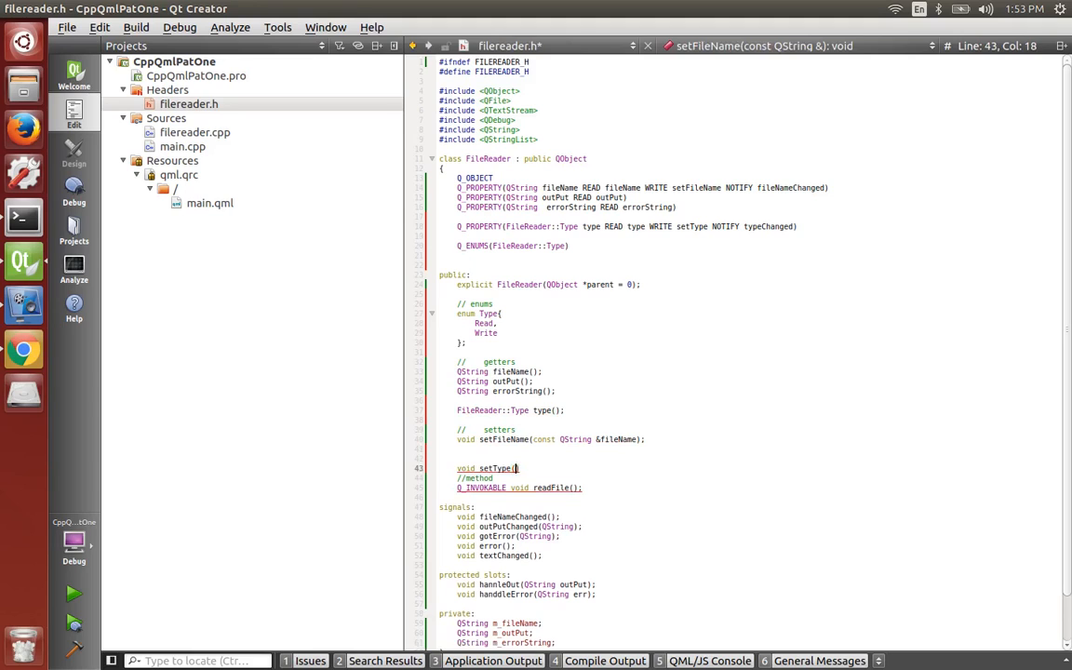
text(const Fi)
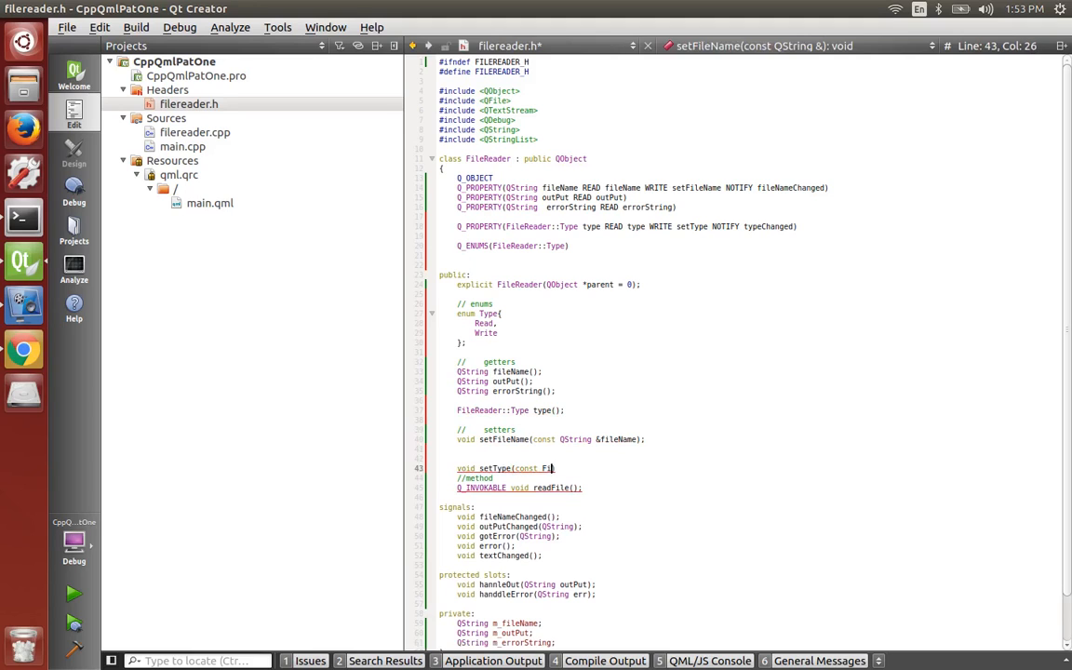
text(FileReader::Type)
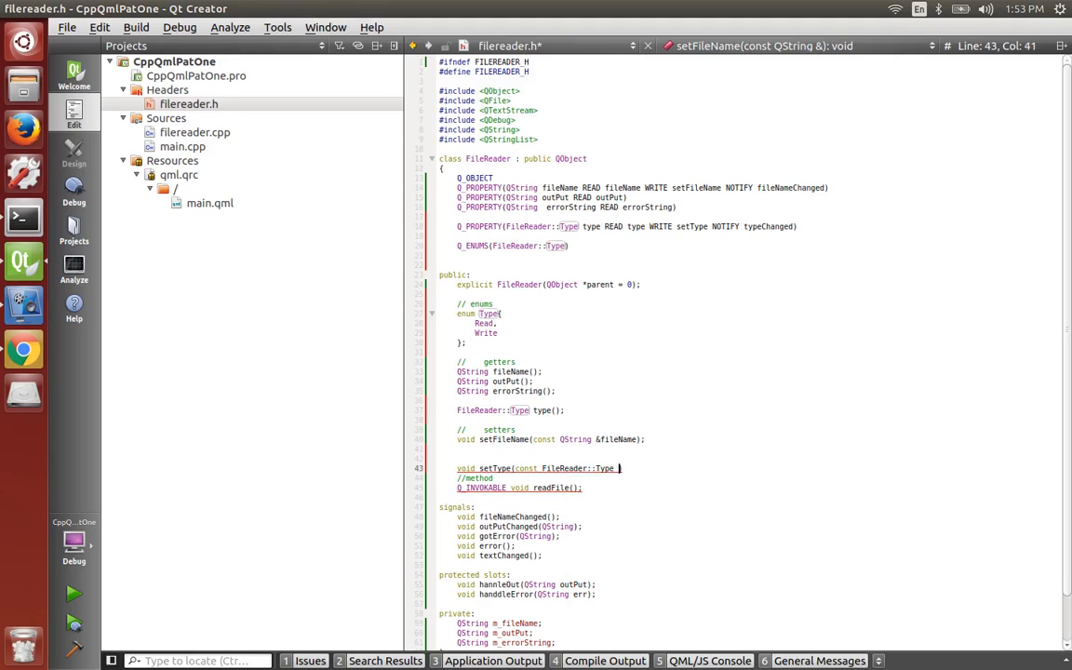
text(&type);)
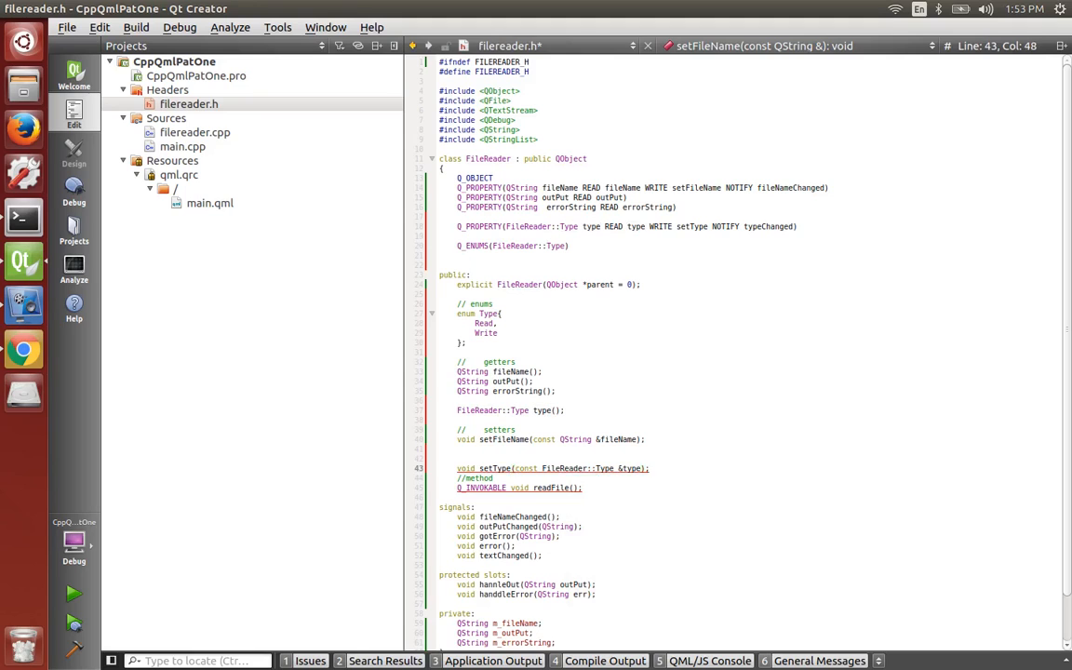
- Declare the void typeChanged(); signal after textChanged
click(458, 566)
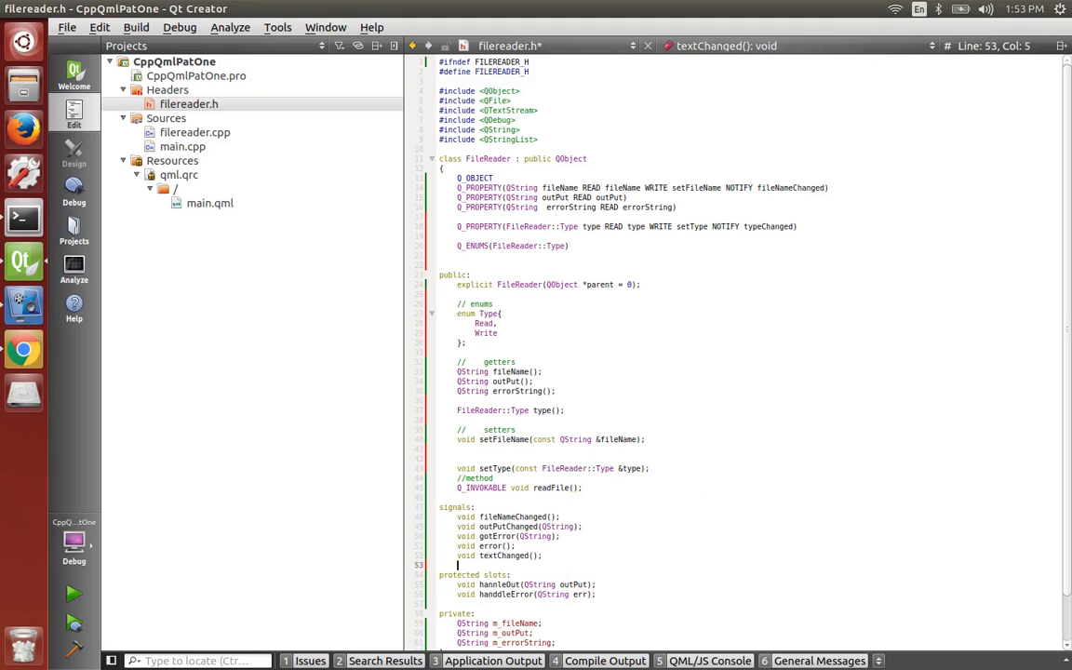
text(void typeChanged();)
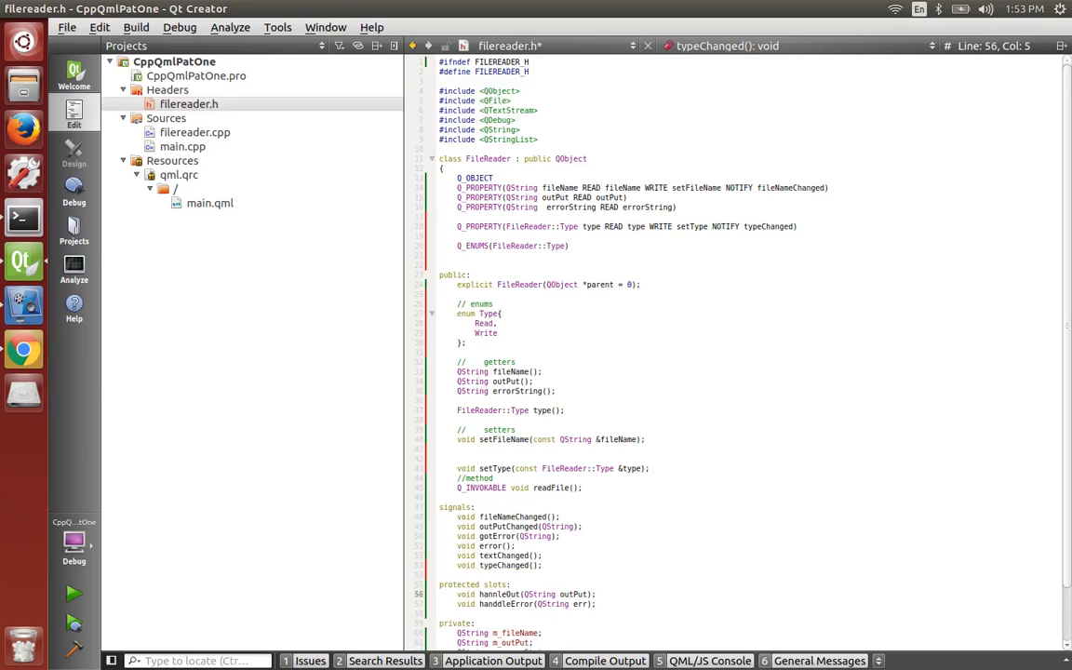
- Declare a private FileReader::Type m_type; member after m_errorString
scroll(down, 3)
text(QString m_errorString;)
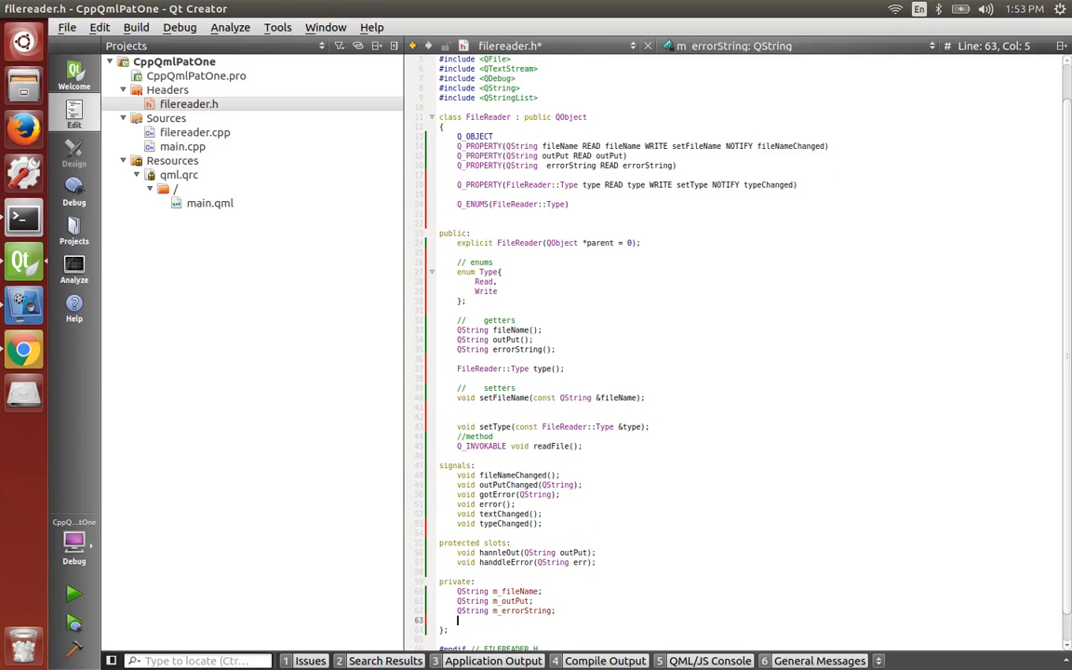
text(File)
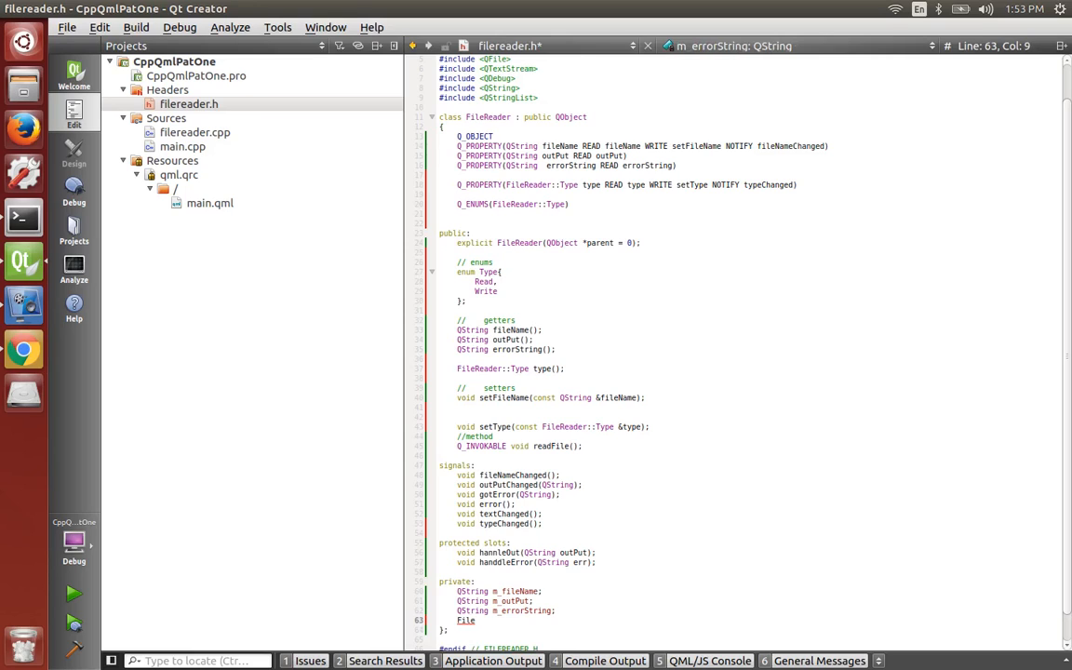
text(Read)
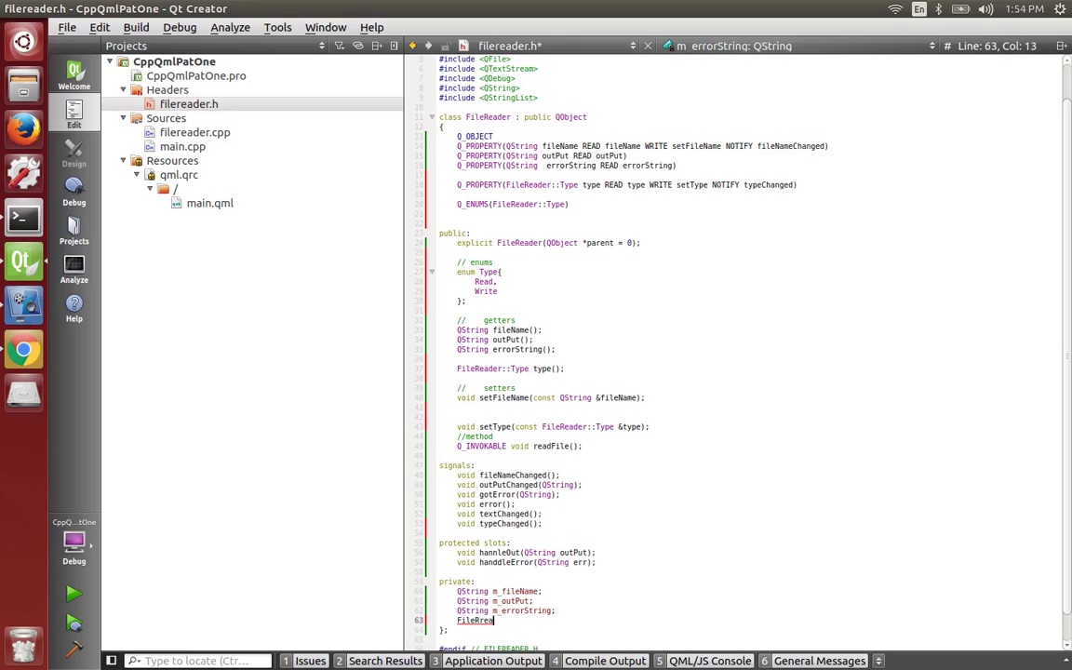
key(ctrl+space)
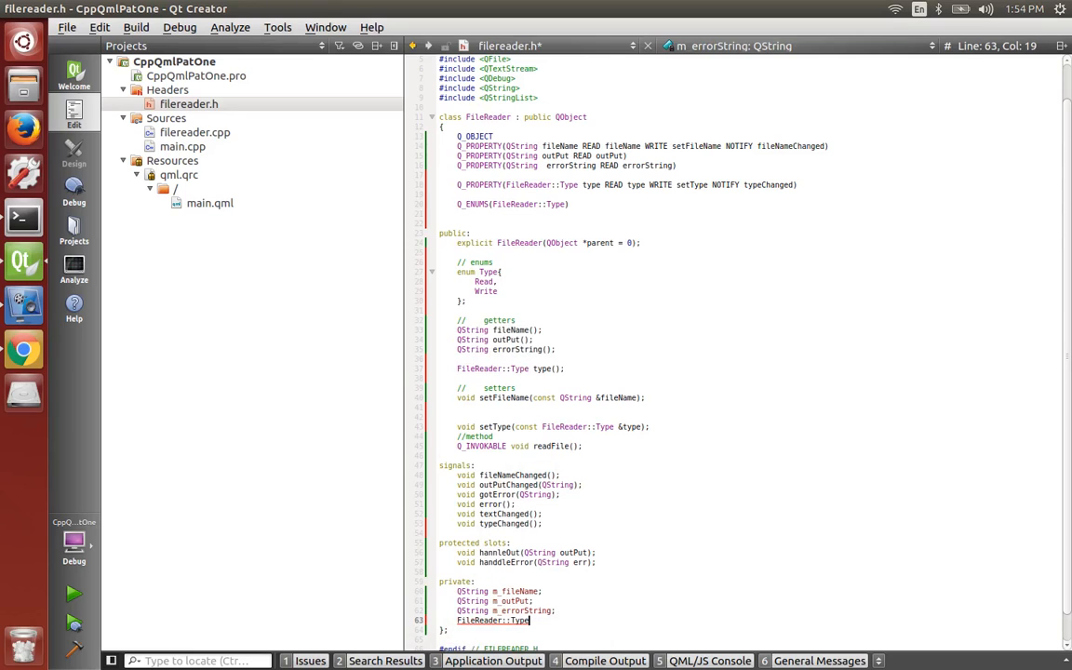
text(m_type;)
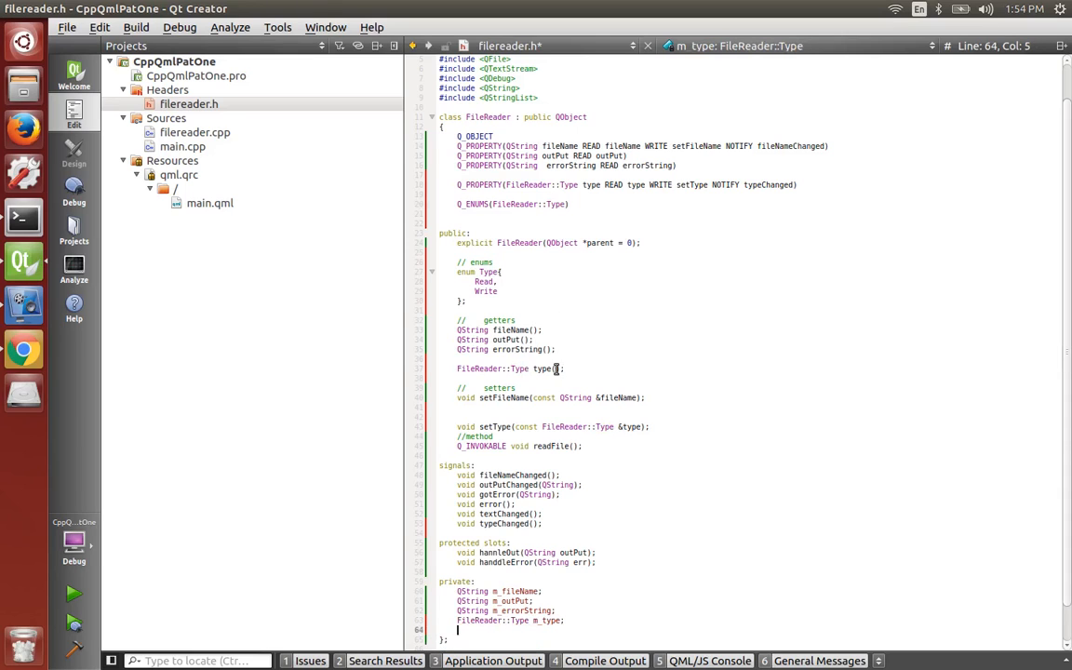
- Generate FileReader::type() in filereader.cpp returning m_type, then return to the header
right_click(543, 368)
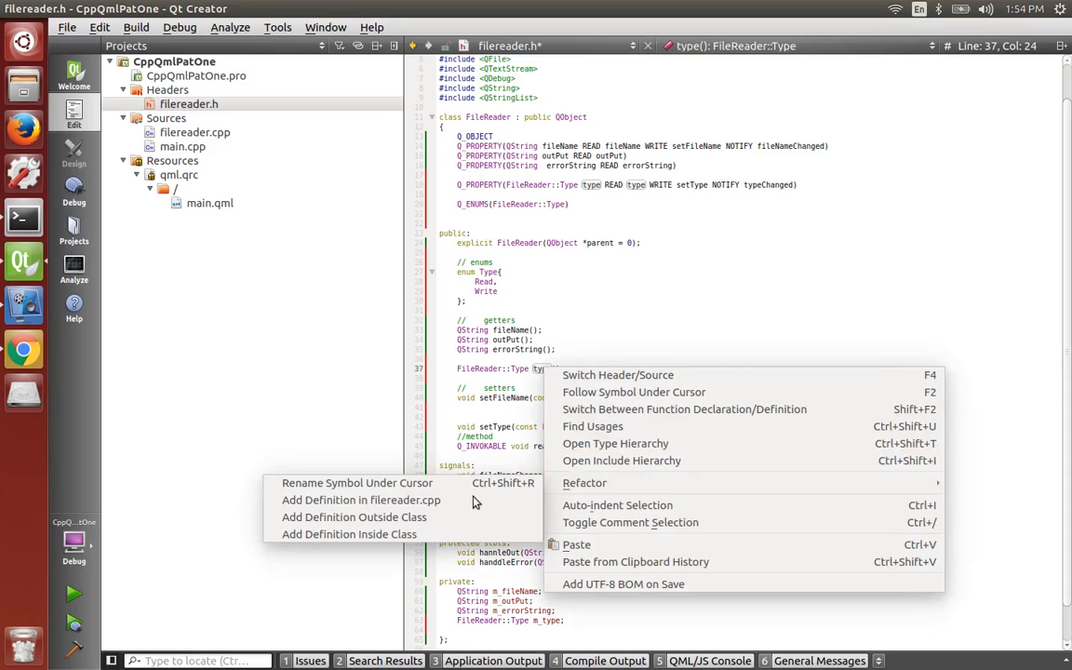
click(361, 499)
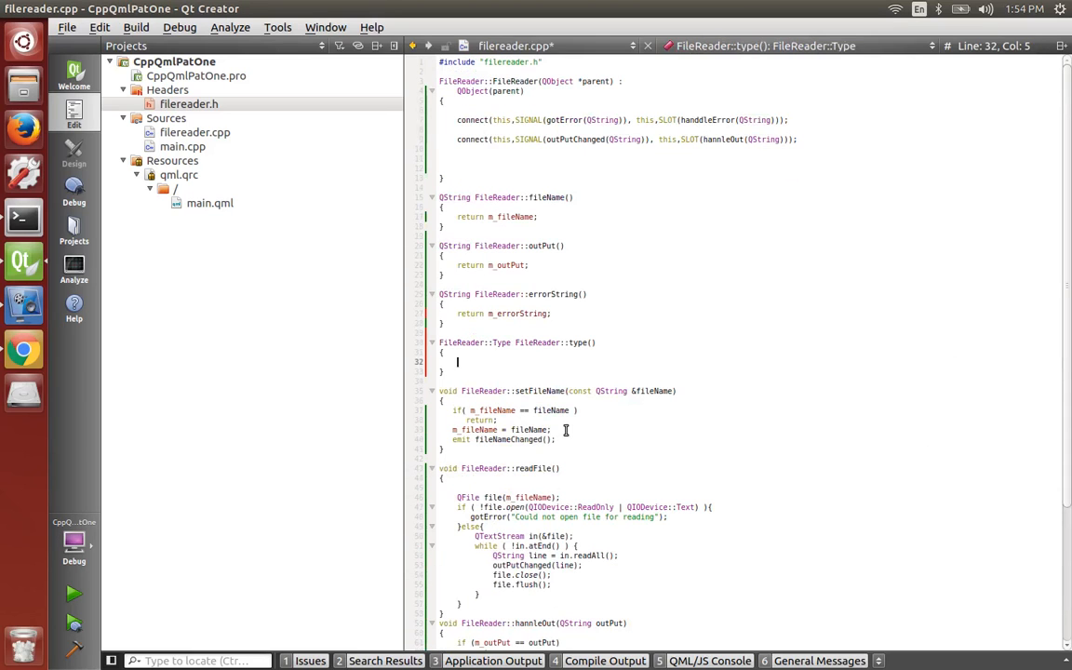
text(return m)
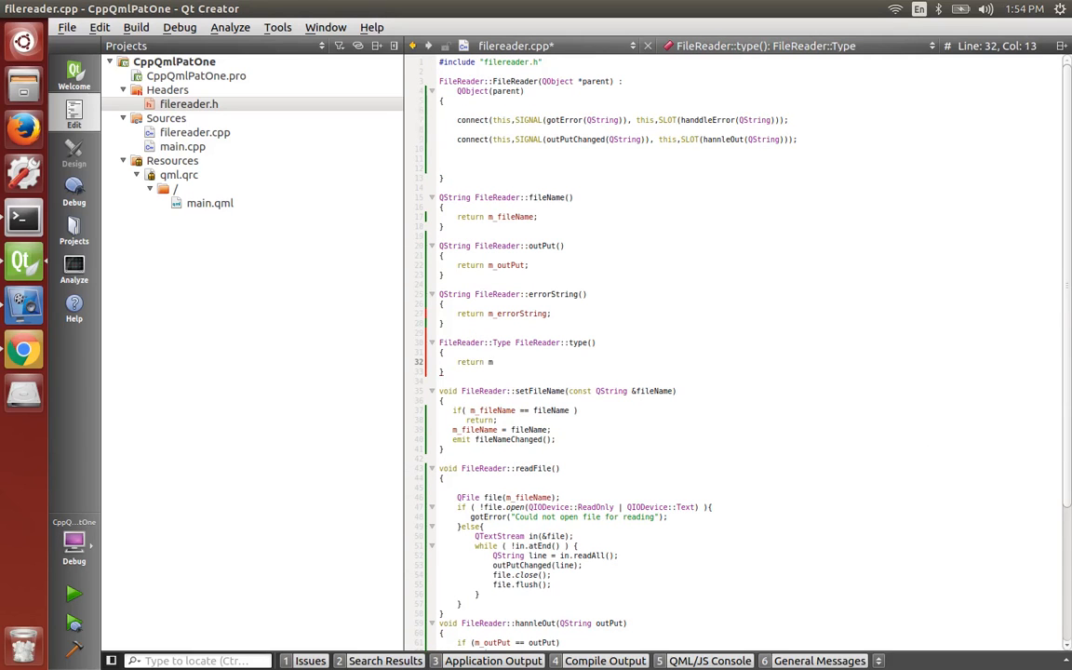
text(_type;)
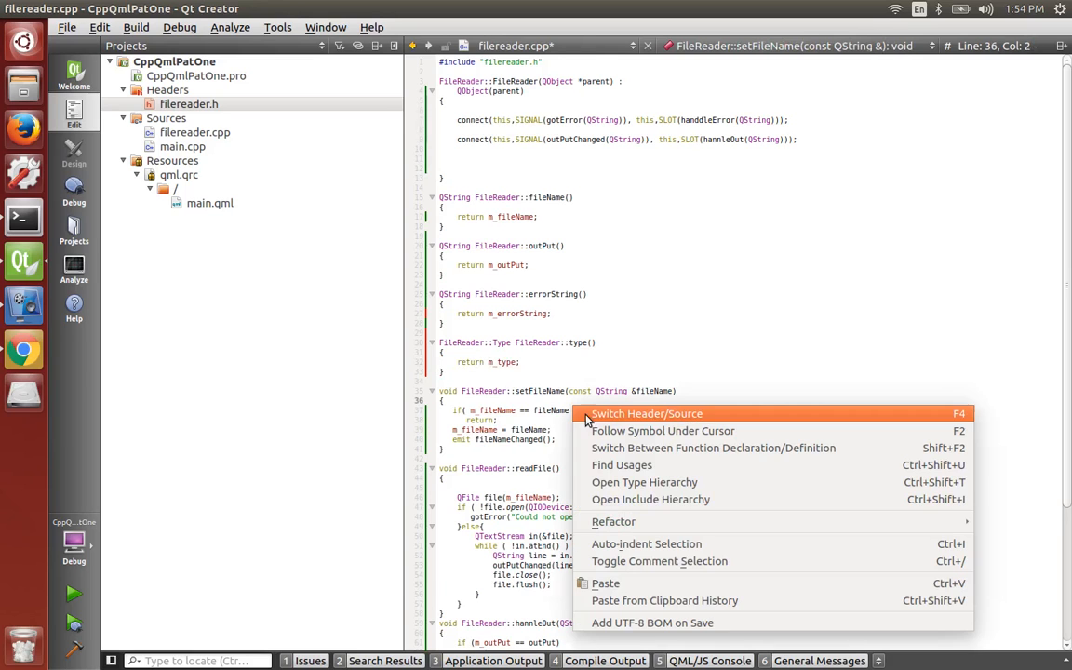
click(645, 413)
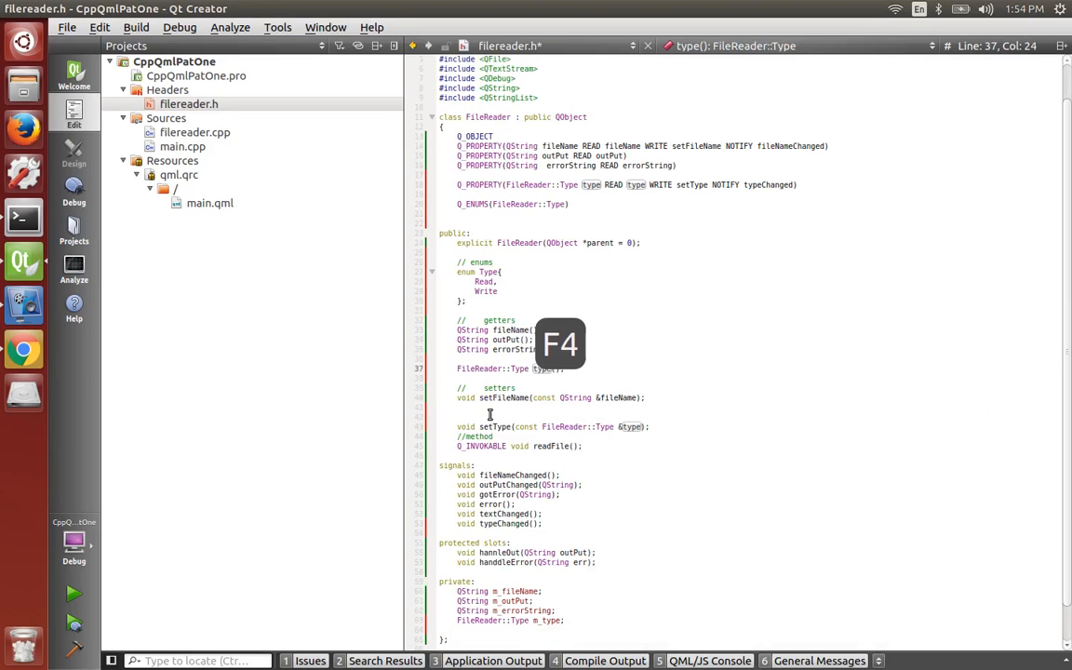
key(F4)
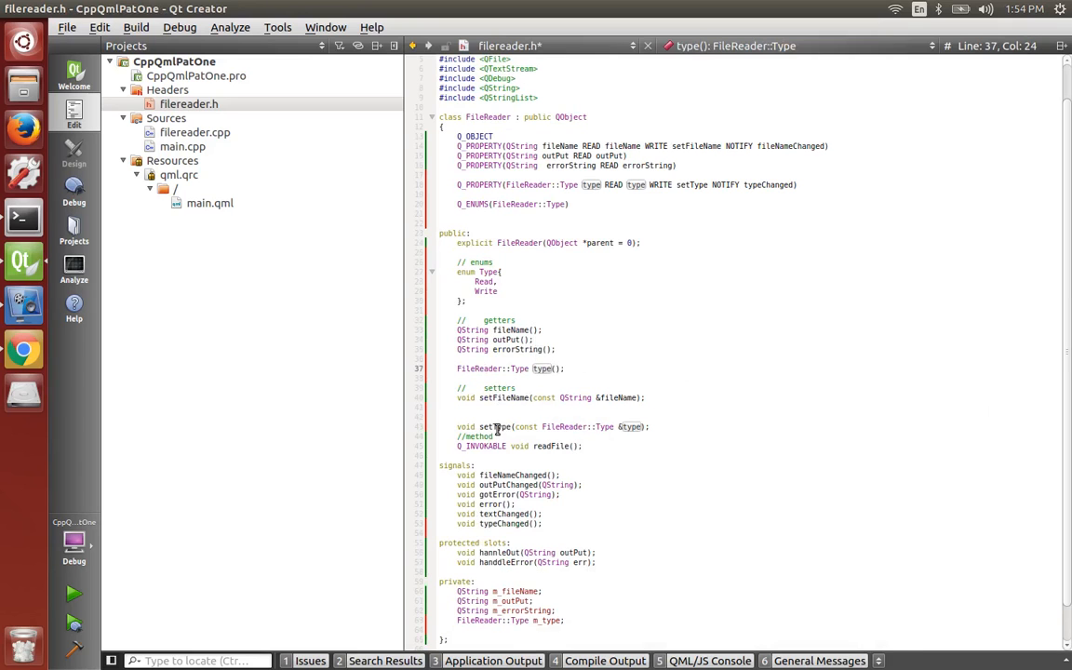
- Generate setType in filereader.cpp with an early return when m_type equals type, else a switch
right_click(498, 426)
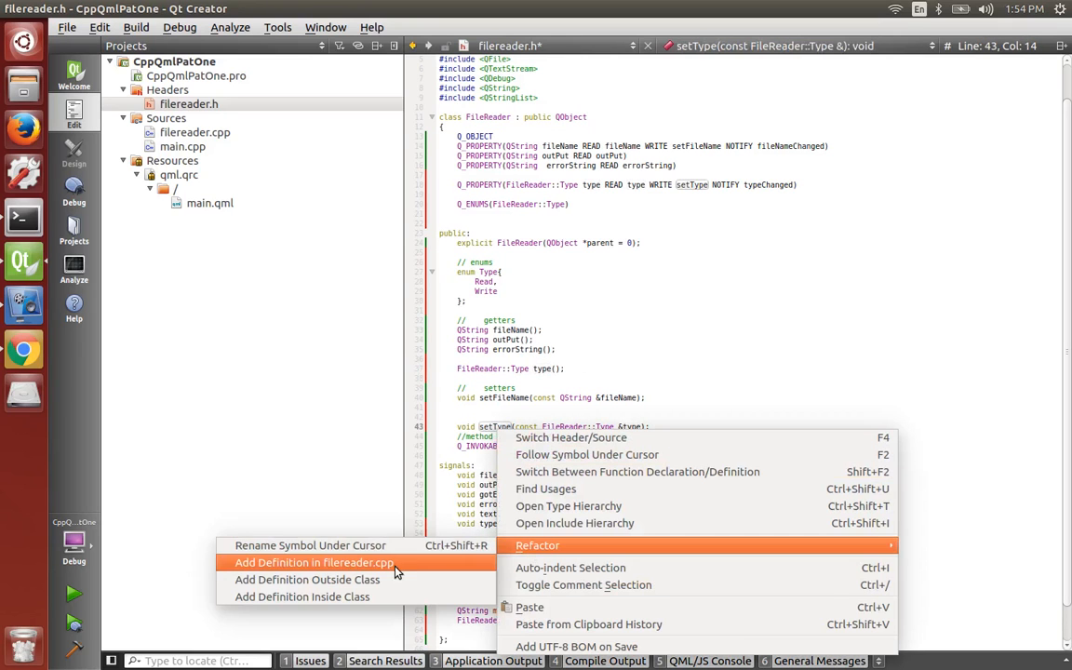
click(312, 562)
text(if (m)
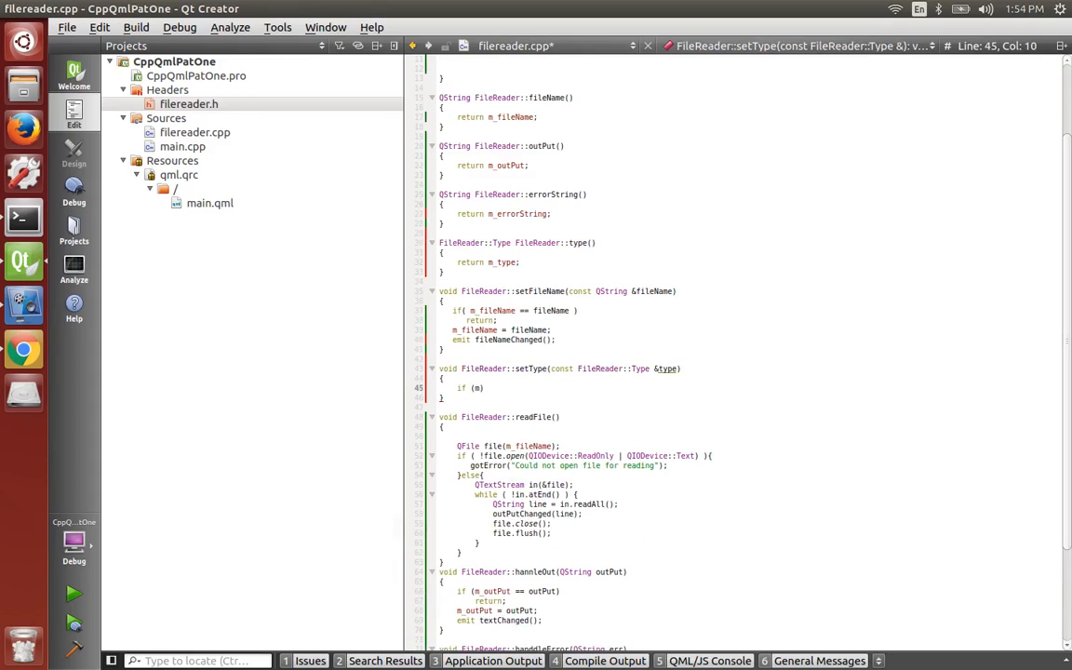
text(_type == type)
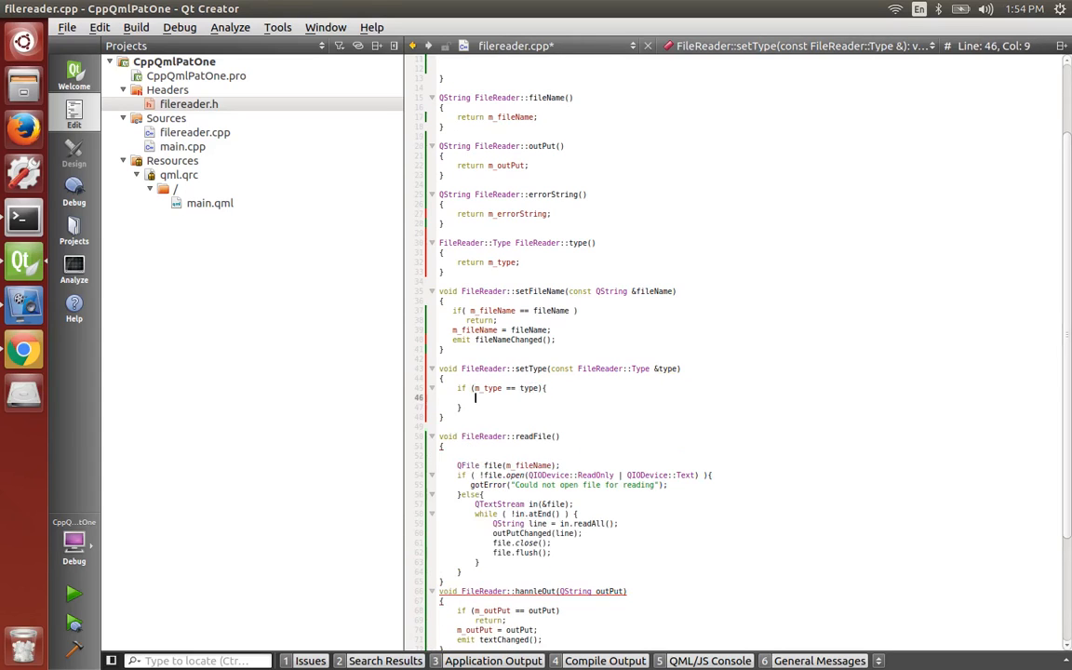
text(return)
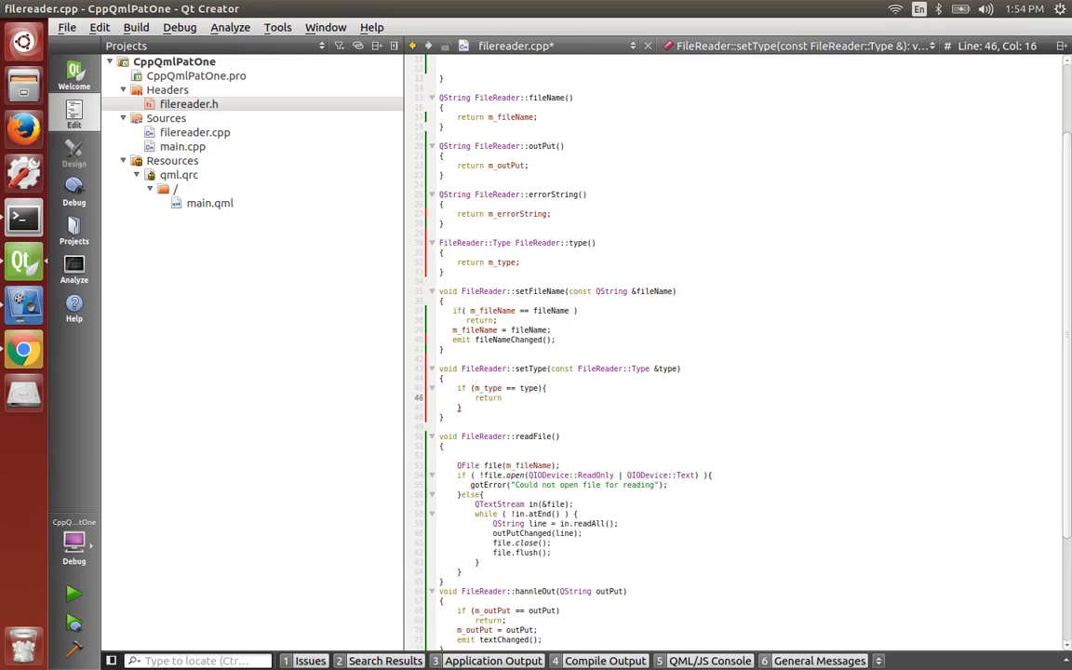
text(else{)
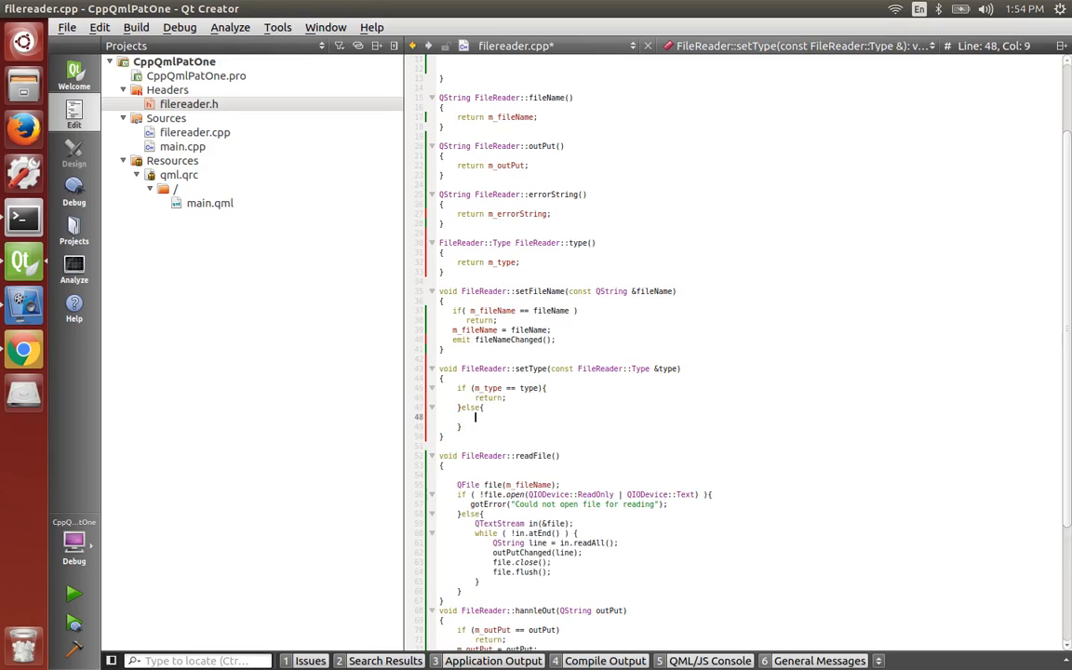
text(switch (type) {)
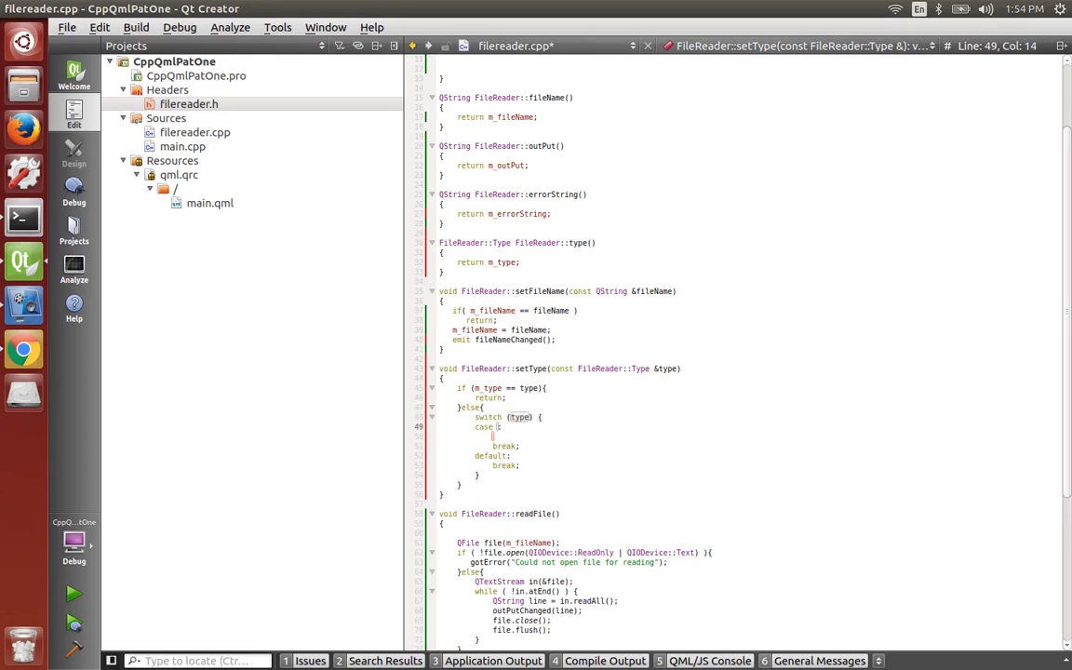
- Add Read and Write cases setting m_type, then emit typeChanged()
text(Read)
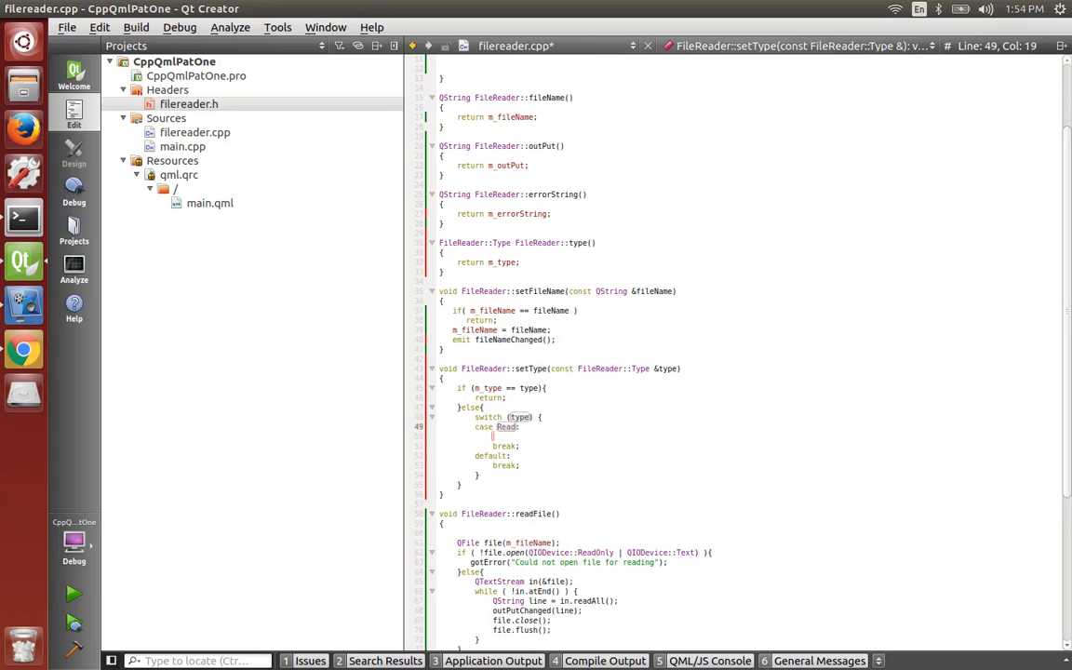
text(m_type = Read;)
text(case)
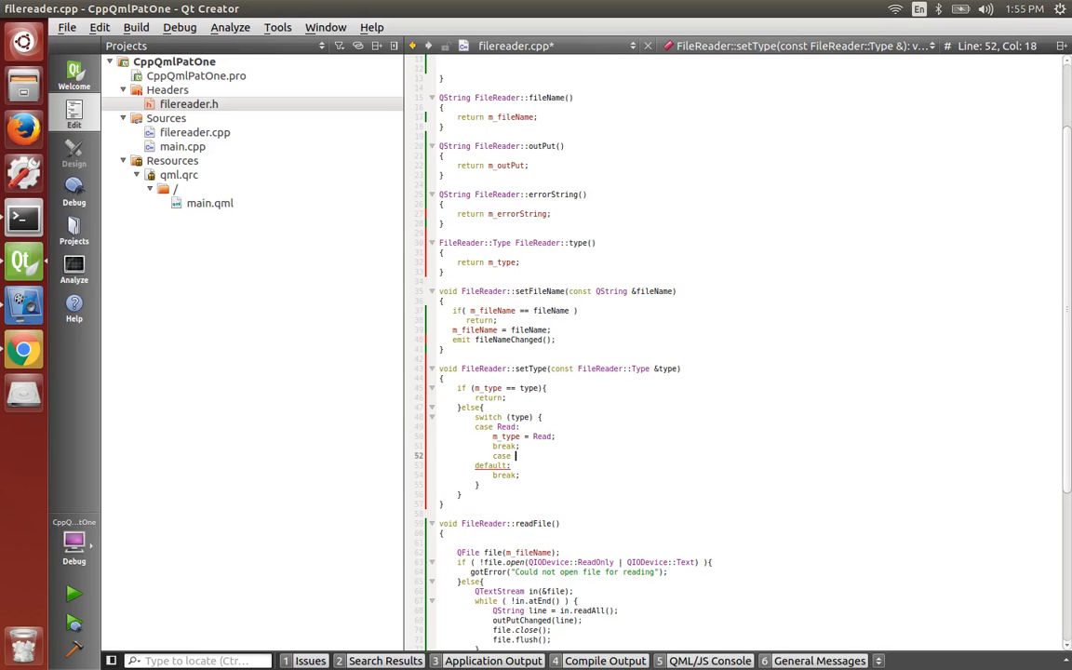
text(Write)
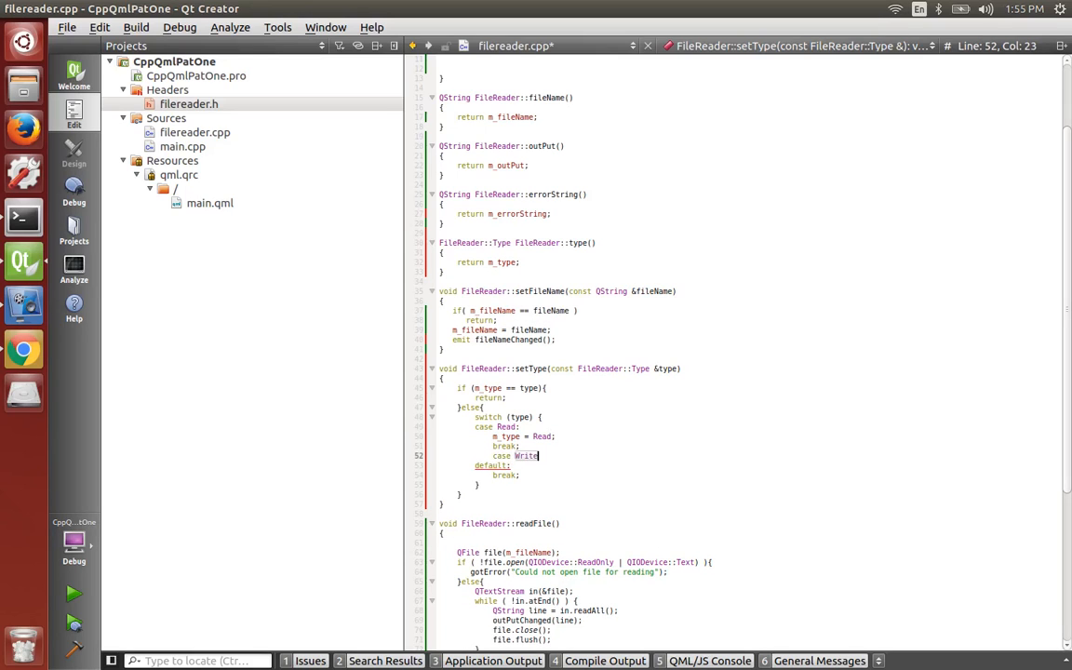
key(Return)
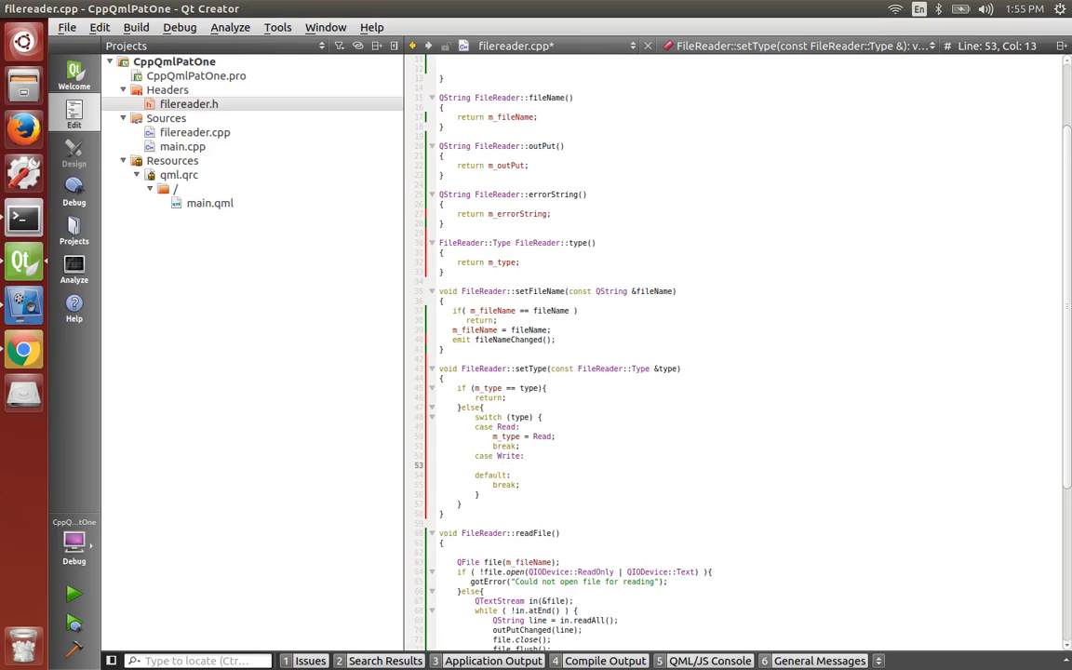
key(ctrl+space)
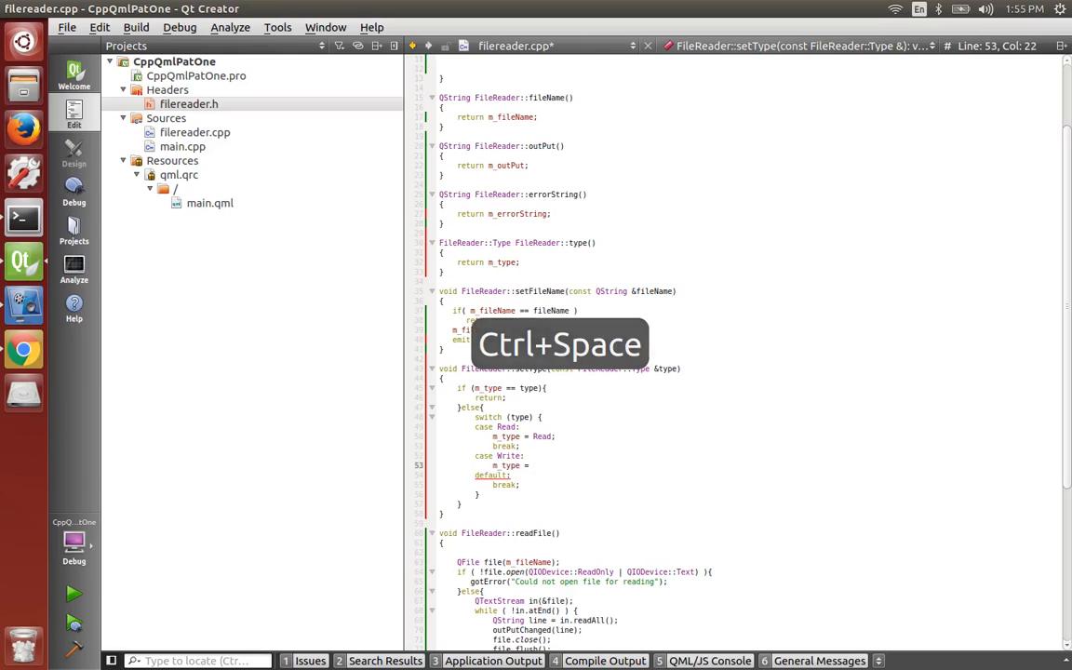
text(Write;)
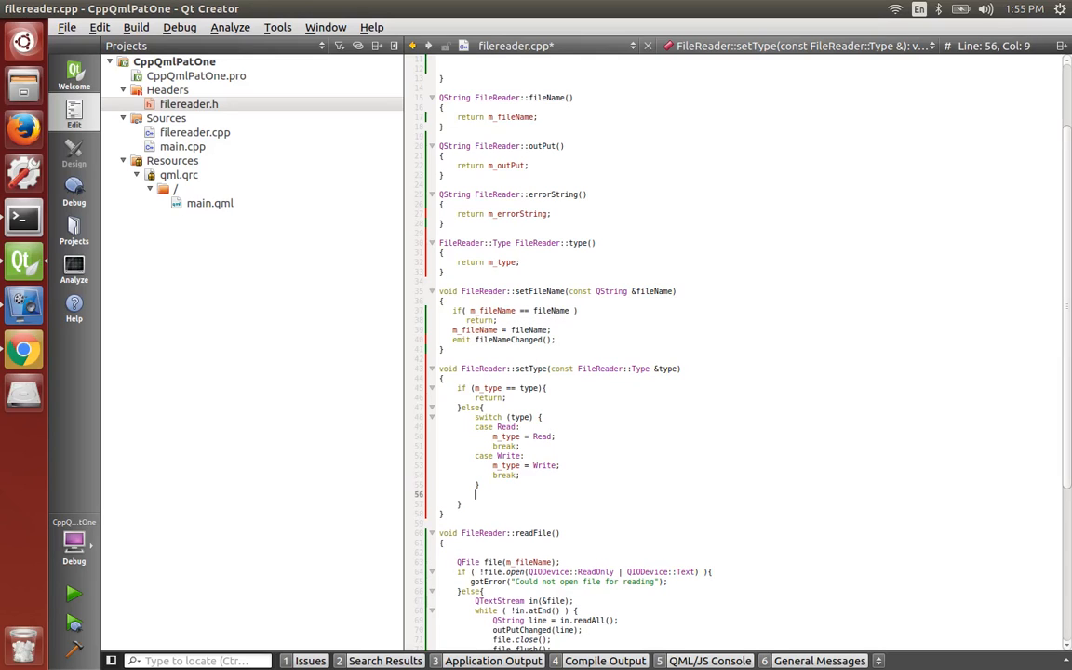
text(emit typeChanged();)
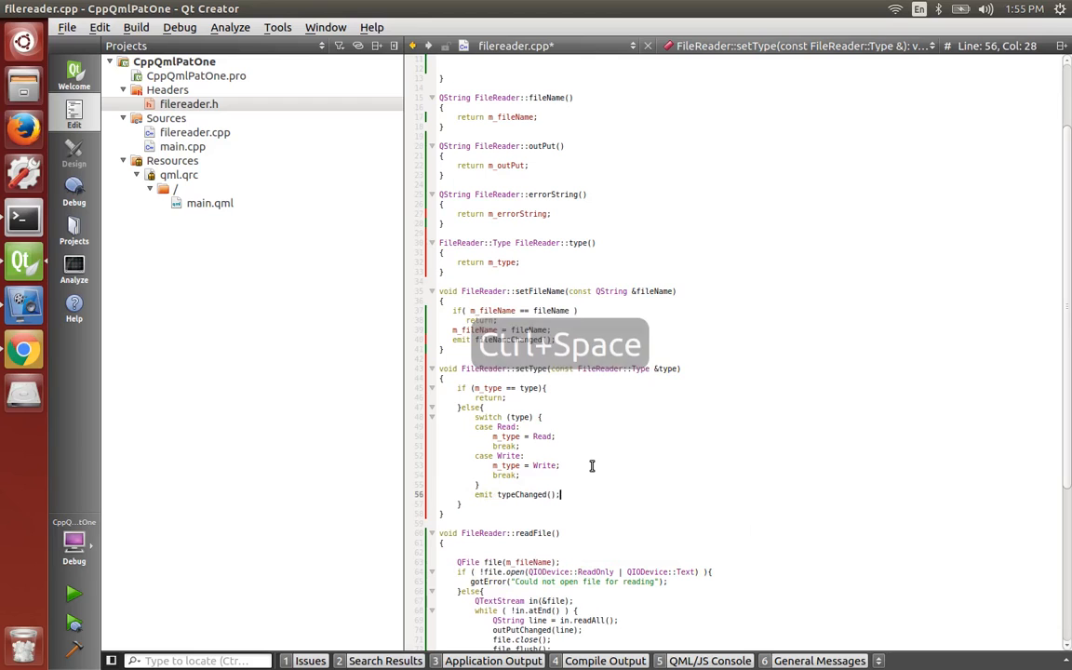
- Back in the header, declare the QString incoming(); getter
right_click(591, 252)
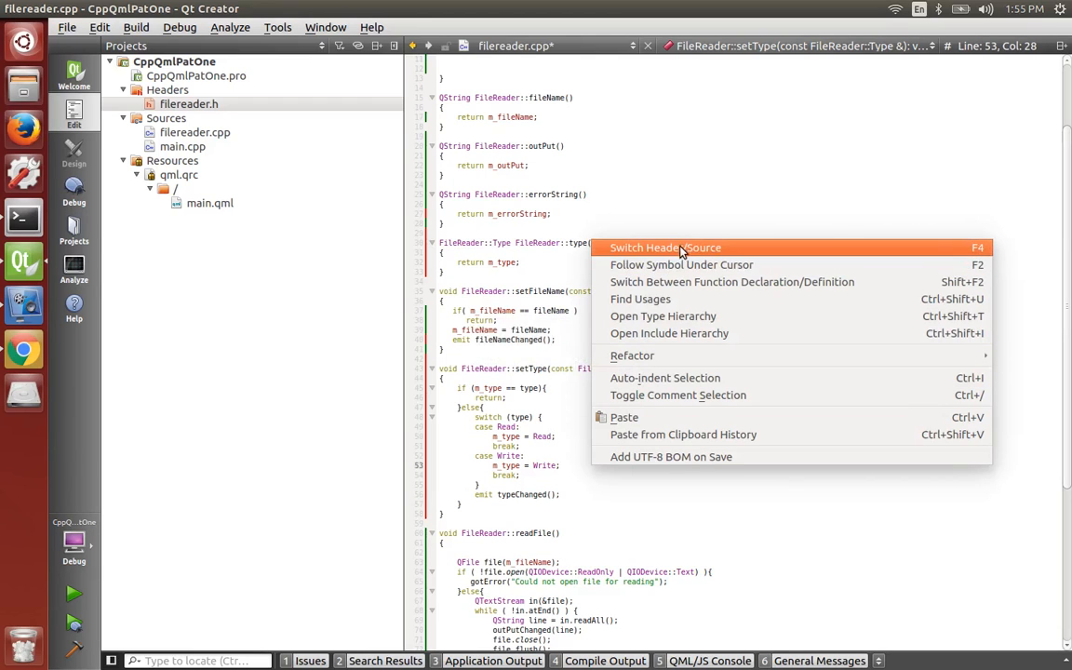
click(666, 248)
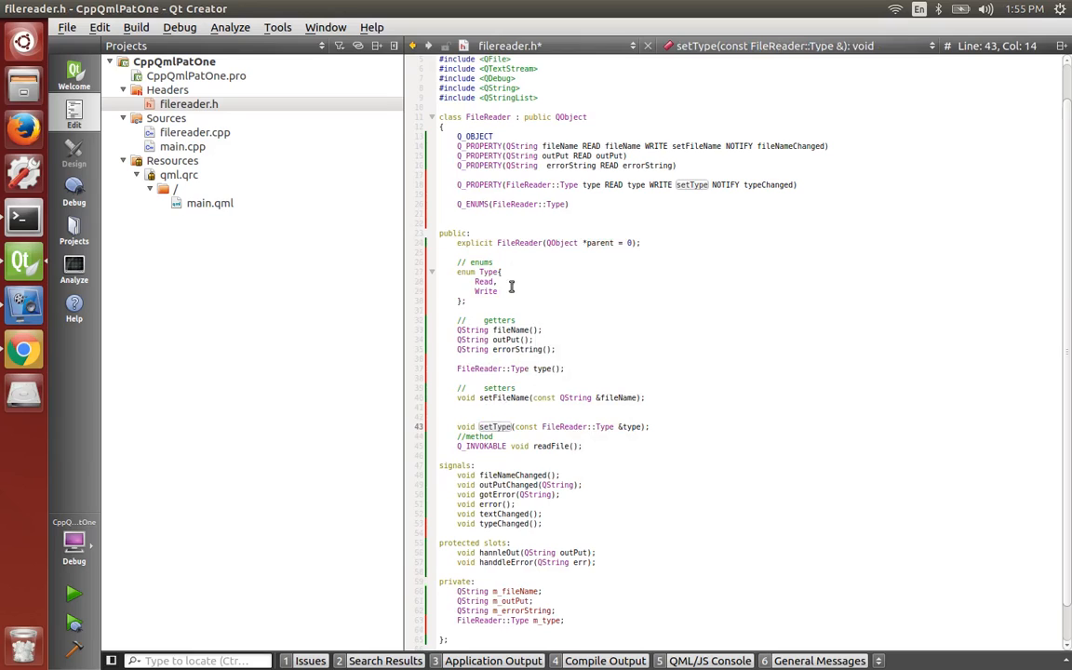
click(461, 175)
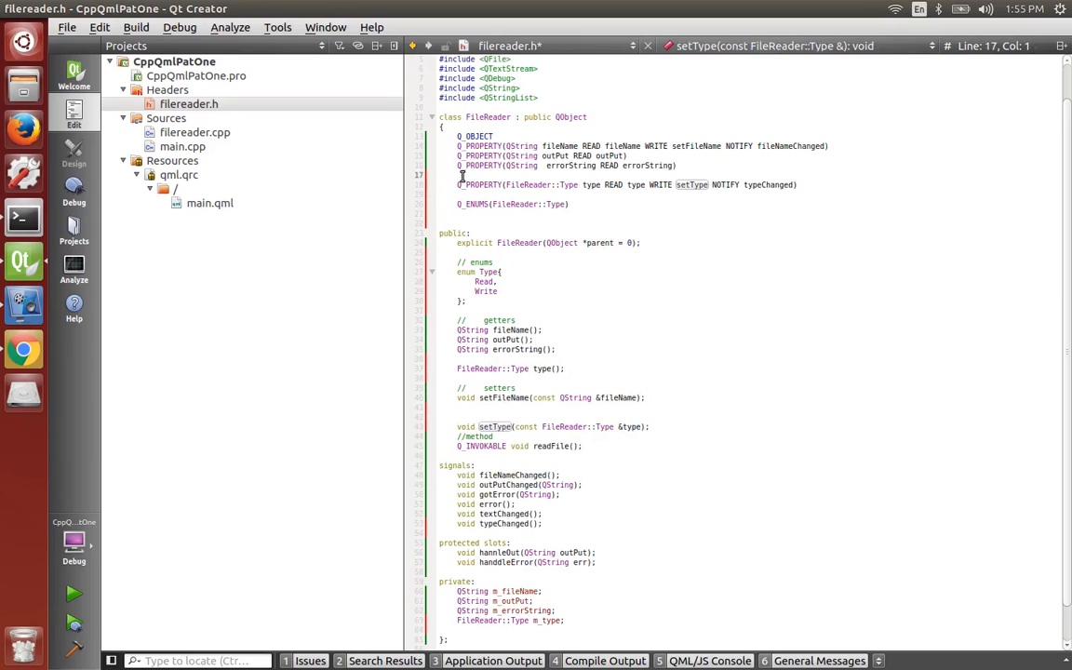
text(g)
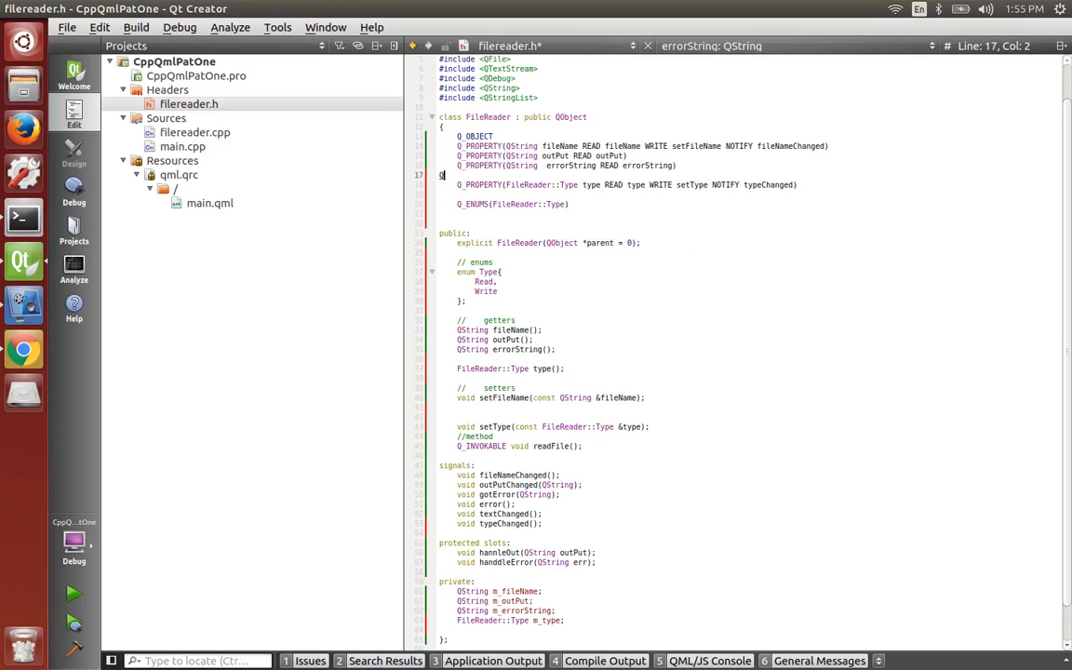
key(ctrl+space)
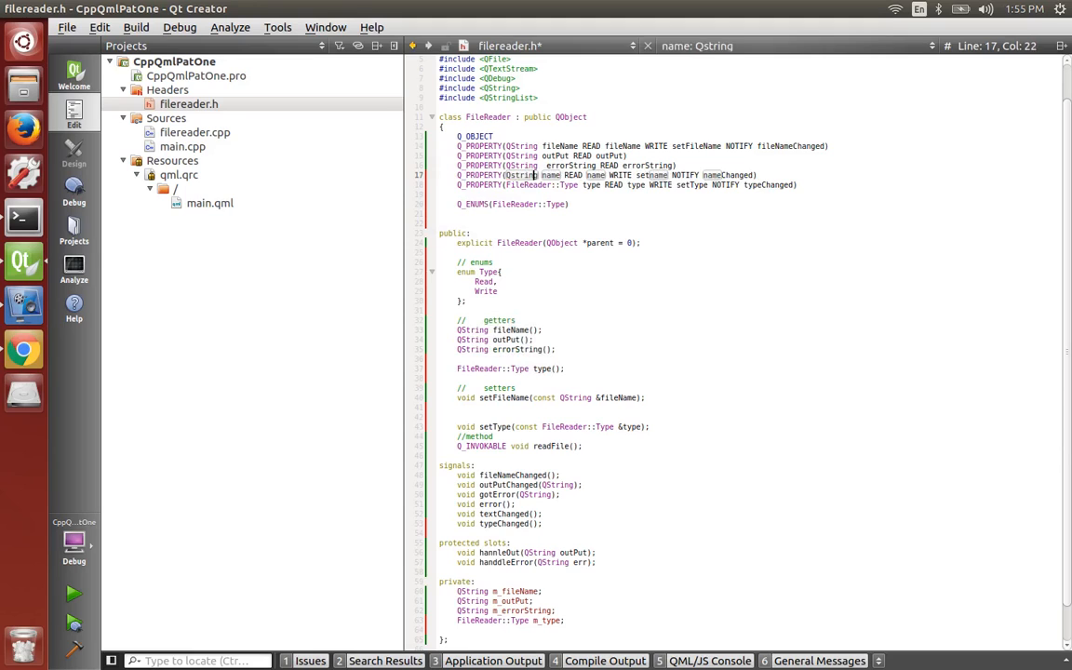
click(511, 175)
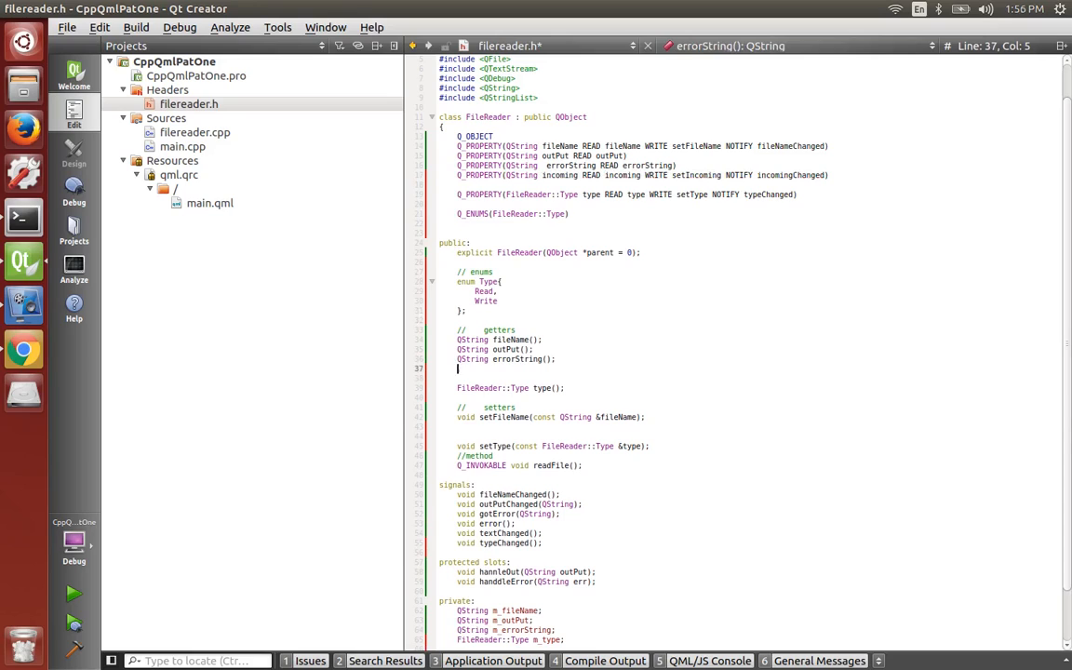
text(QString)
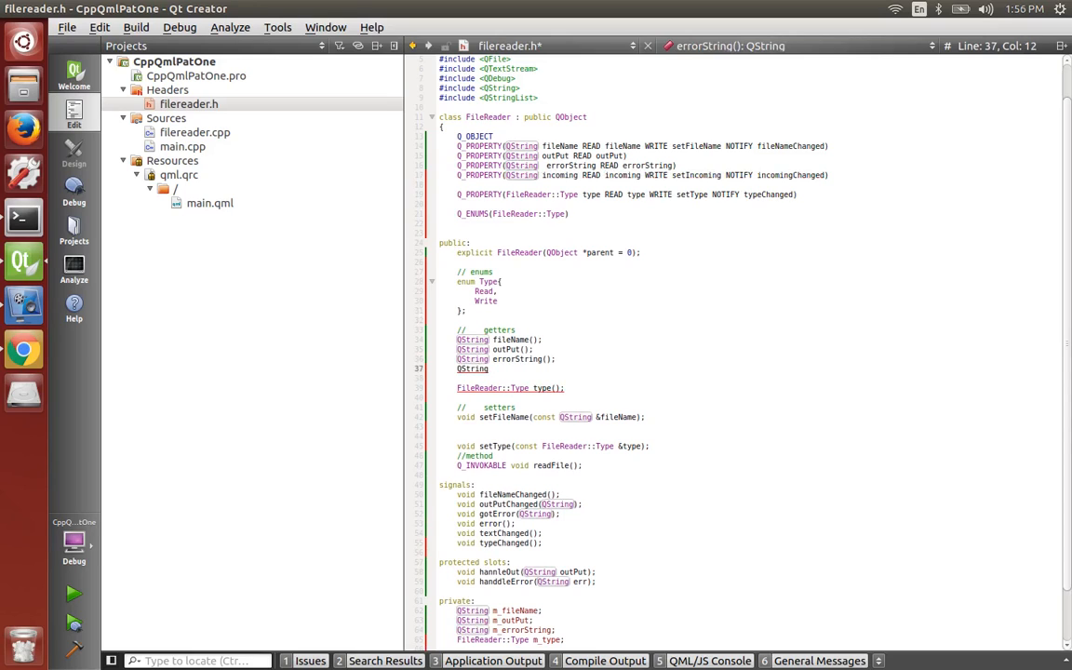
text(incoming)
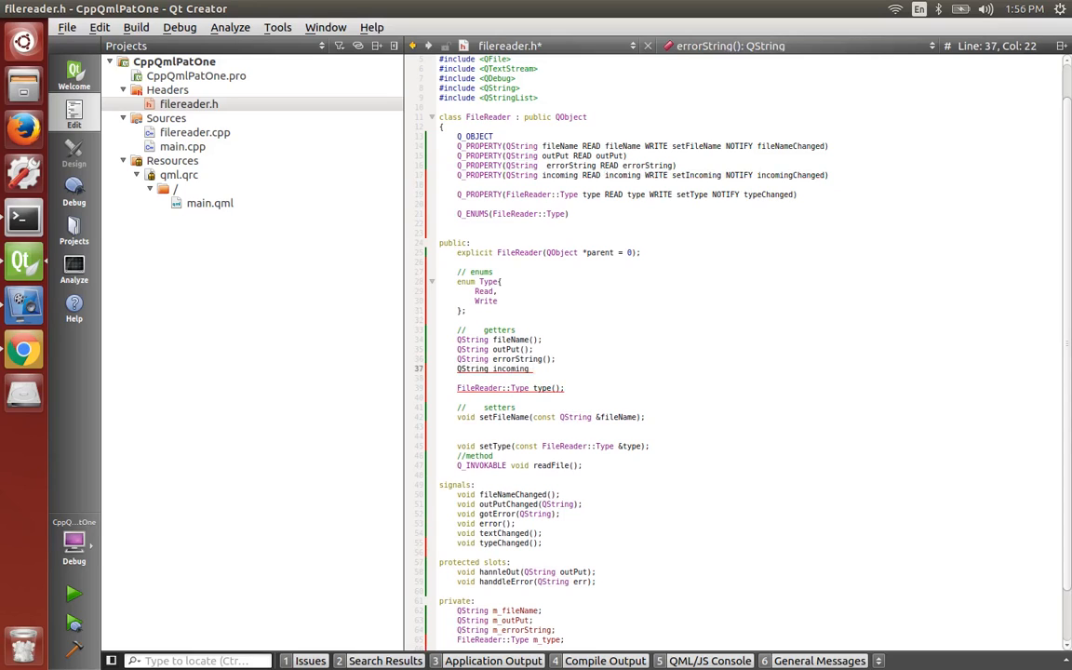
text(();)
click(748, 426)
text(void)
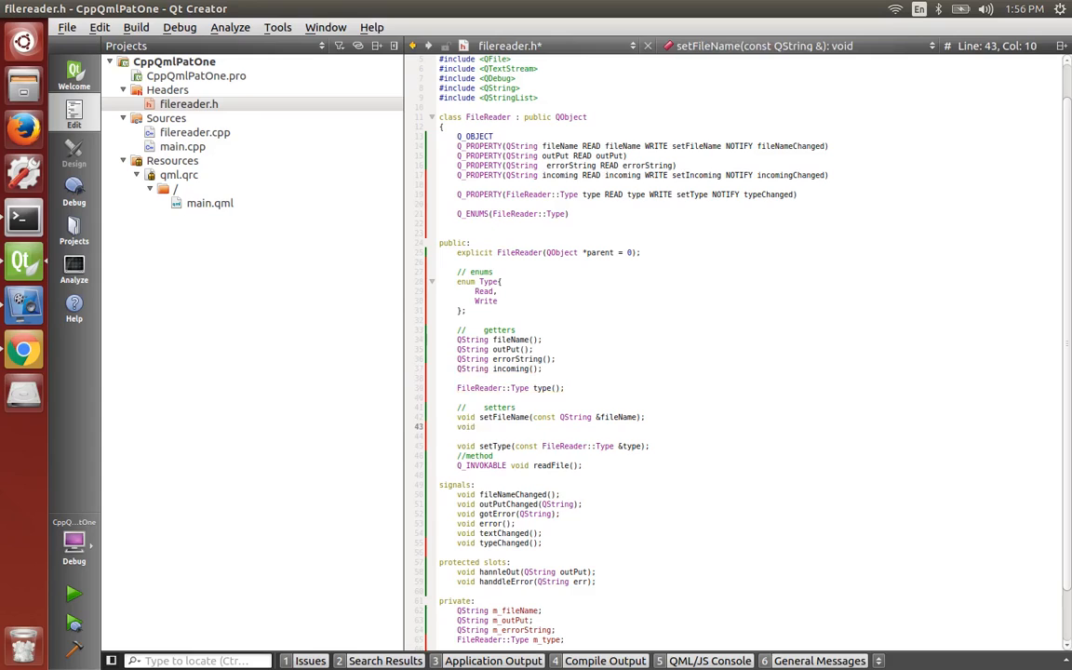
- Declare void setIncoming(const QString &incoming); and the incomingChanged() signal
text(setI)
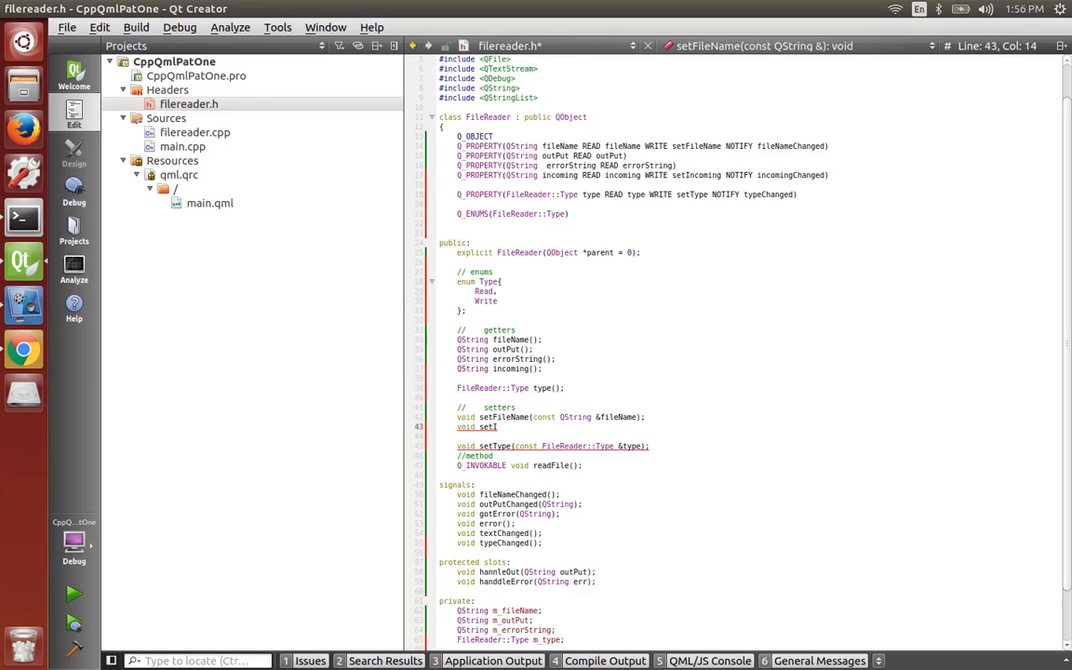
text(ncoming(const QString );)
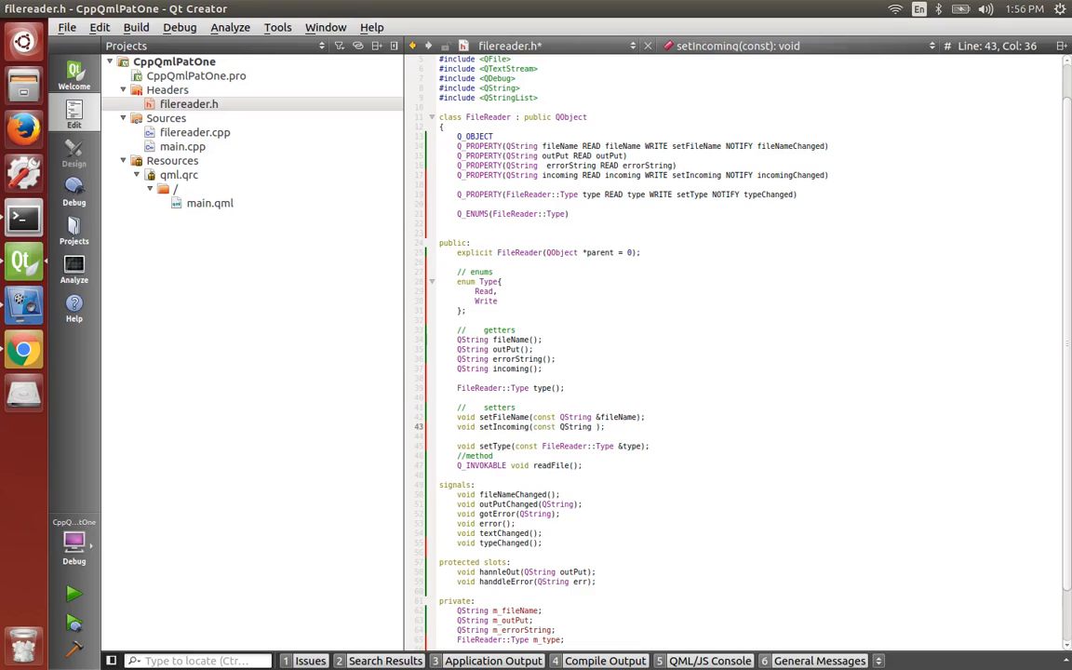
text(&incoming)
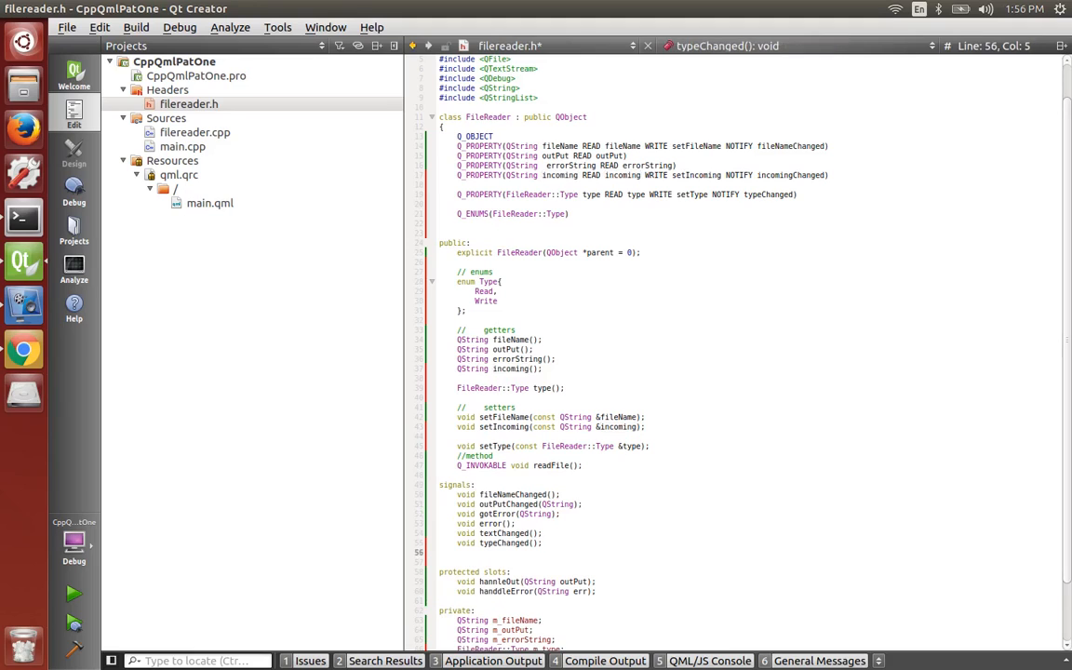
text(void in)
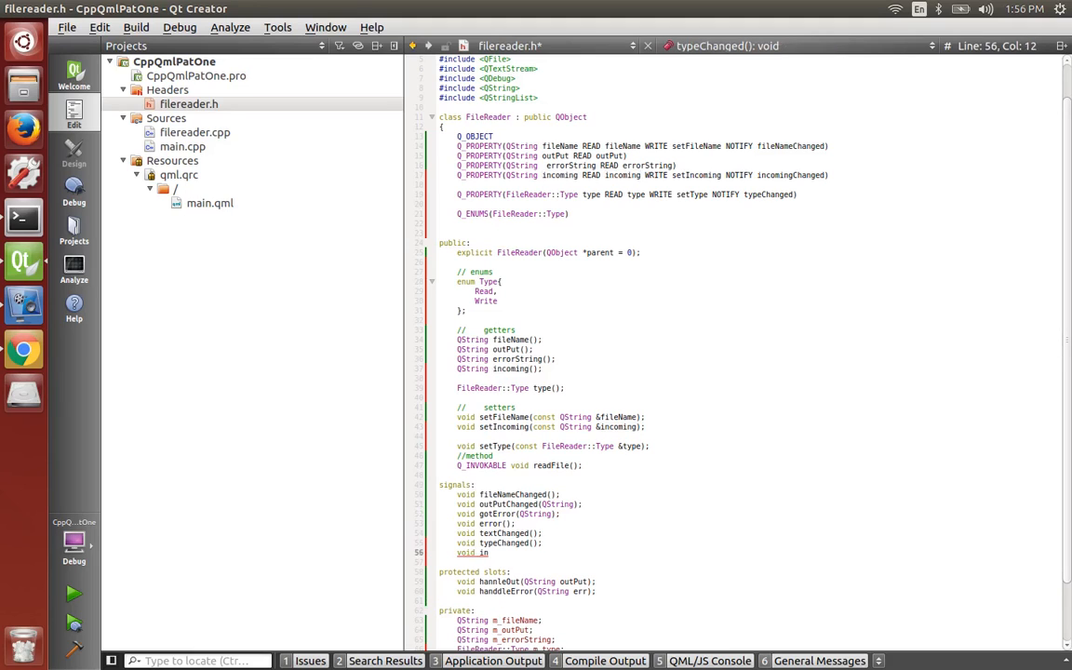
key(ctrl+space)
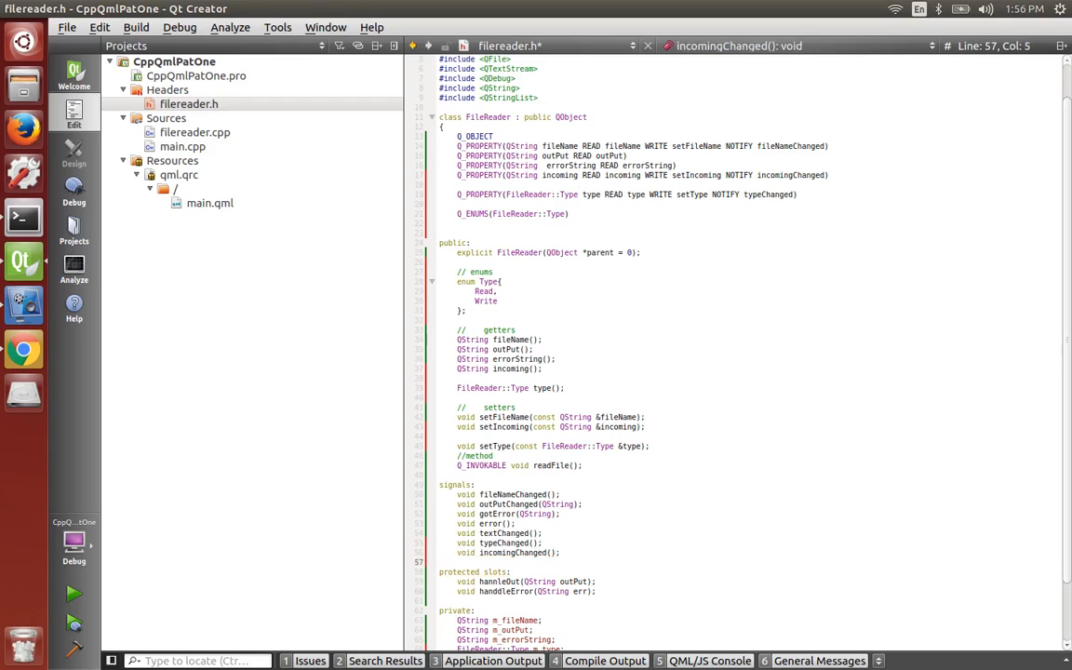
scroll(down, 3)
text(QStr)
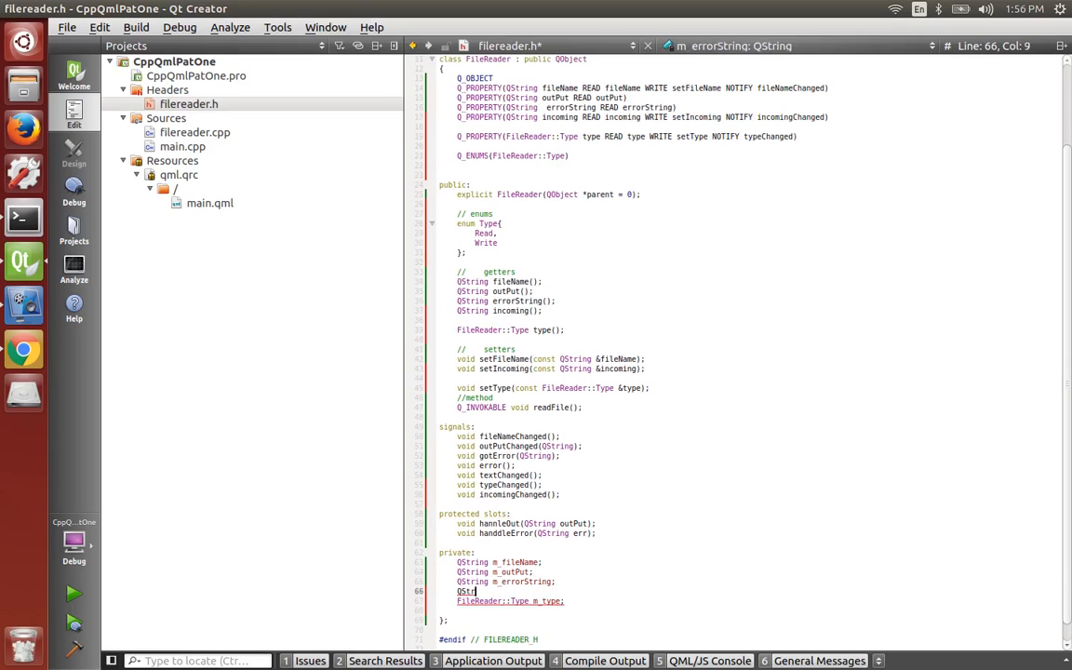
- Declare a private QString m_incoming; member, pasting the copied word incoming
key(ctrl+space)
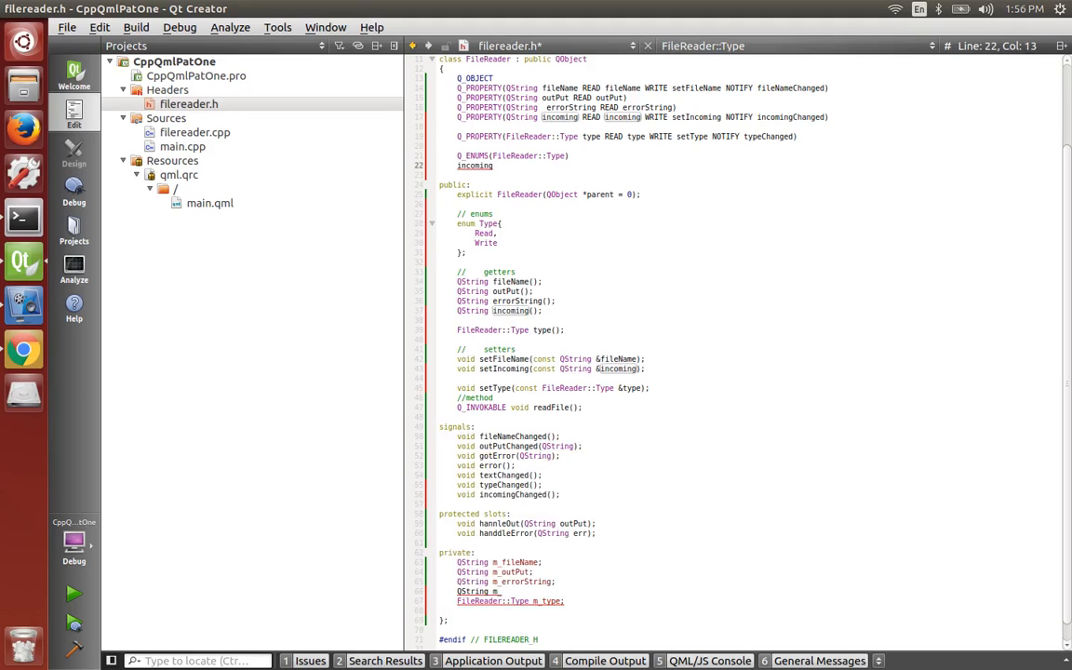
key(ctrl+c)
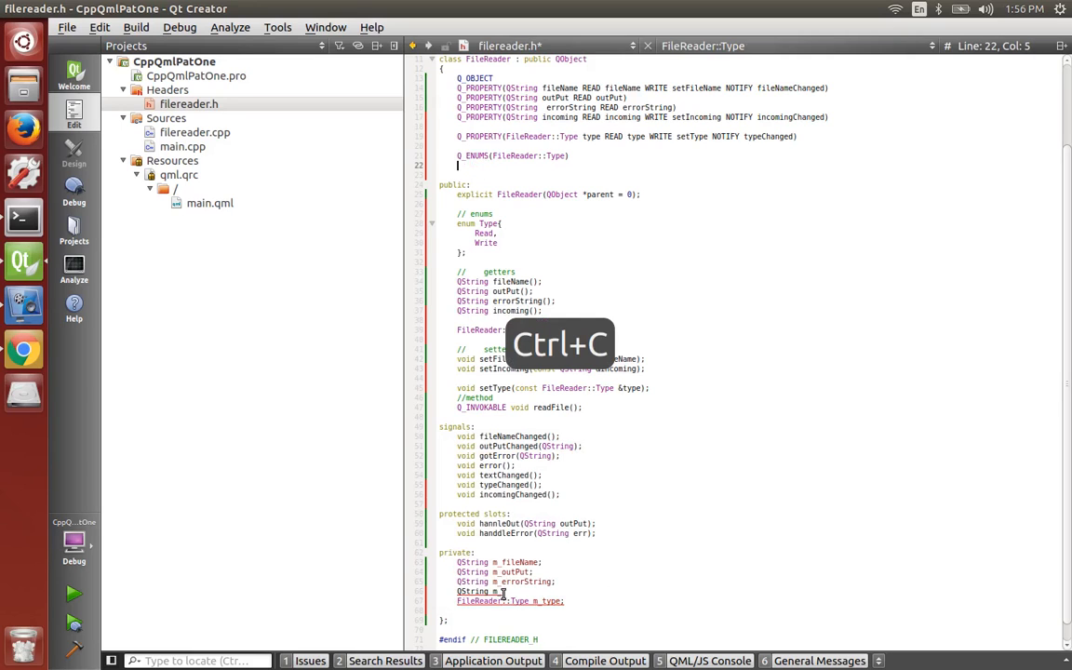
key(ctrl+v)
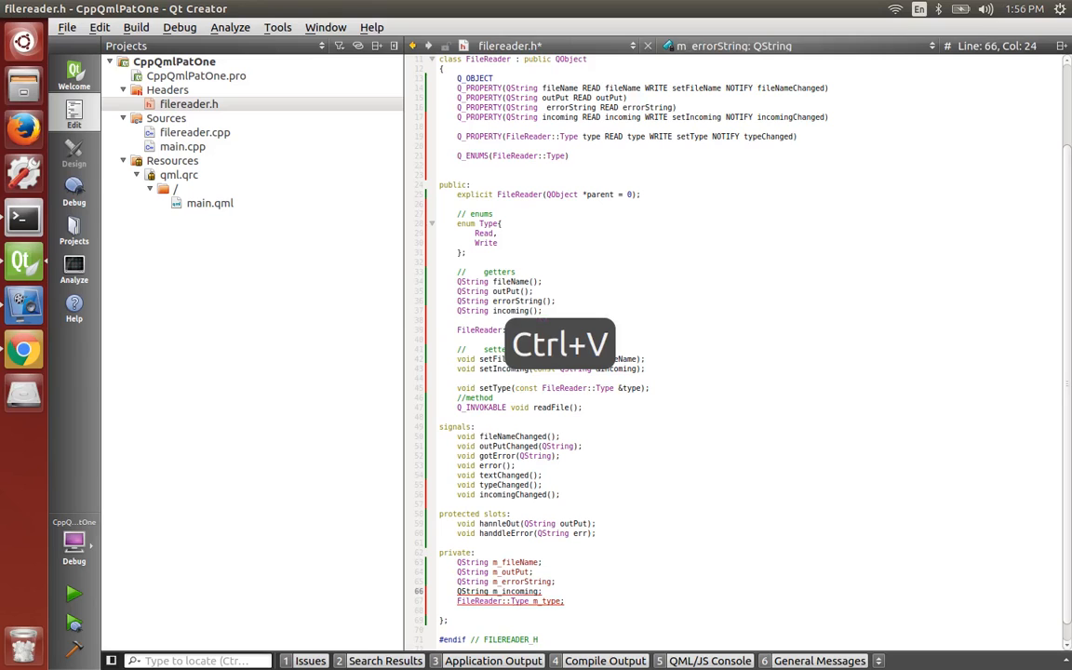
key(ctrl+v)
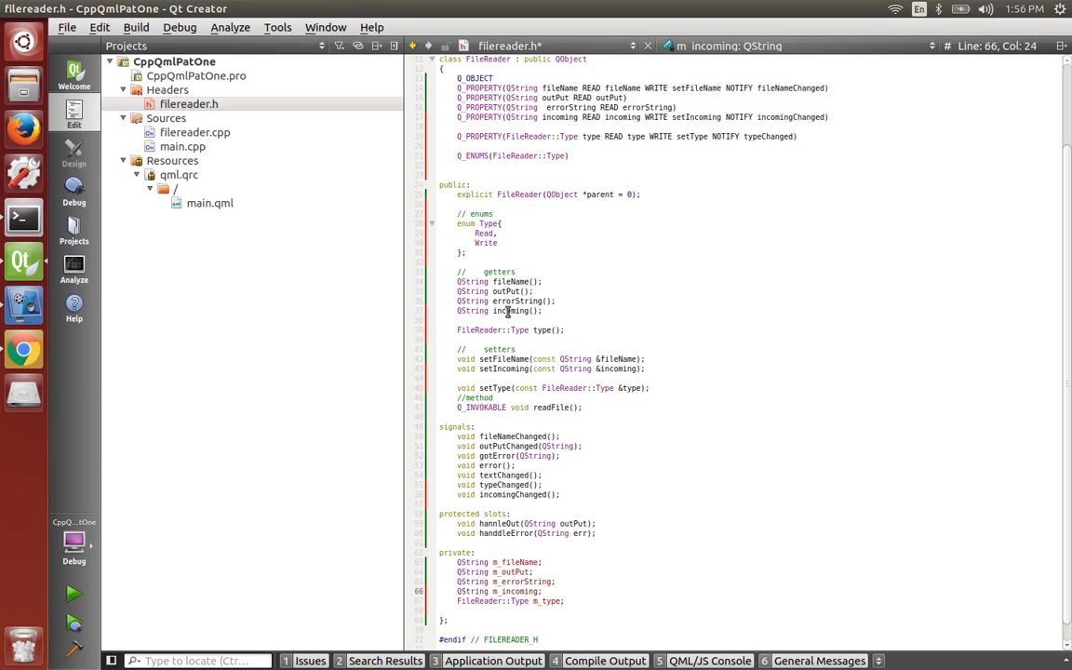
- Generate FileReader::incoming() in filereader.cpp returning m_incoming, then return to the header
right_click(510, 310)
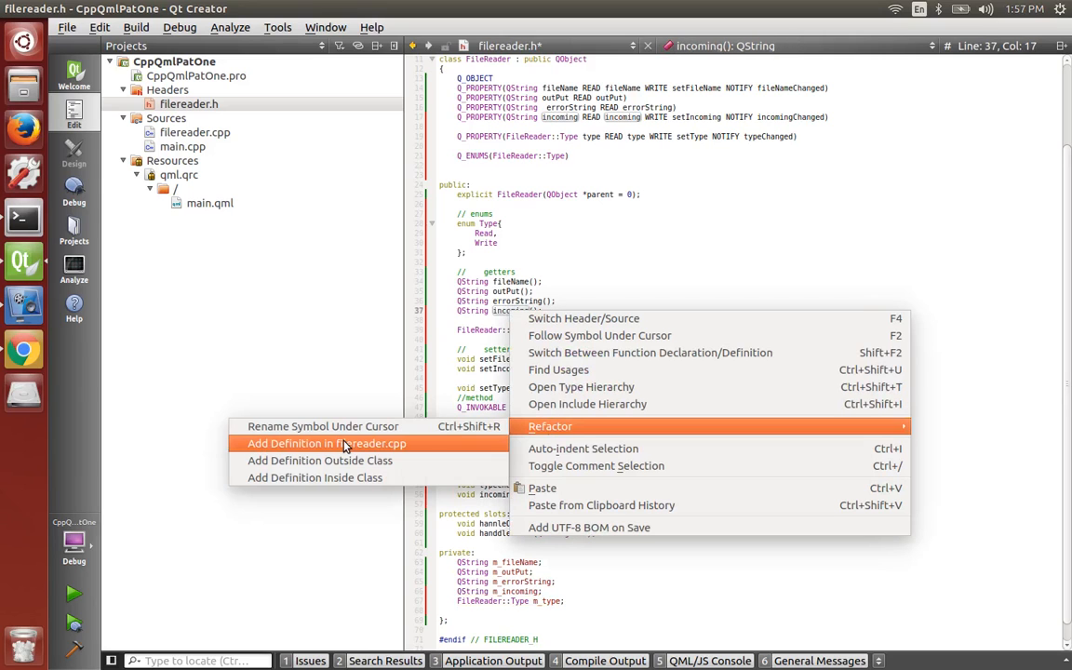
click(325, 443)
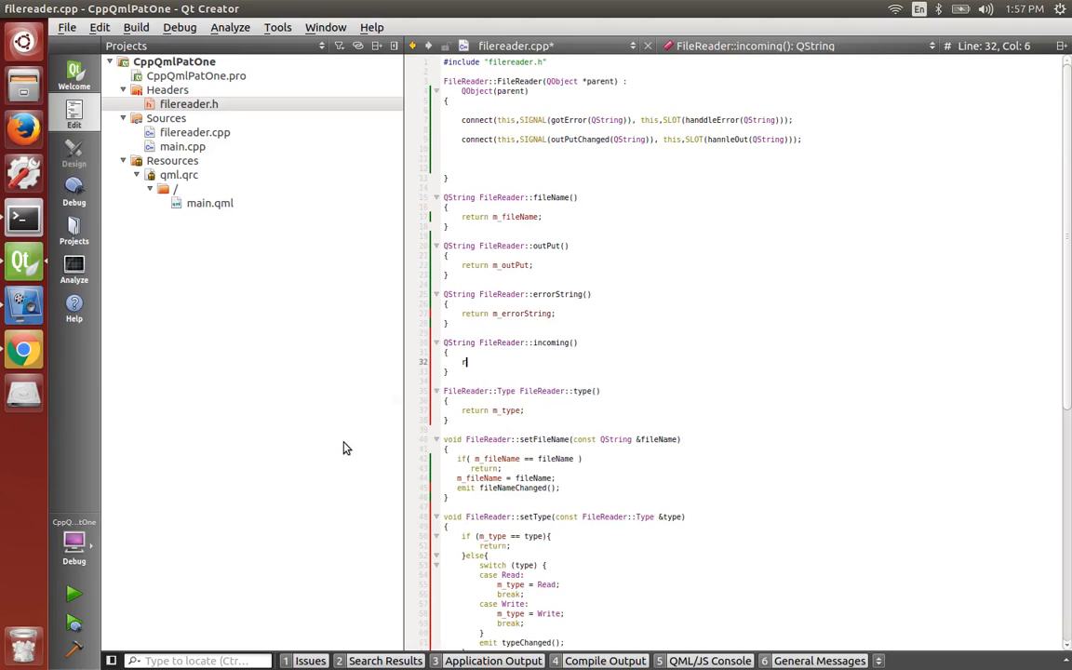
text(eturn m_incoming;)
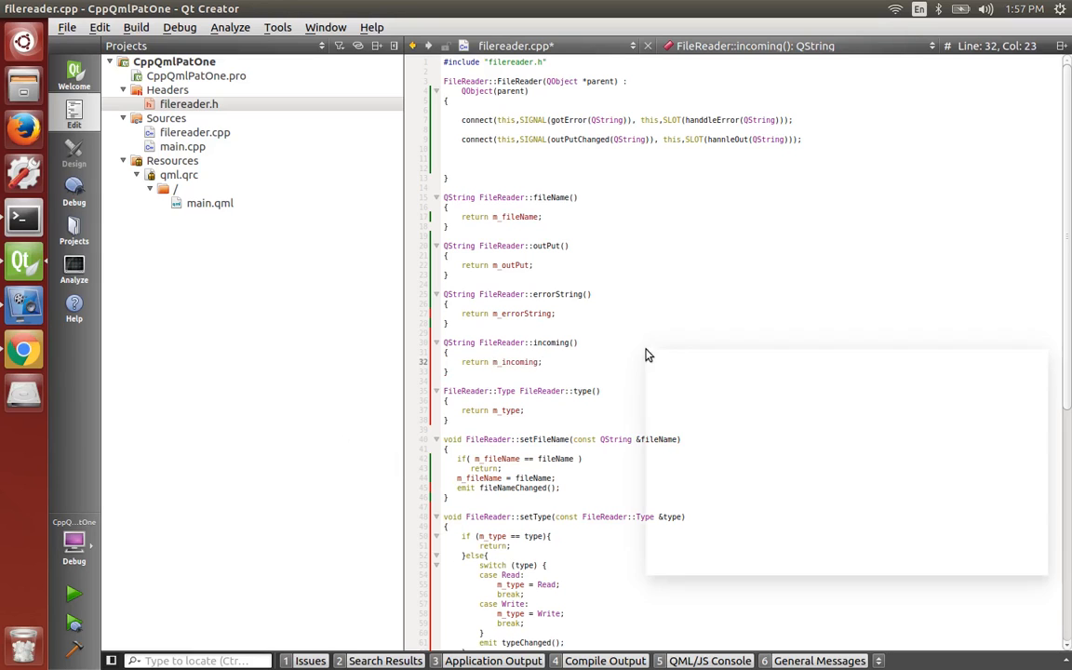
key(F4)
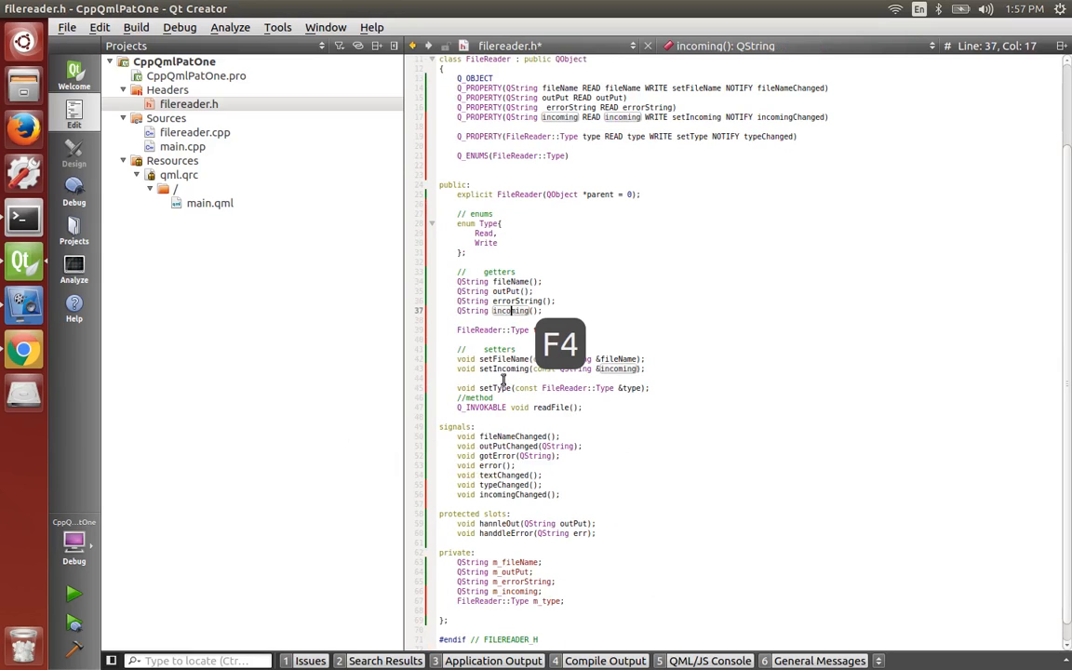
- Generate setIncoming with an unchanged-value early return, m_incoming assignment and emit incomingChanged()
right_click(493, 368)
text(if ()
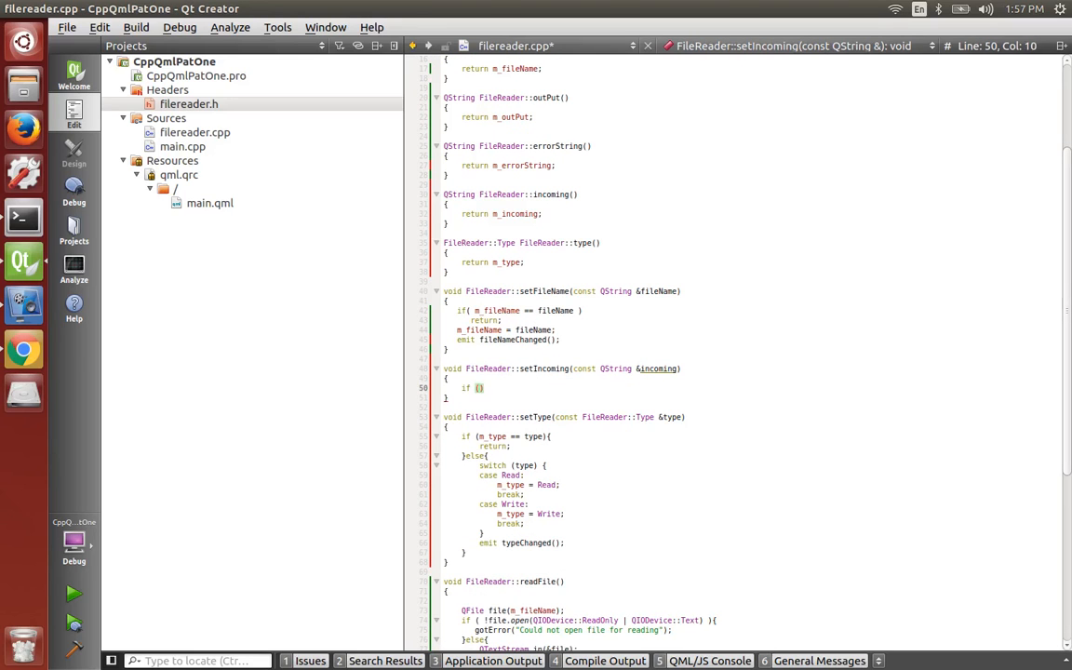
text(m_incoming == incoming)
text(return)
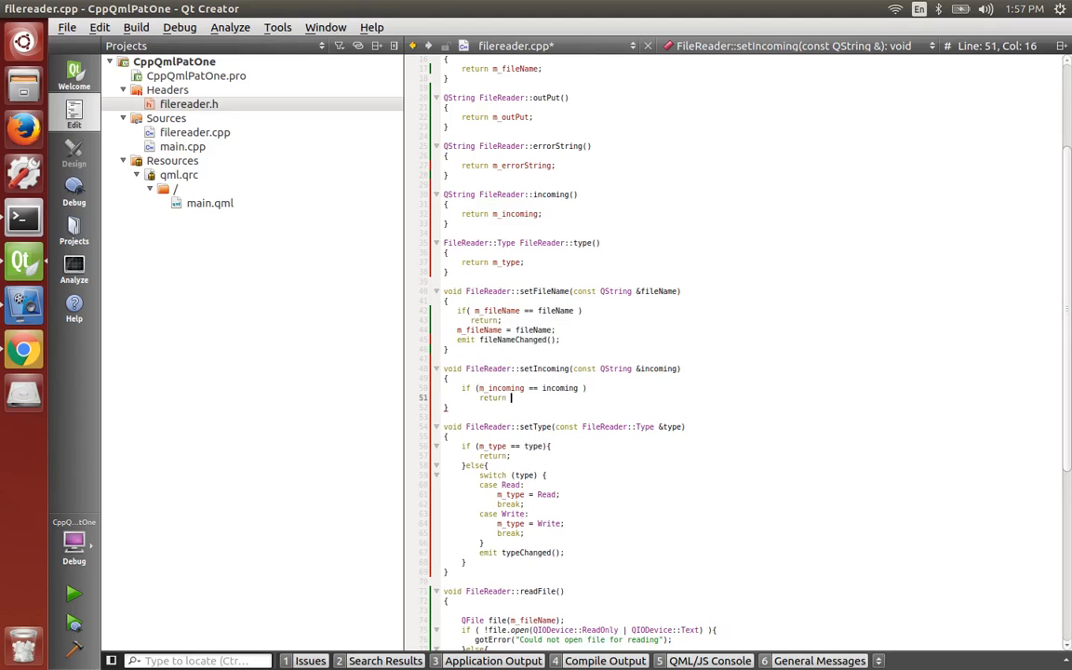
key(Return)
text(m_incoming = incoming;)
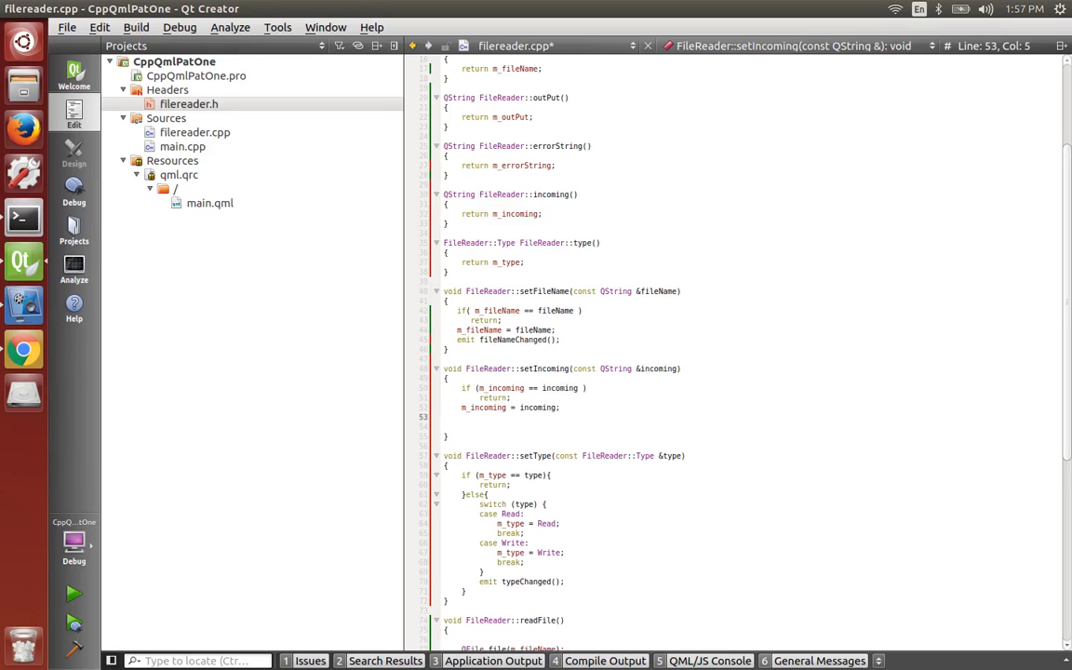
text(emit incomingChanged();)
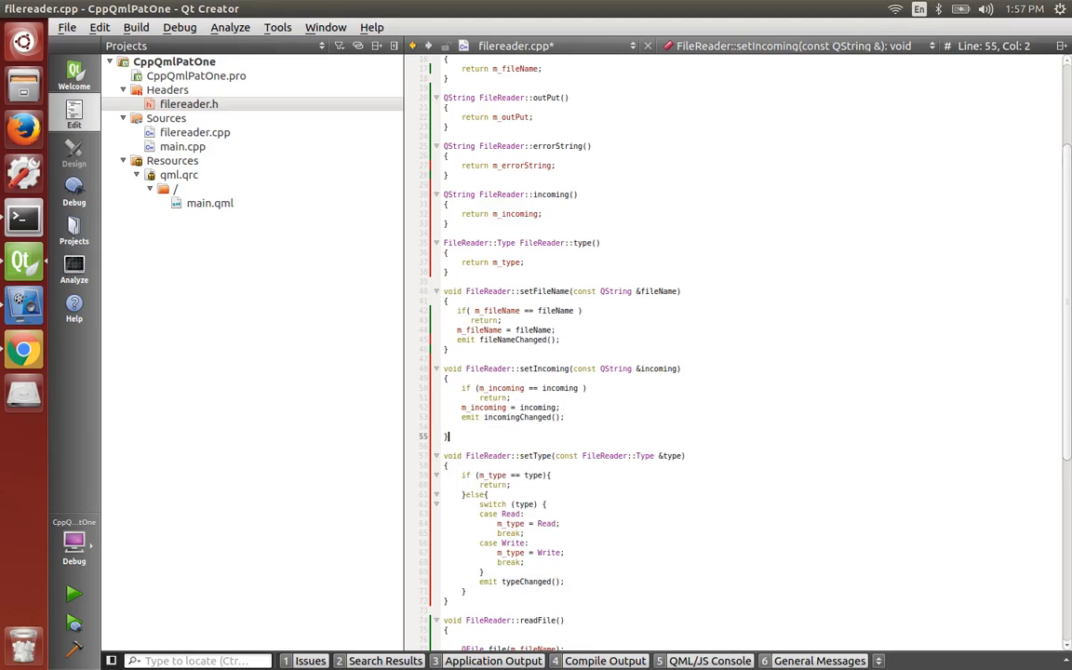
click(497, 523)
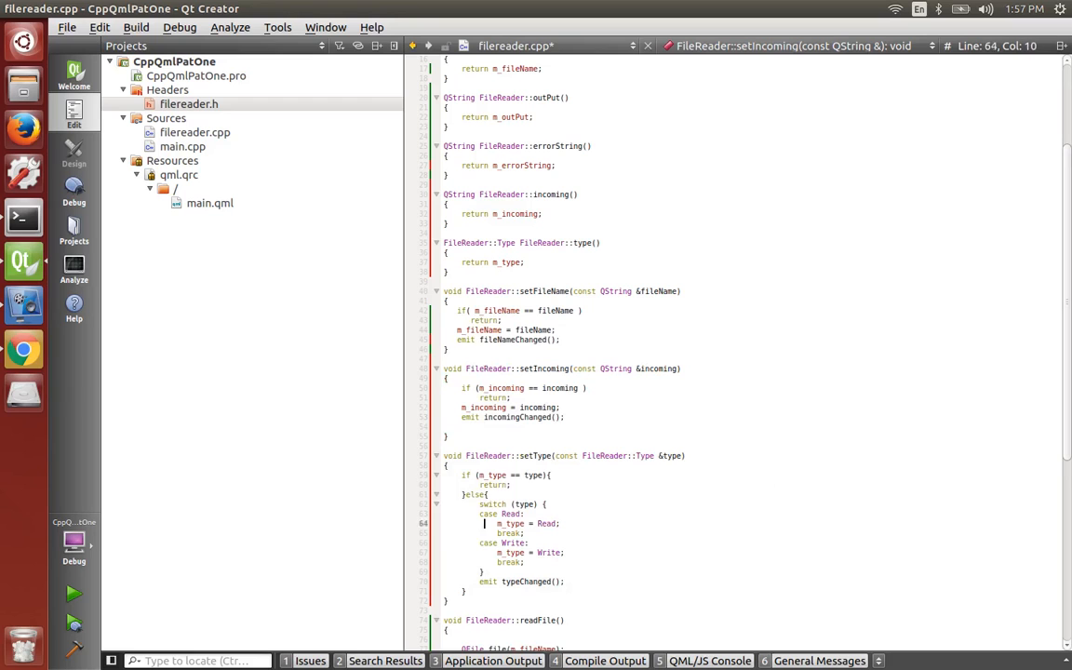
scroll(down, 3)
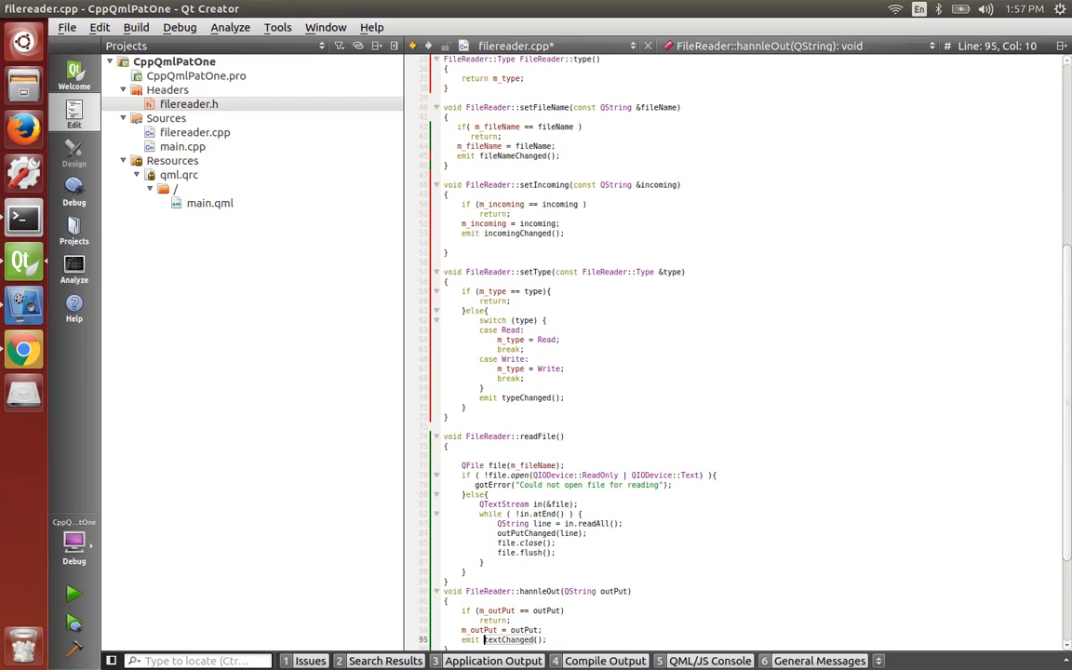
- Rename the FileReader::readFile() definition to FileReader::exec() in filereader.cpp
double_click(536, 436)
text(xec)
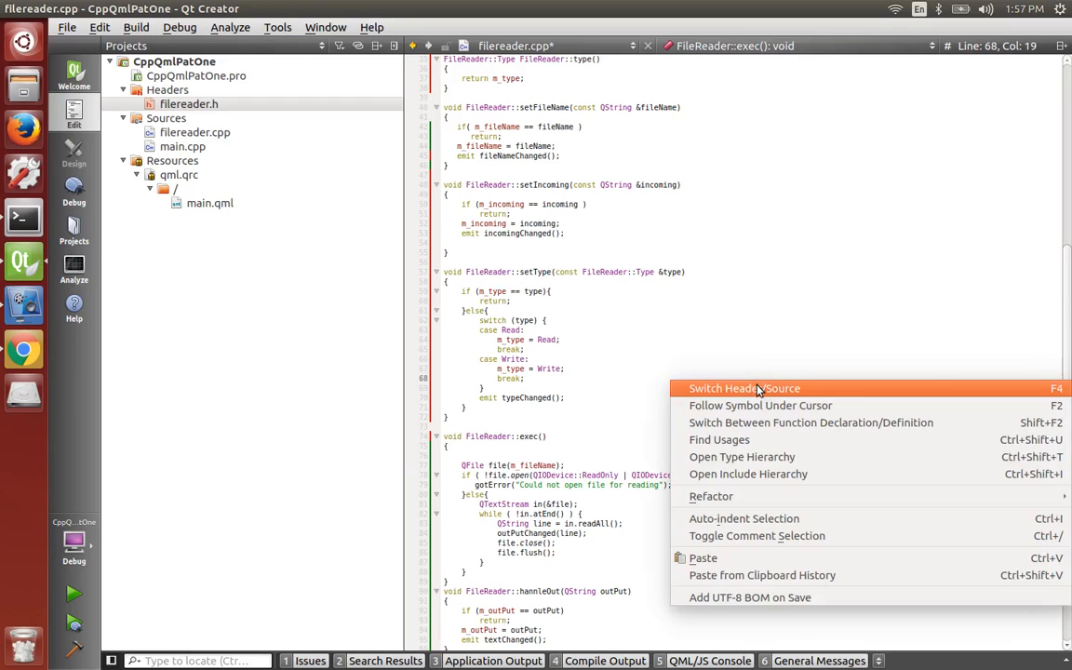
click(744, 389)
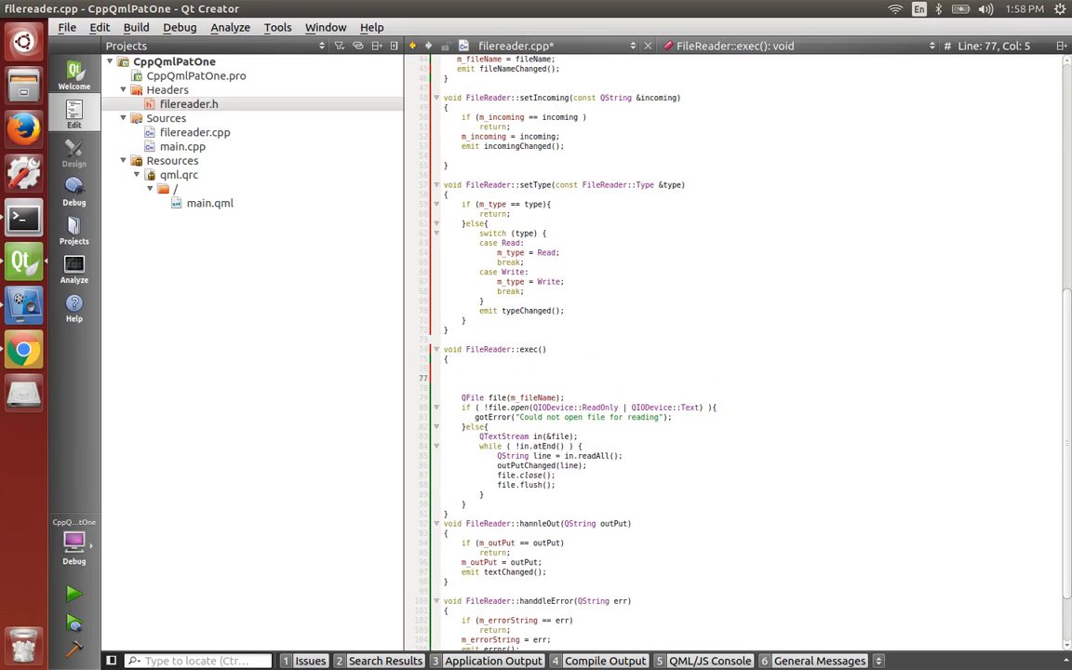
- Wrap the read code in if (m_type == Read) and add an else if (m_type == Write) branch
text(if ())
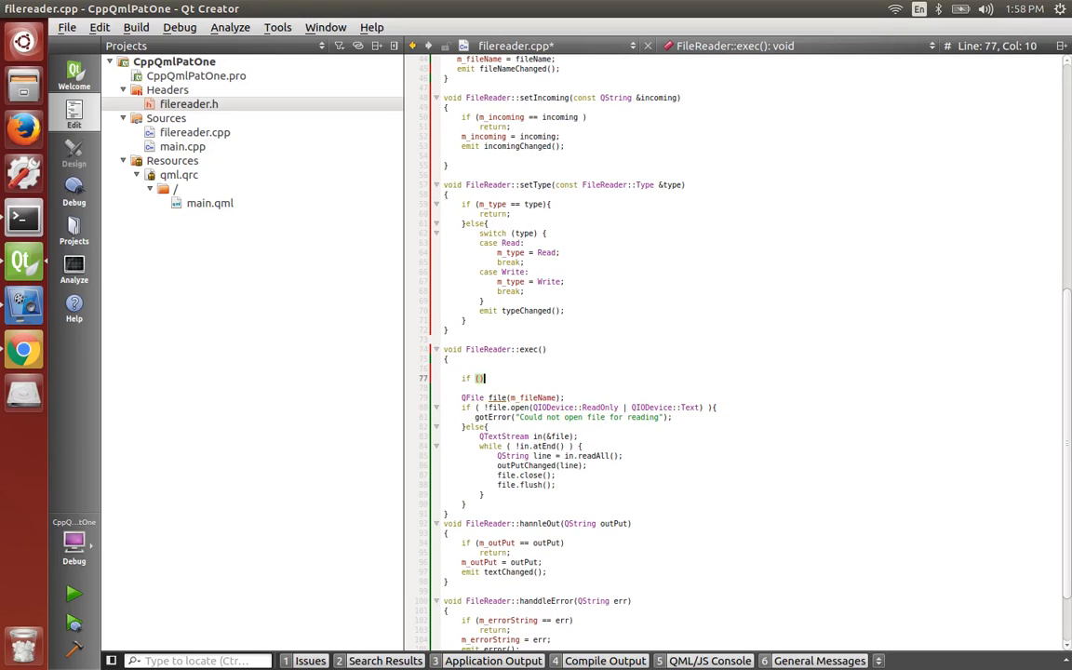
text(m_ty)
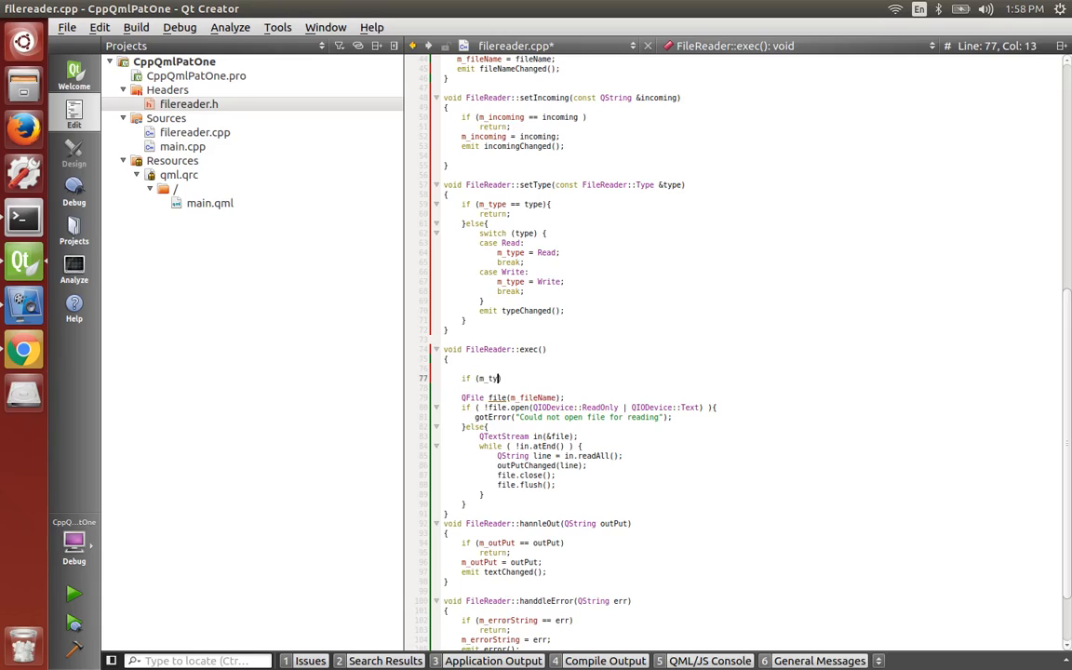
text(pe ==)
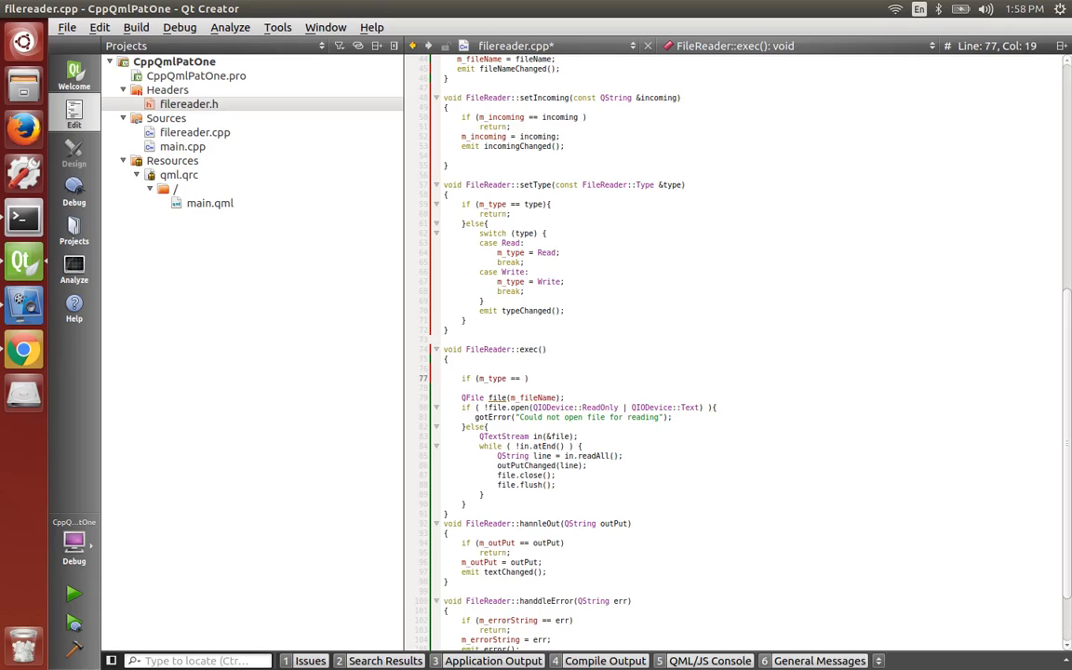
text(Read)
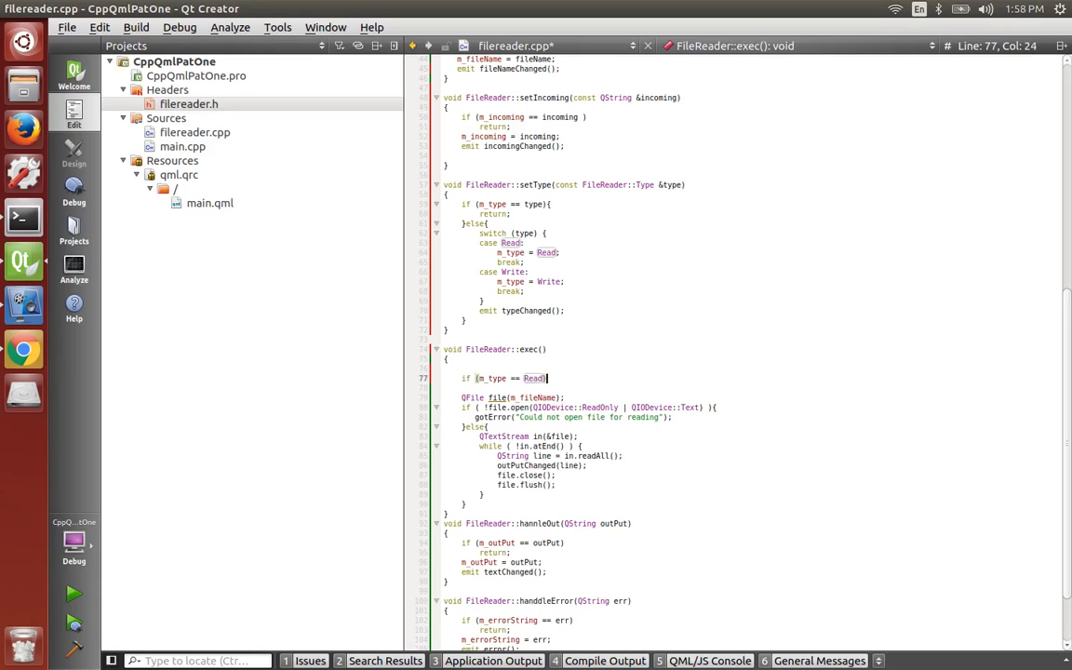
click(549, 484)
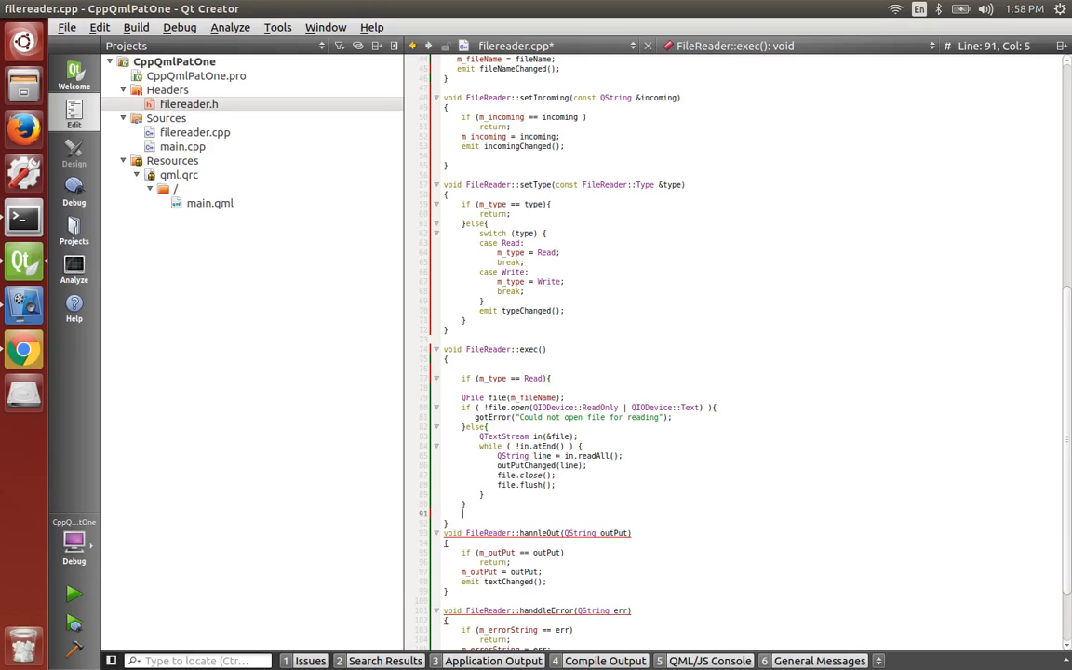
text(else if (m_type ==)
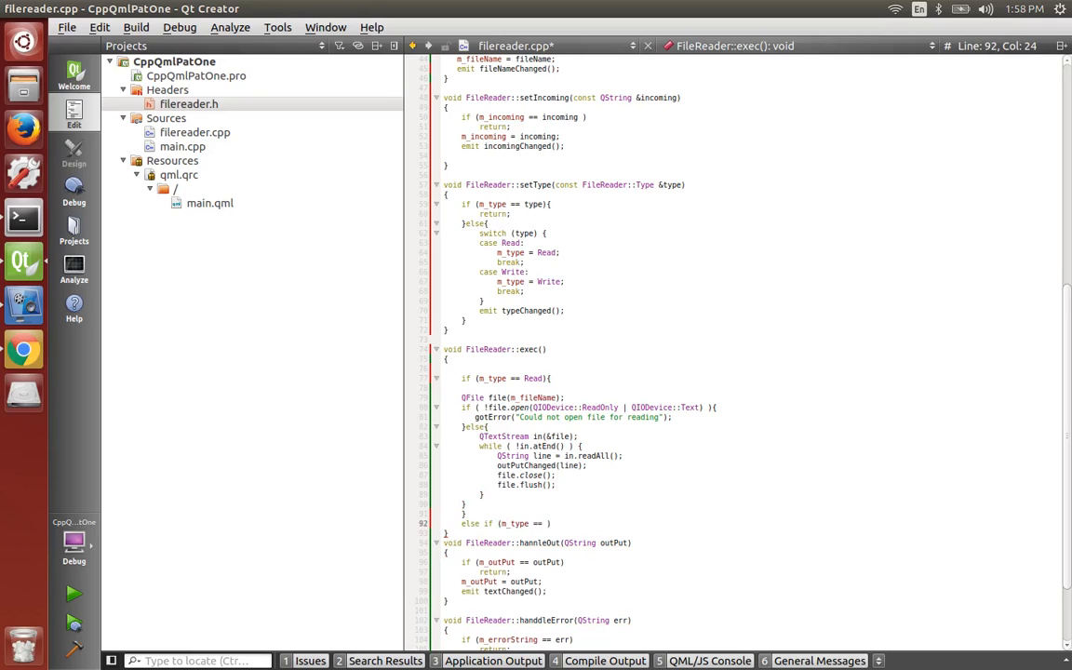
text(Write)
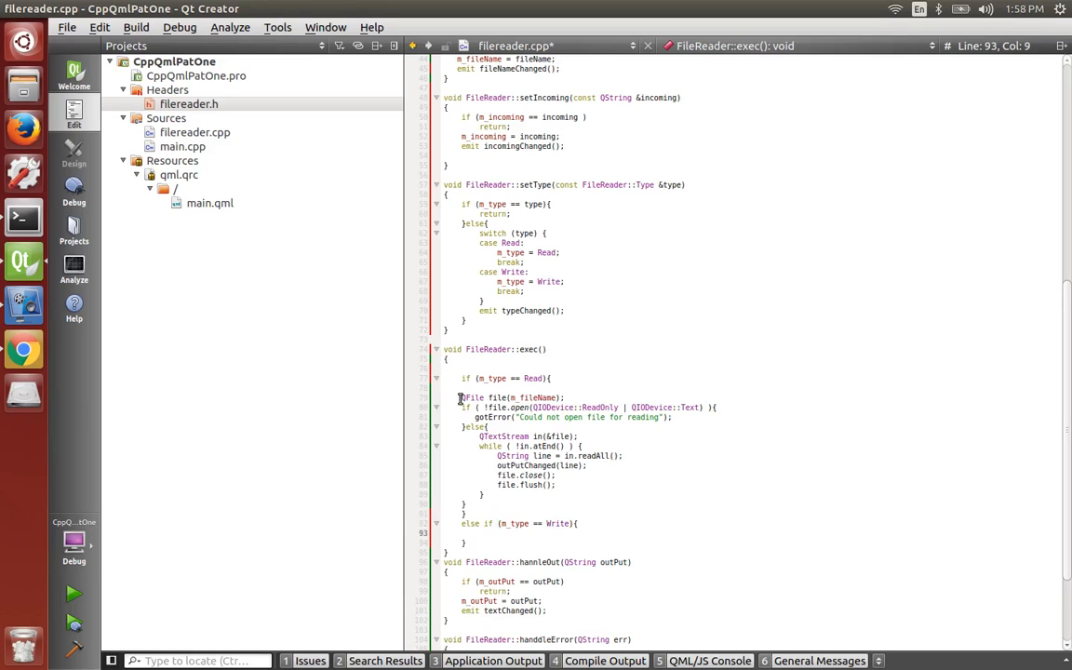
- Reuse the read code in the Write branch as WriteOnly with QTextStream out << m_incoming
drag(469, 398, 493, 495)
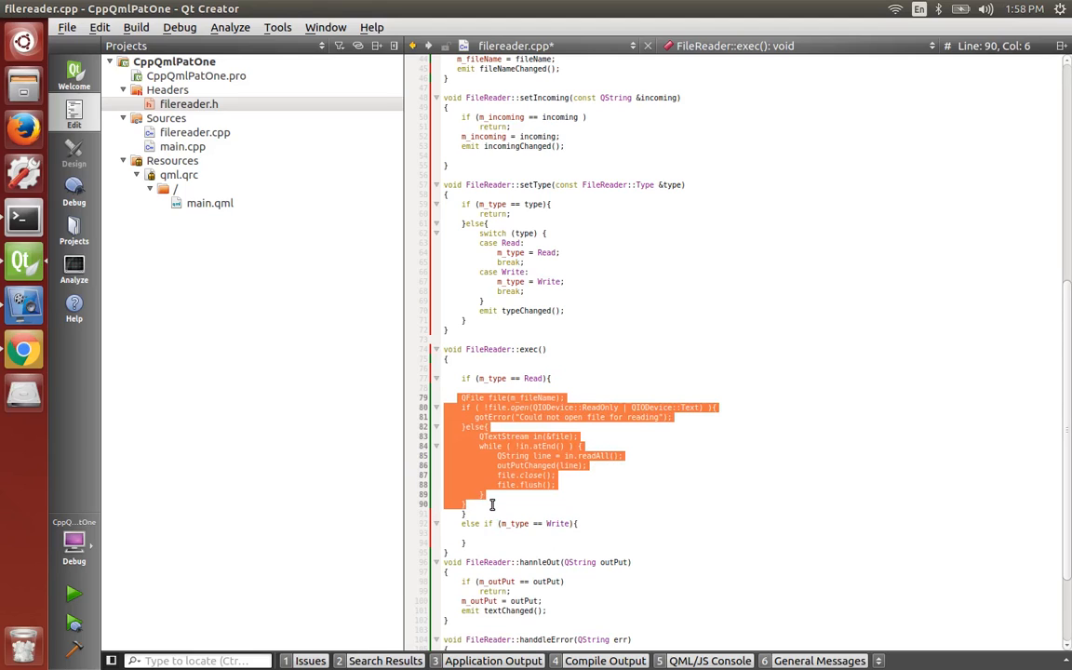
key(ctrl+v)
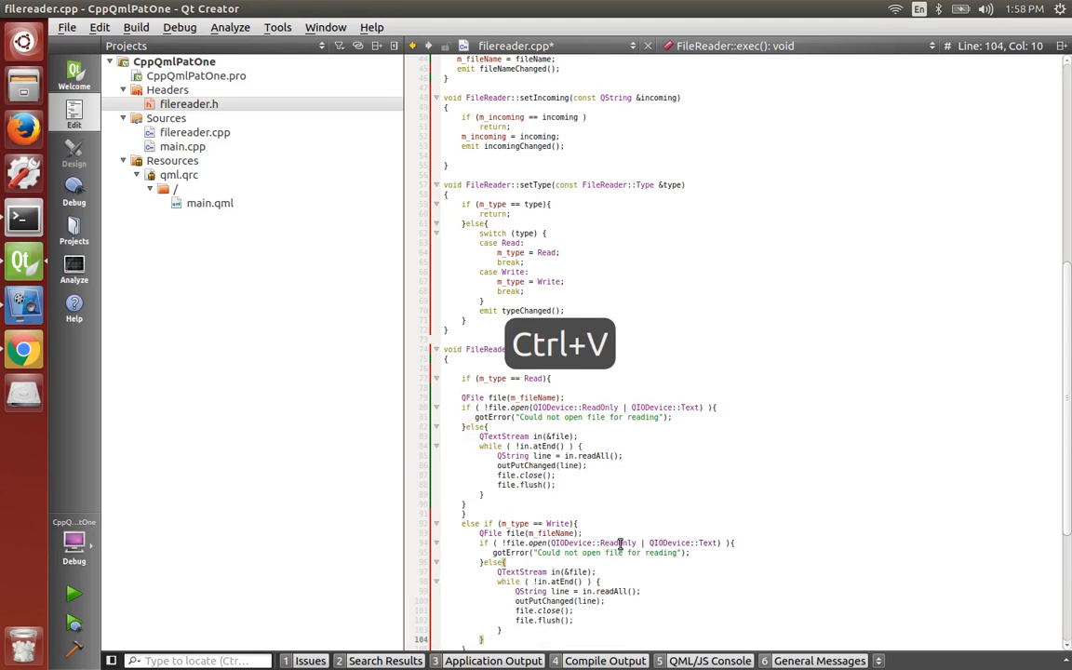
key(ctrl+v)
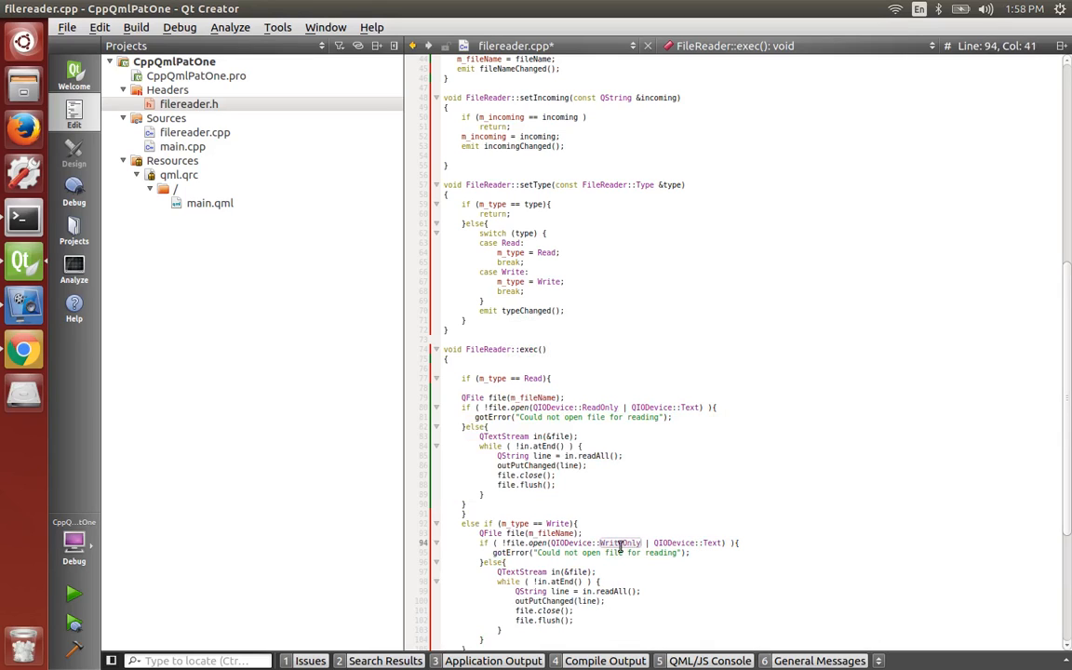
click(614, 571)
text(out)
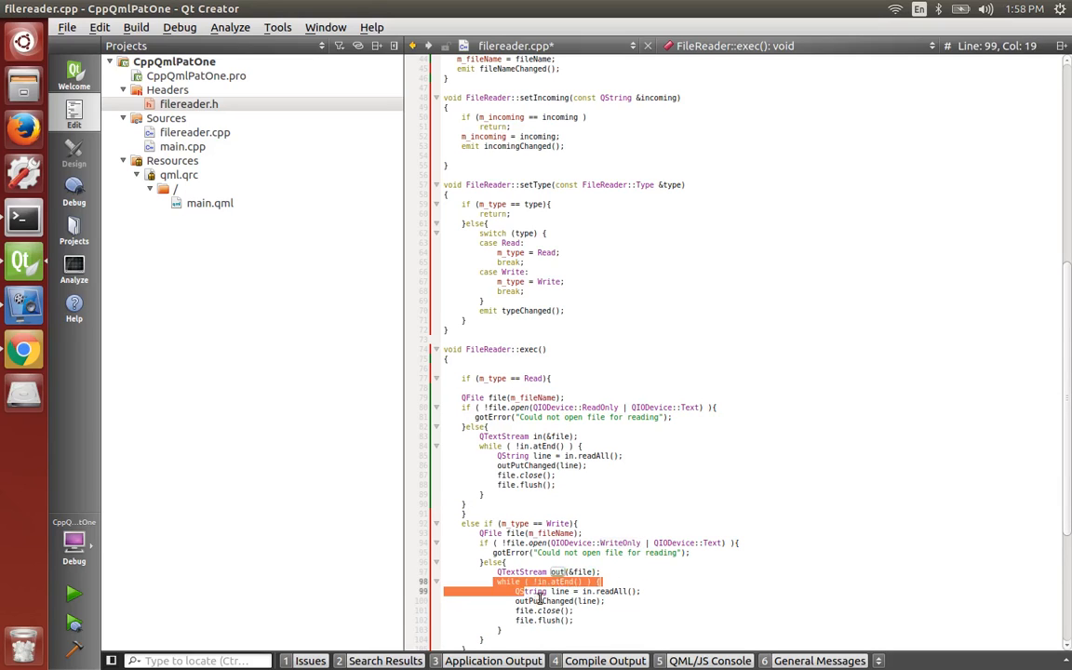
key(Delete)
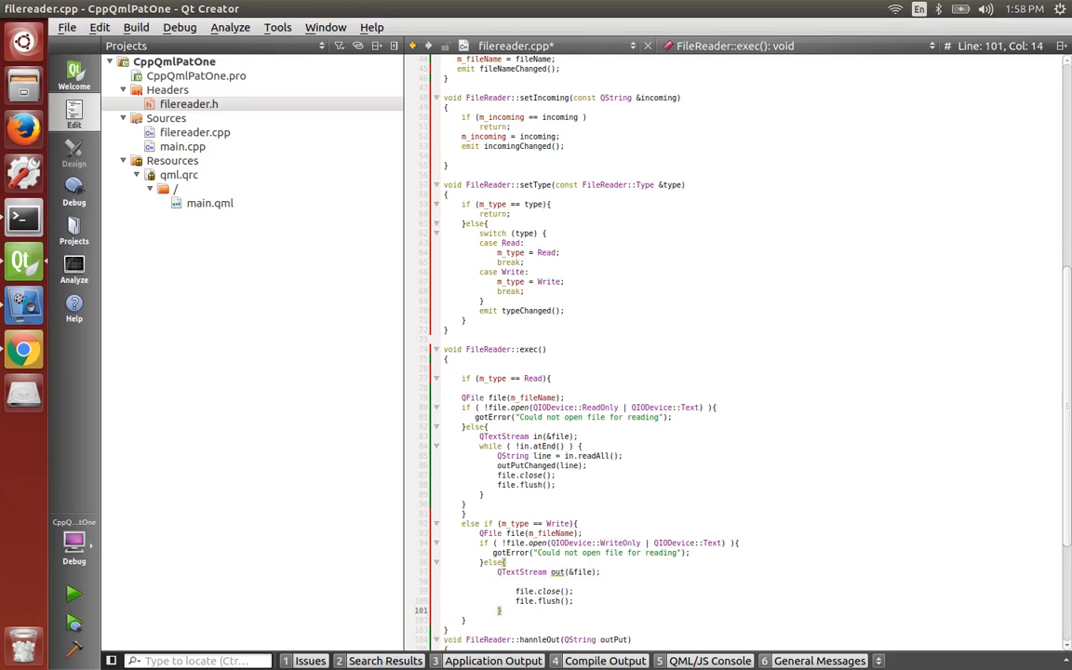
click(595, 588)
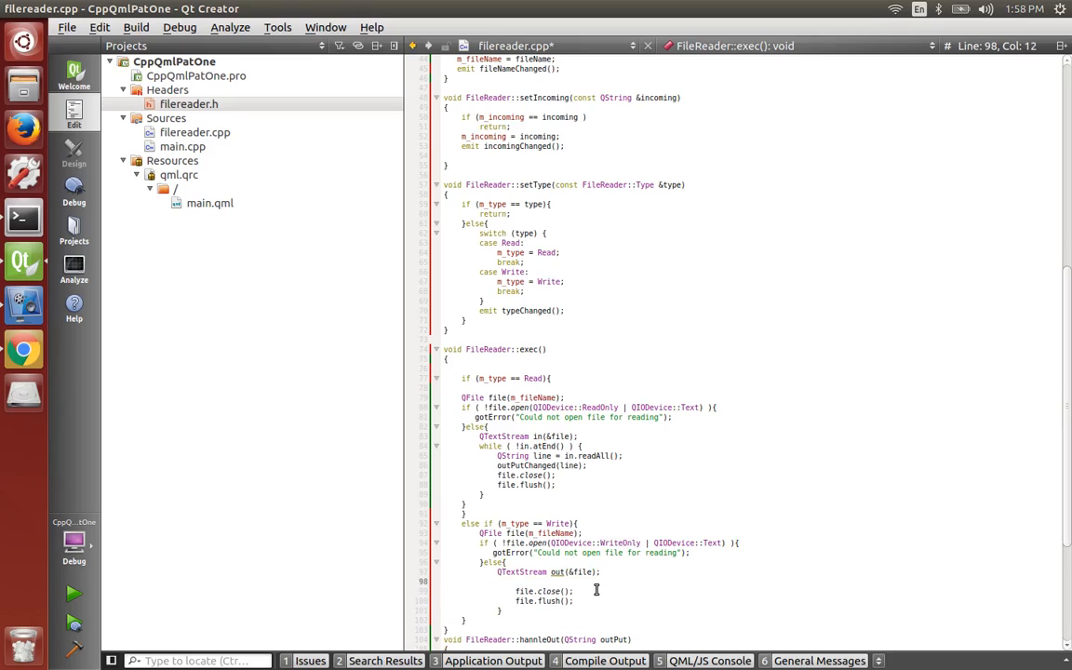
text(out <<)
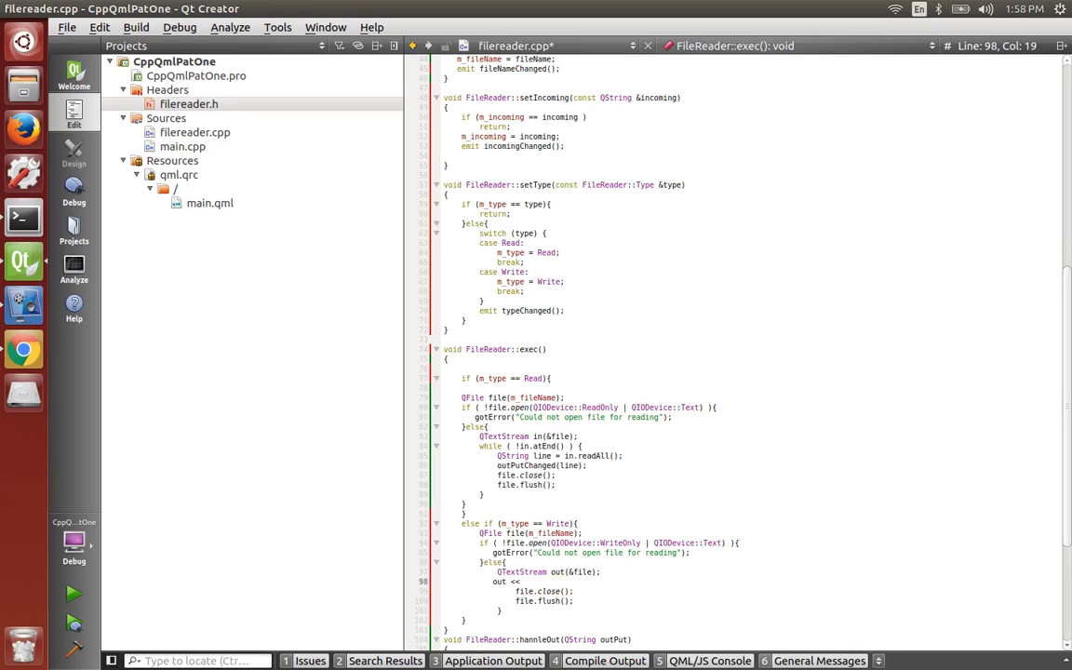
key(ctrl+space)
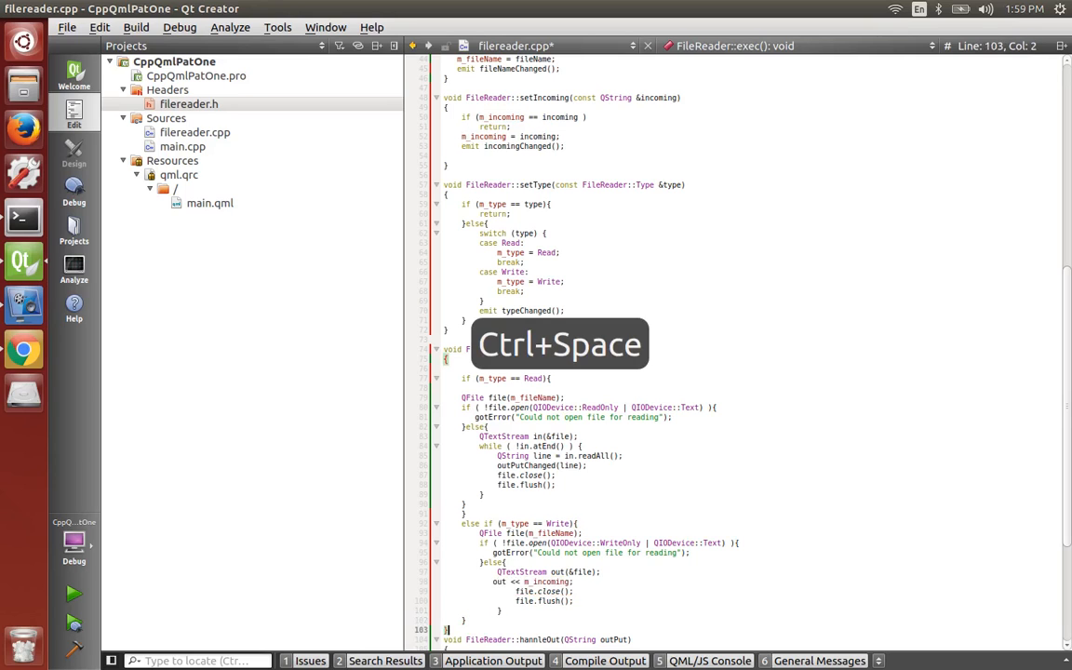
- Re-indent the exec() function and bring up main.cpp where FileReader is registered
key(ctrl+i)
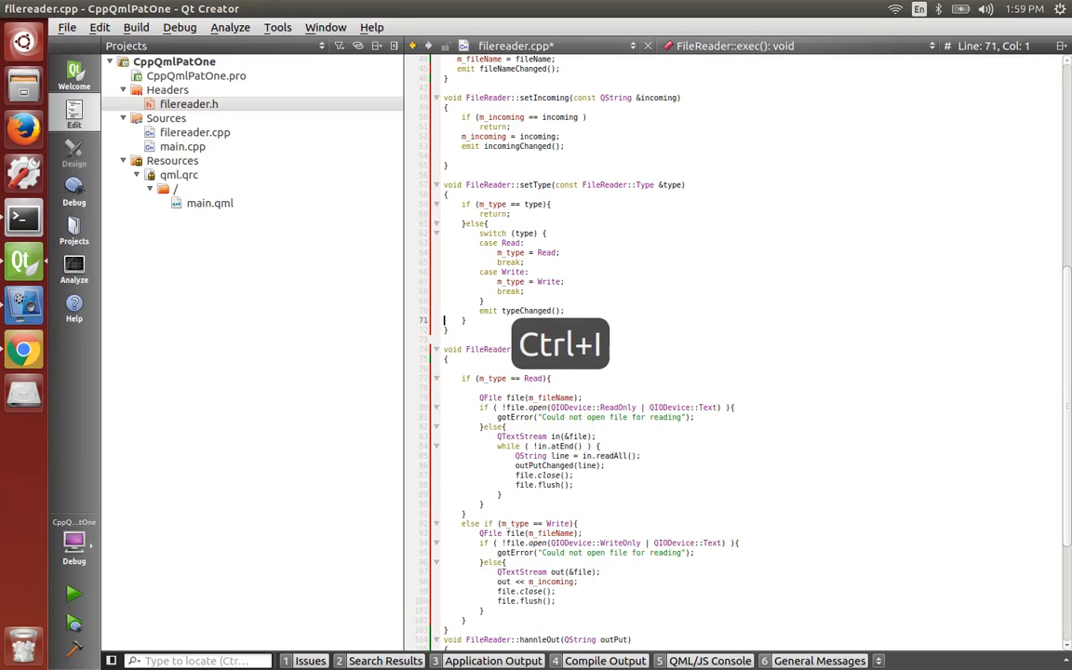
key(ctrl+i)
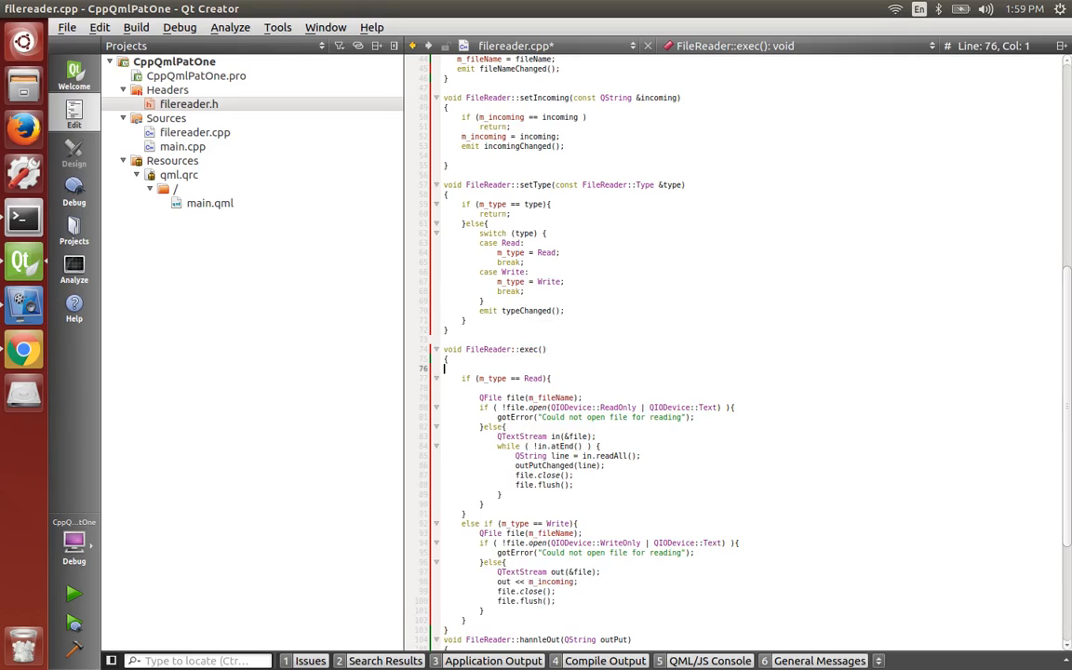
key(ctrl+j)
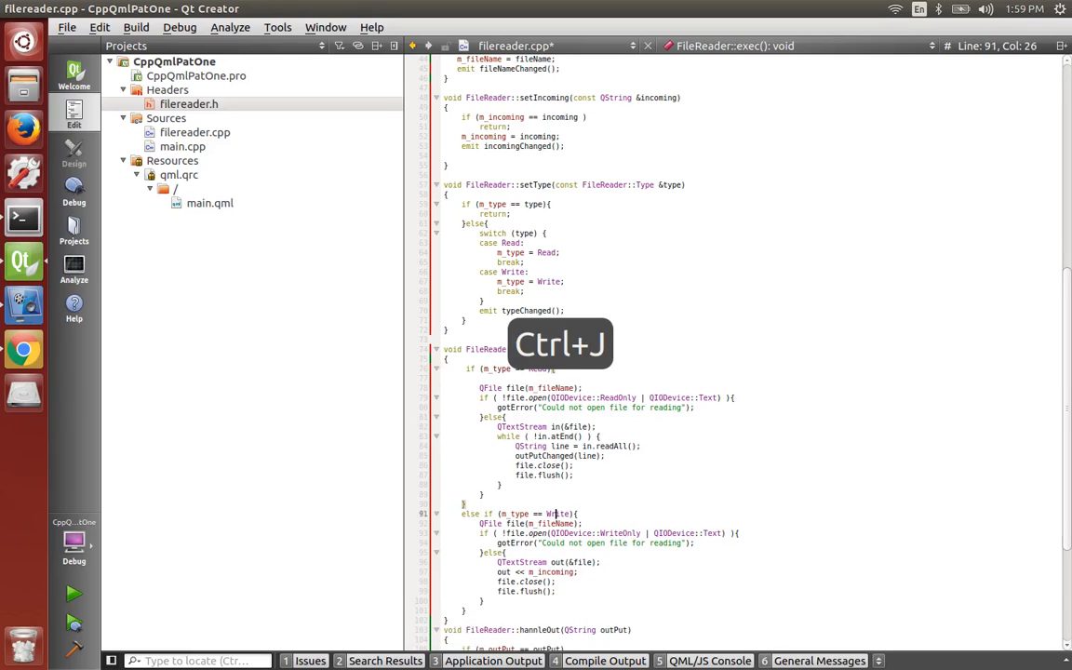
key(ctrl+j)
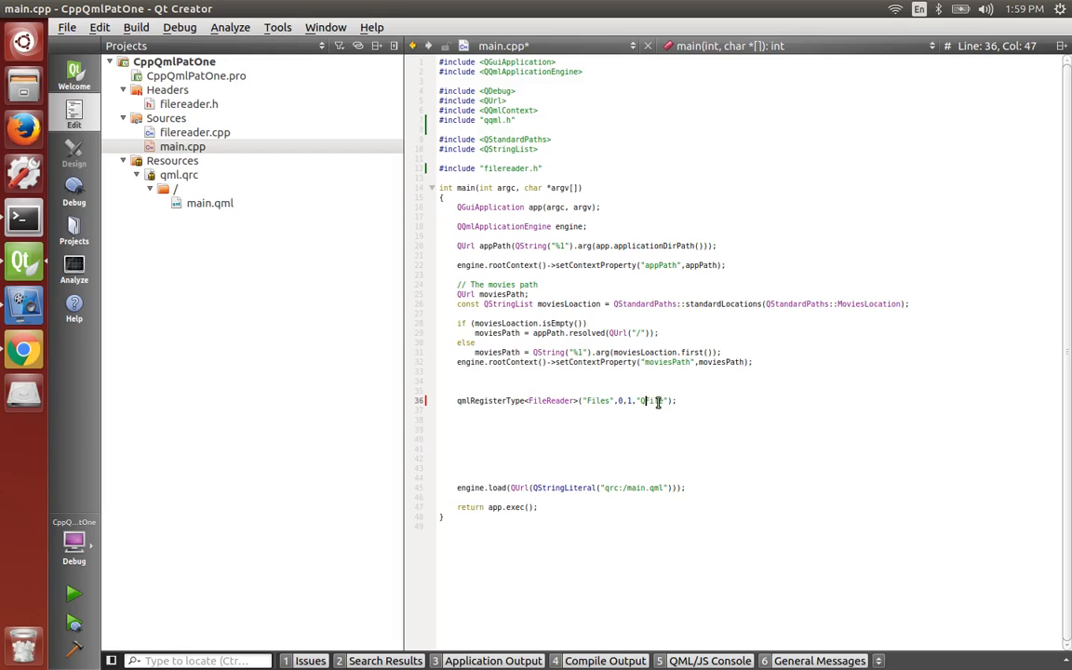
- Save, switch to main.qml and rename the ReadFile element to QFile
key(ctrl+s)
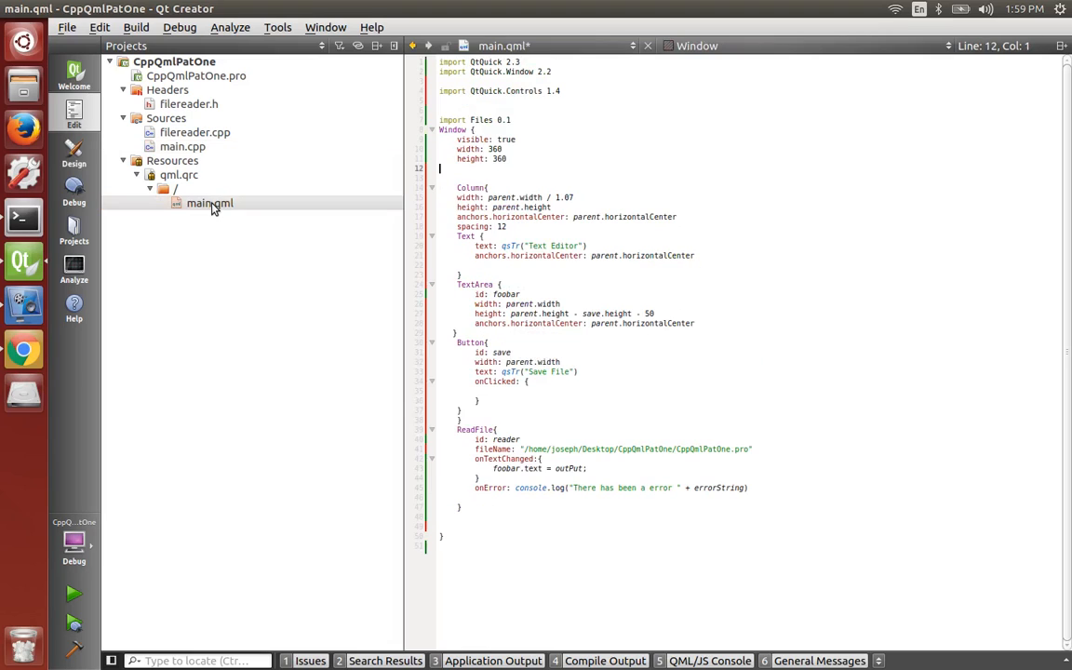
click(465, 419)
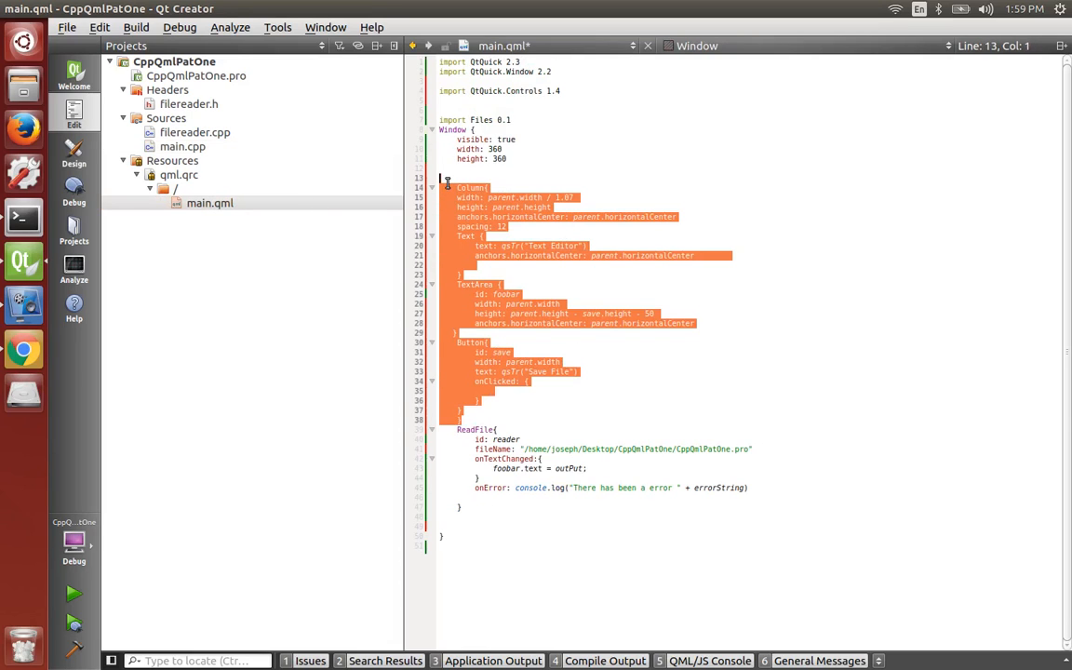
click(495, 390)
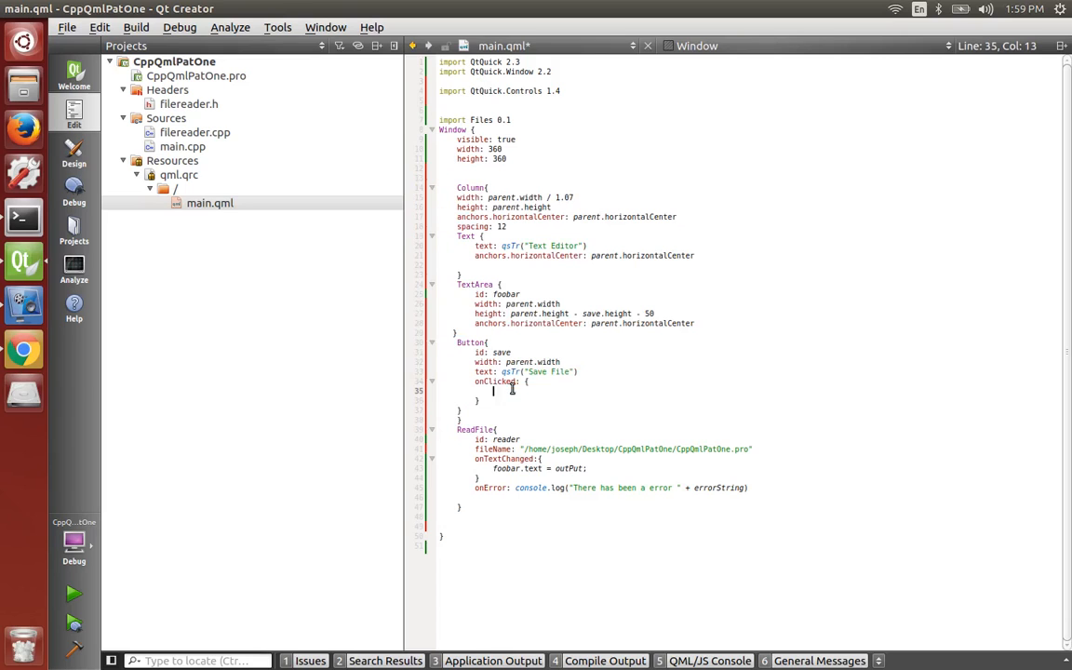
click(465, 89)
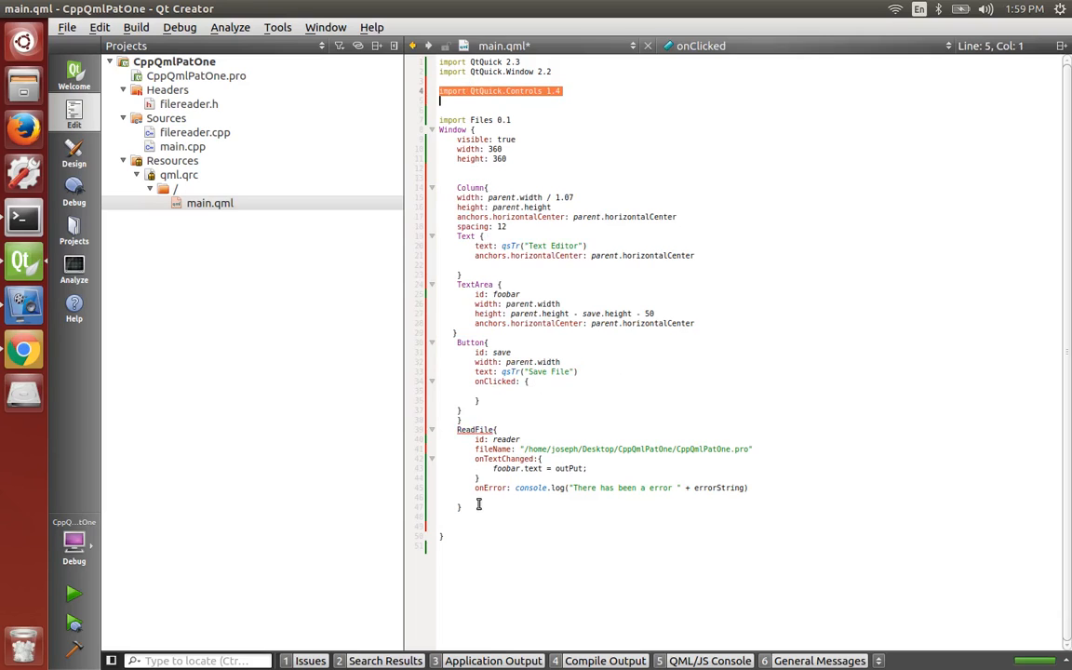
click(476, 428)
text(Q)
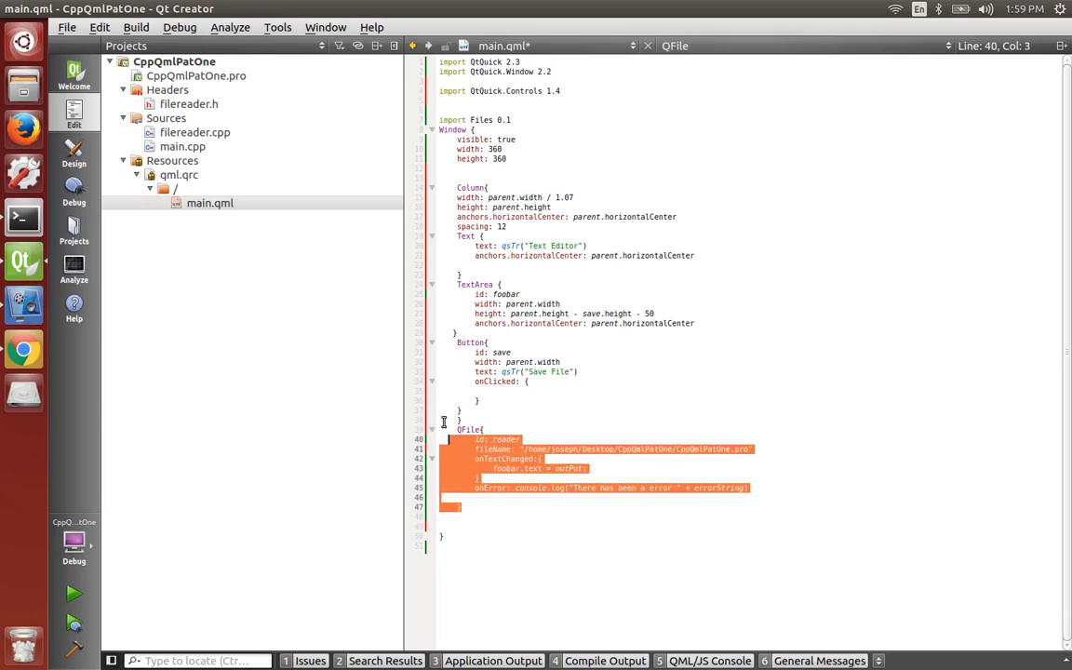
- Duplicate the QFile block as a second element with id writer, without the onTextChanged handler
key(ctrl+c)
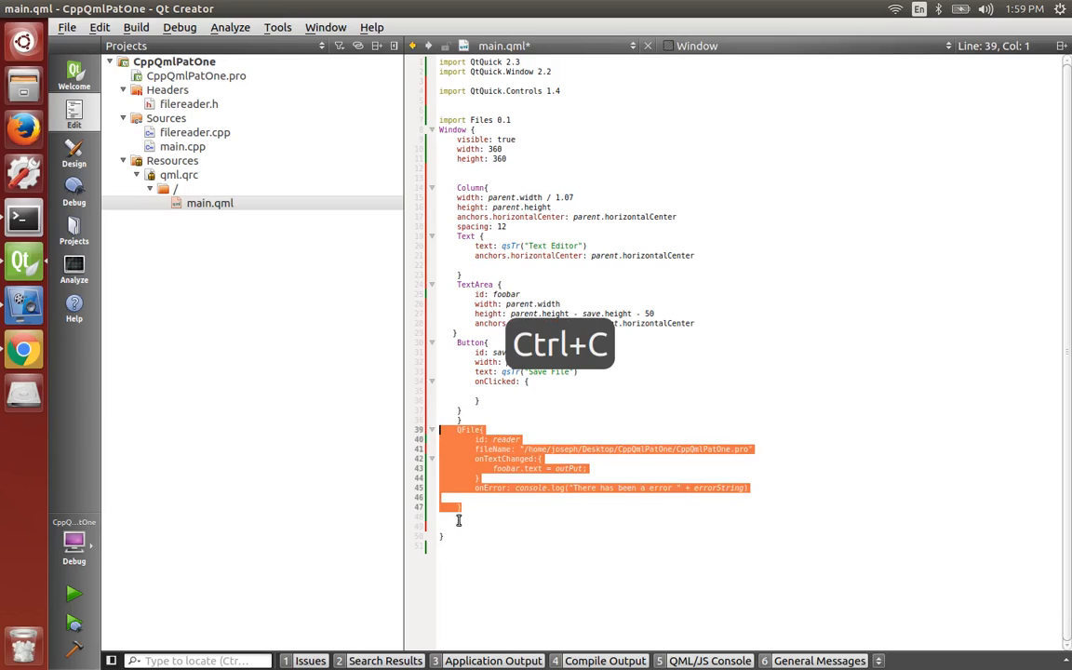
key(ctrl+v)
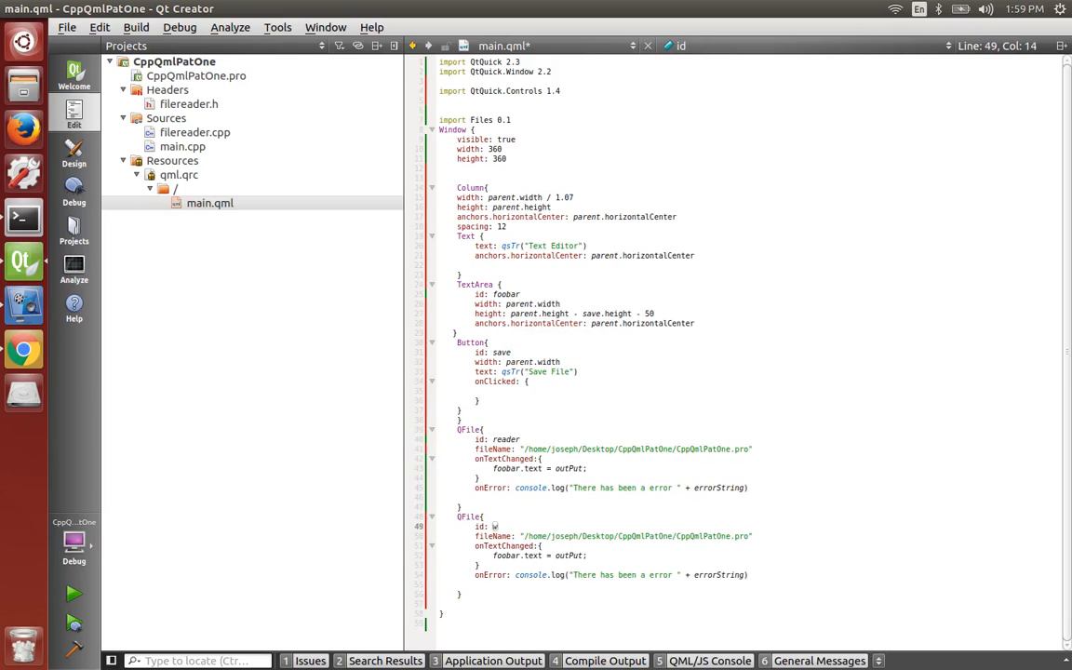
text(riter)
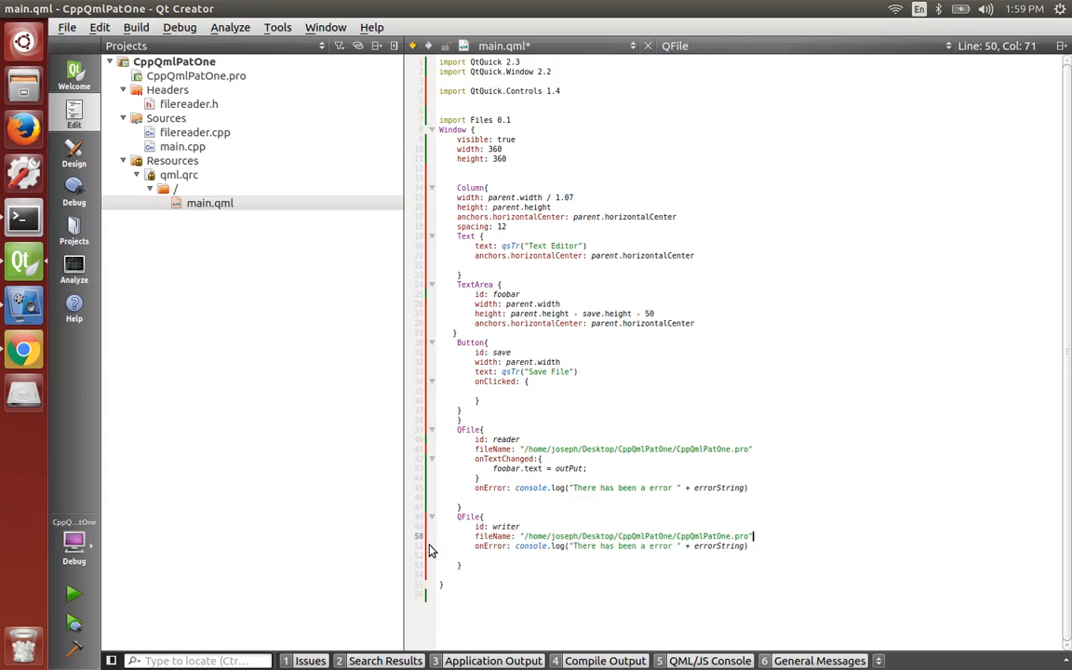
key(Return)
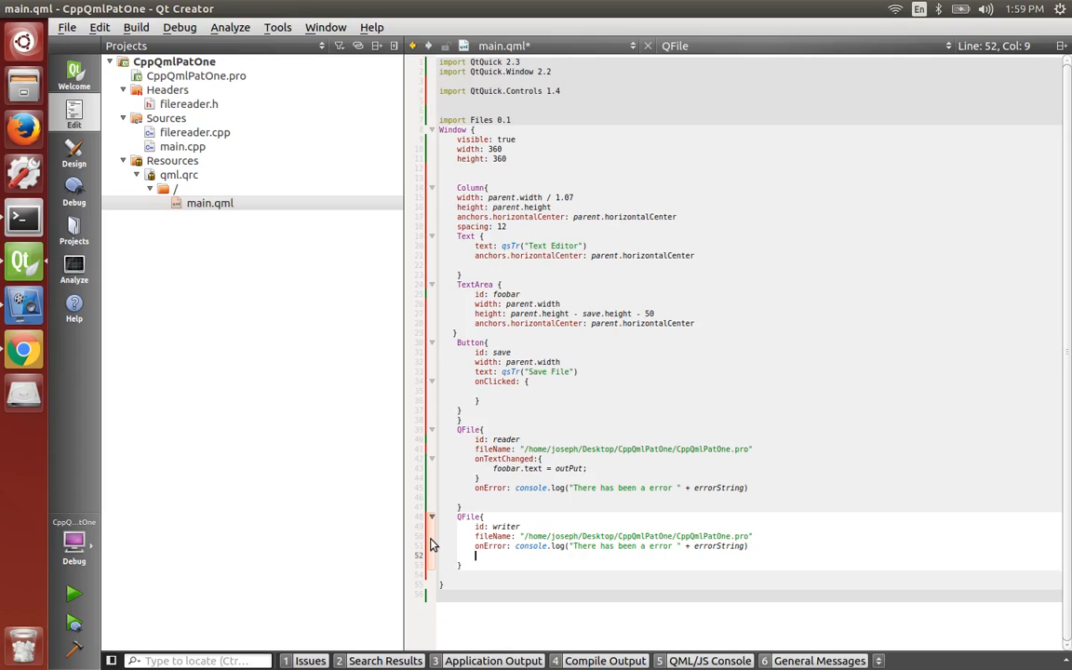
- Give the writer QFile the property type: QFile.Write
text(type: QFi)
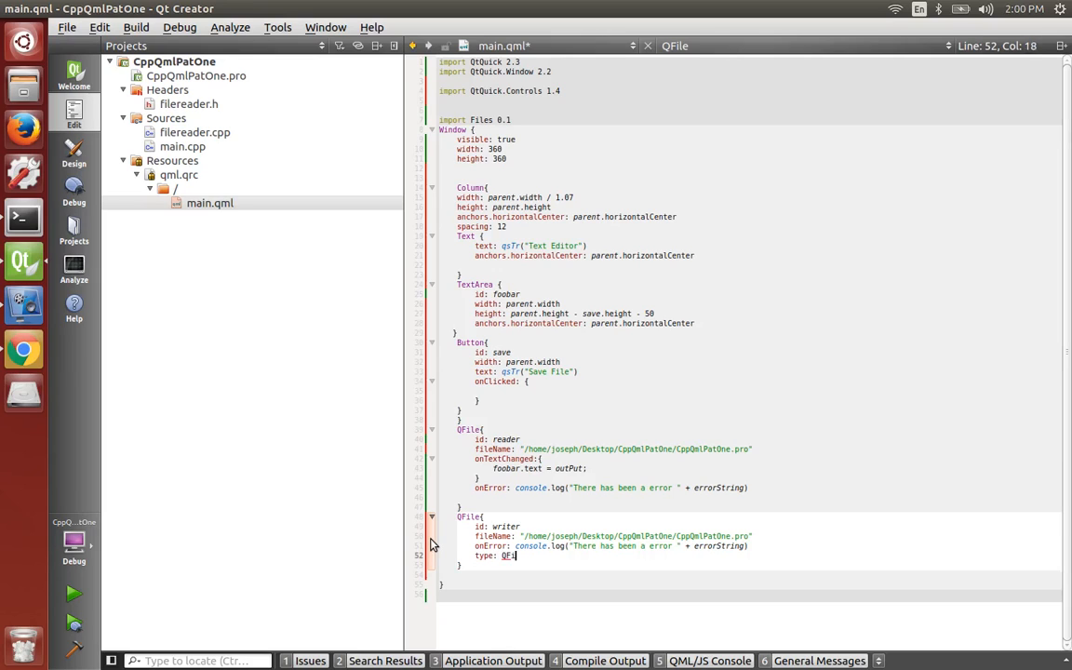
text(.)
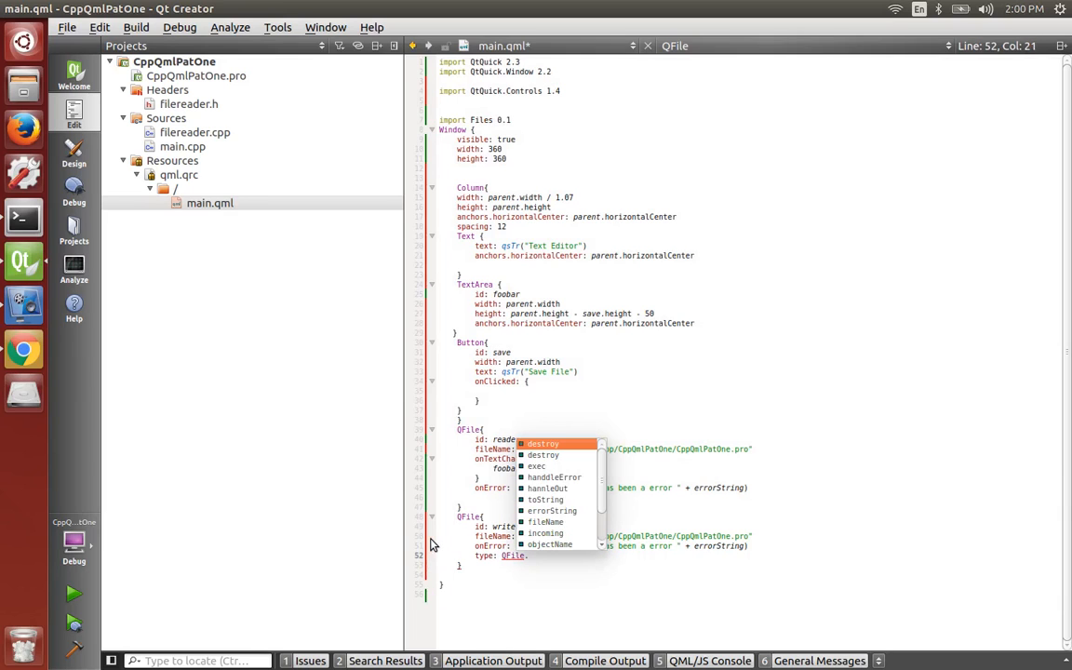
text(Write)
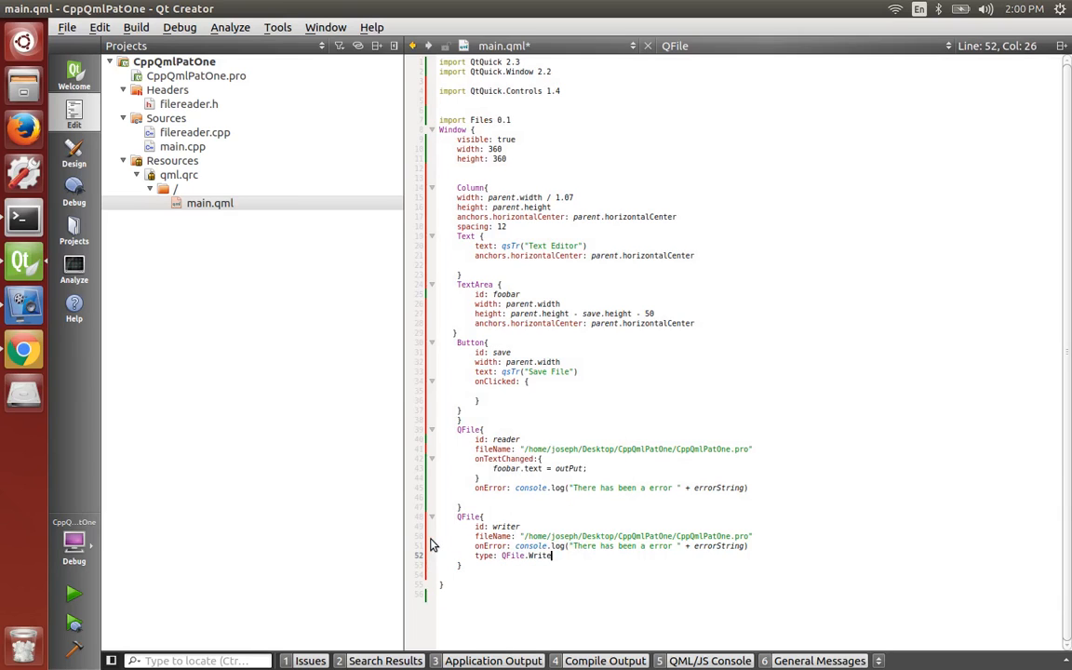
click(551, 449)
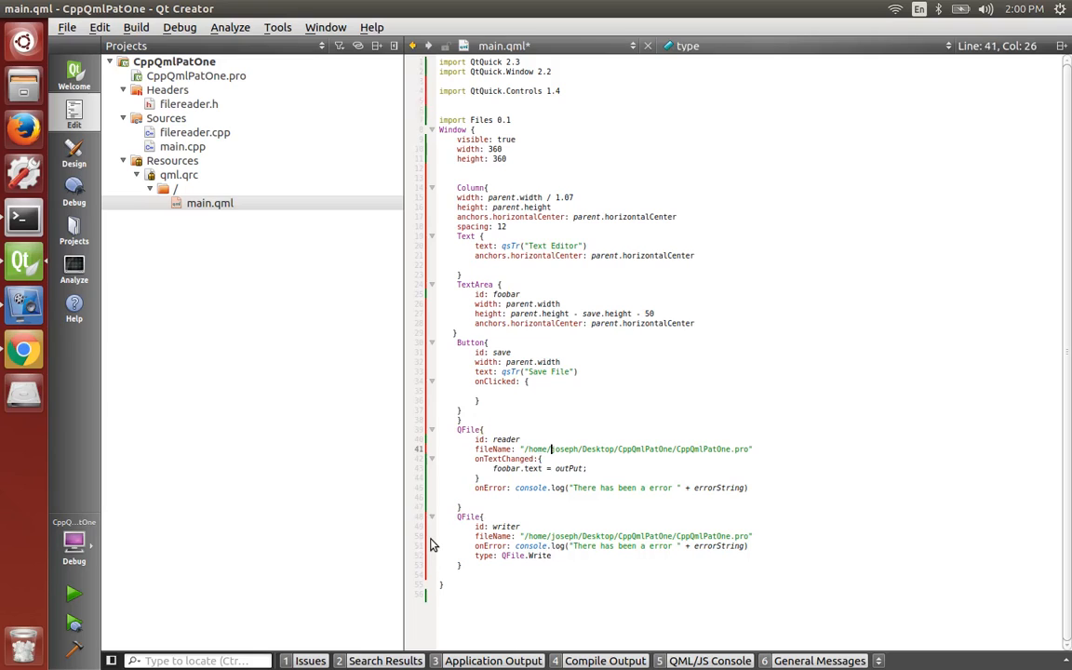
- Give the reader QFile the property type: QFile.Read
click(499, 457)
text(type:)
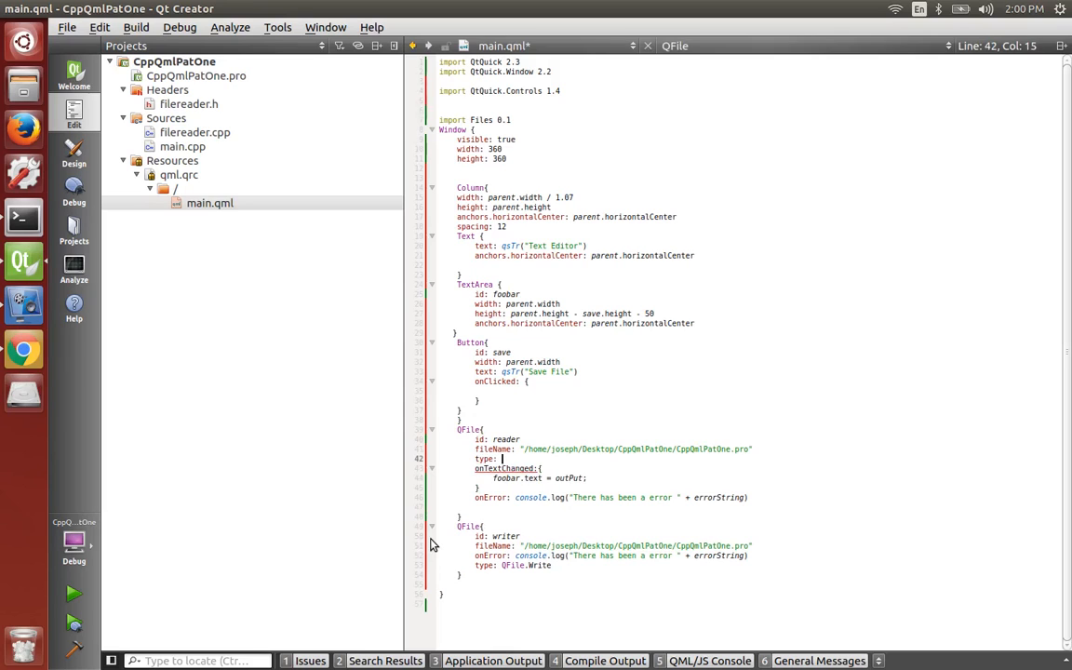
text(QFile.Re)
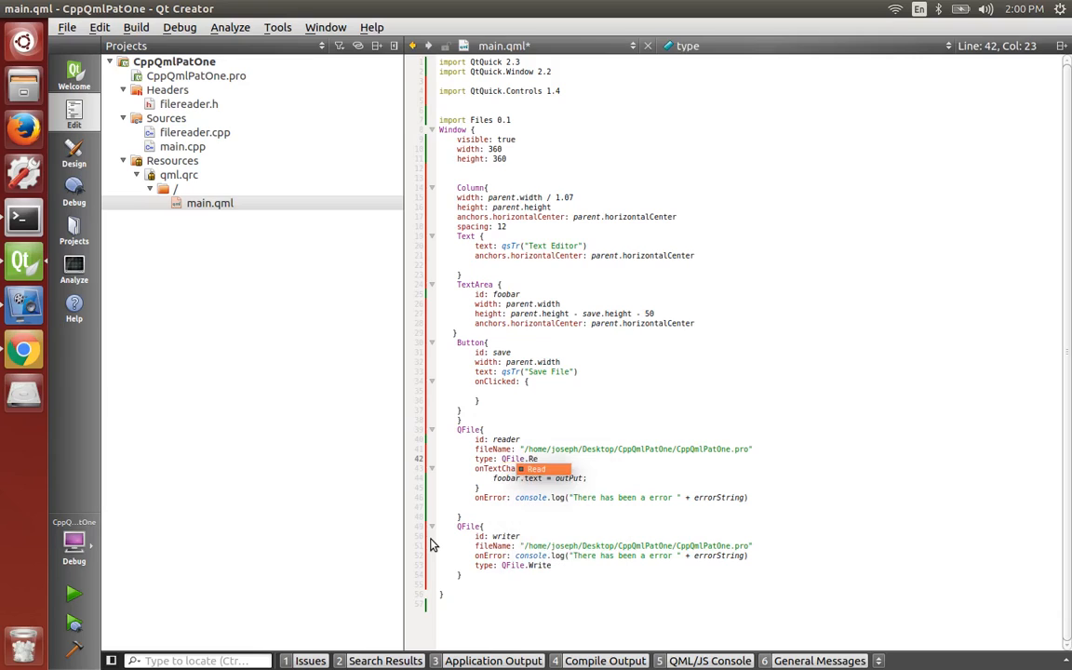
click(493, 391)
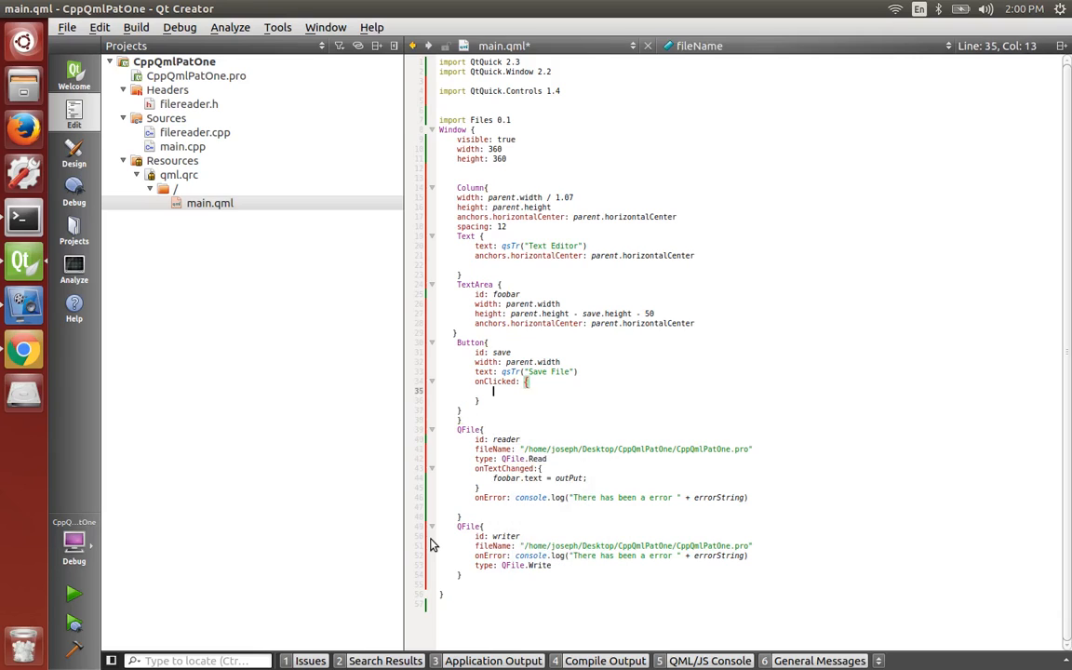
click(443, 179)
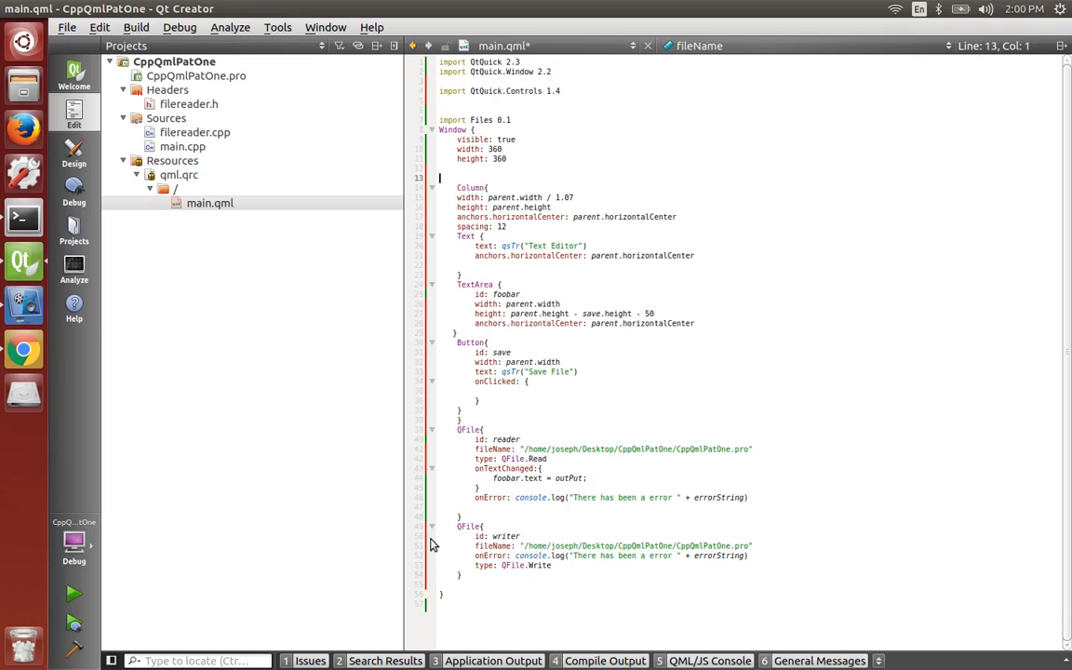
- Add Component.onCompleted calling reader.exec() and setting foobar.text = reader.outPut
key(ctrl+space)
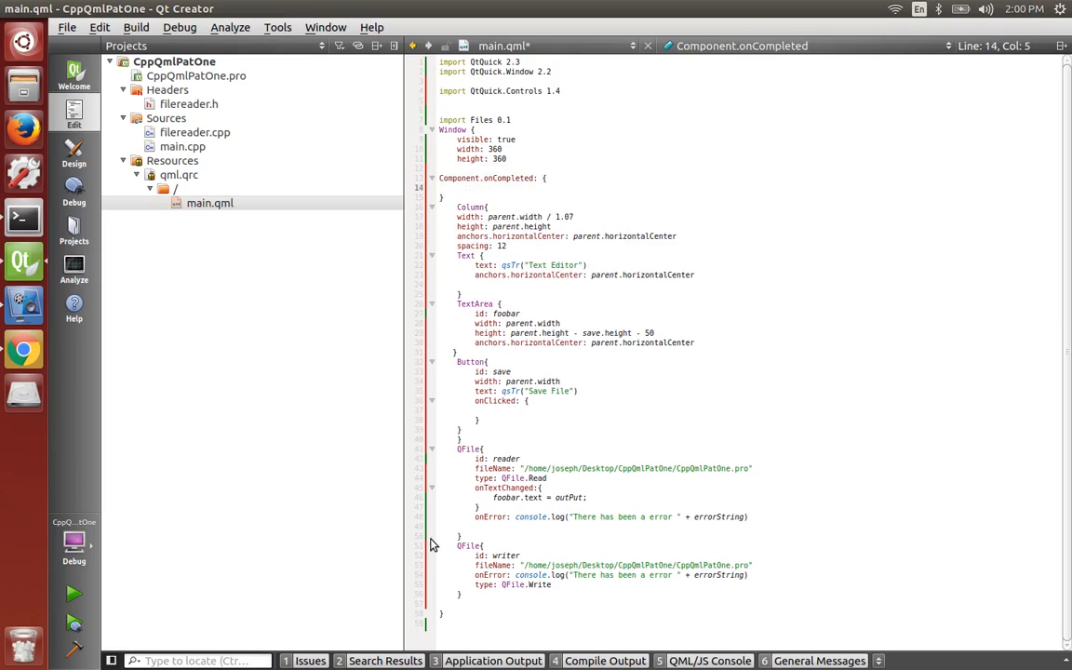
text(reader)
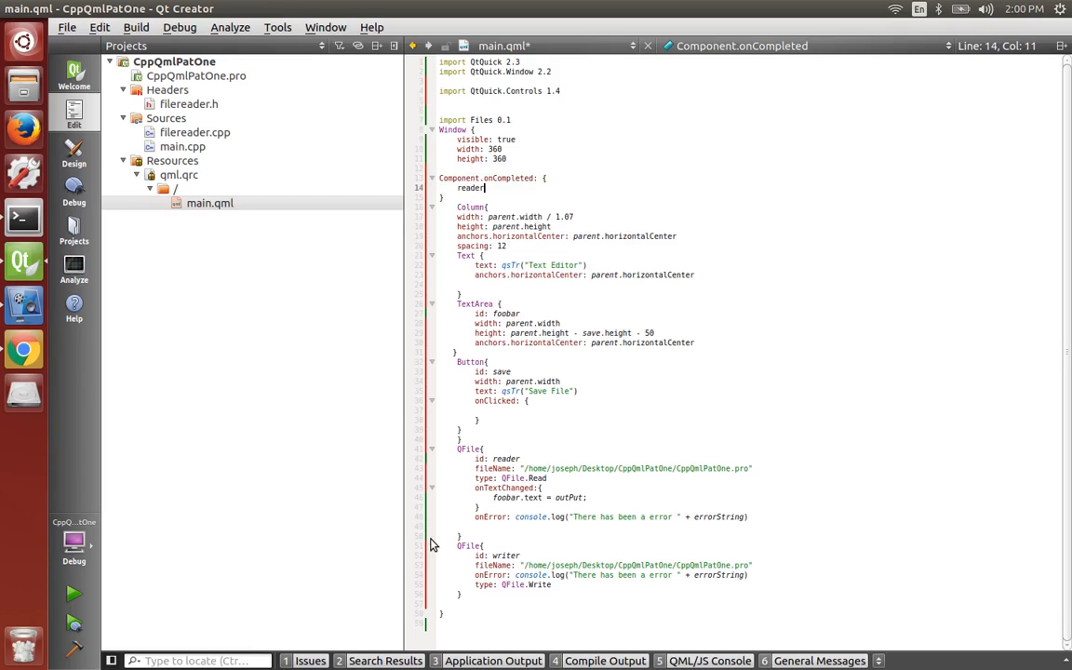
text(.exec())
text(foobar.)
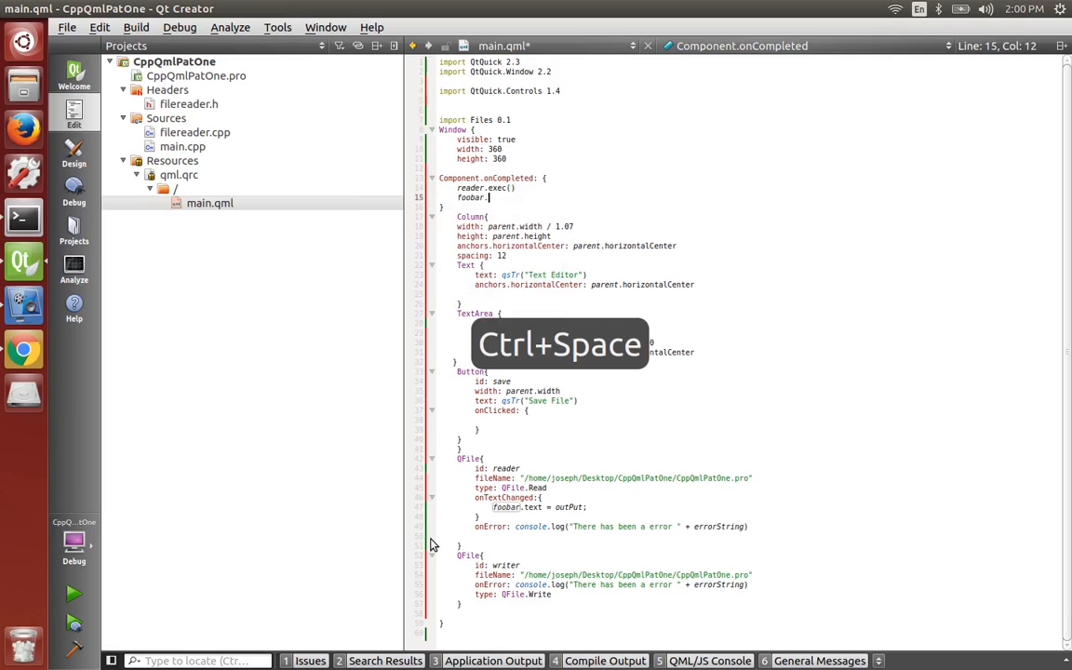
key(ctrl+space)
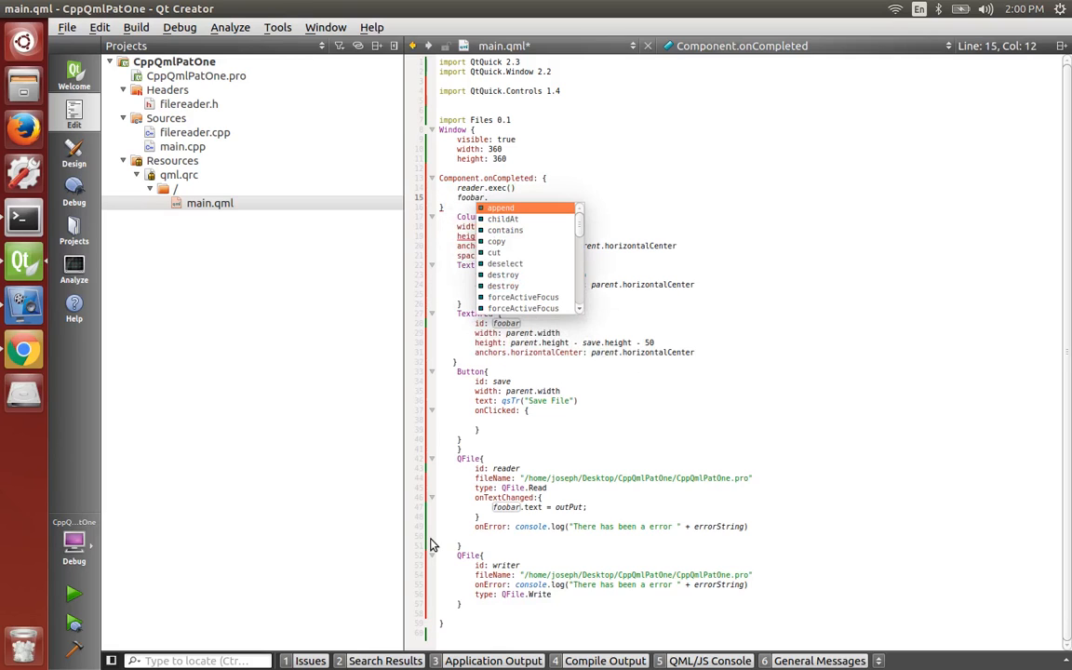
text(text)
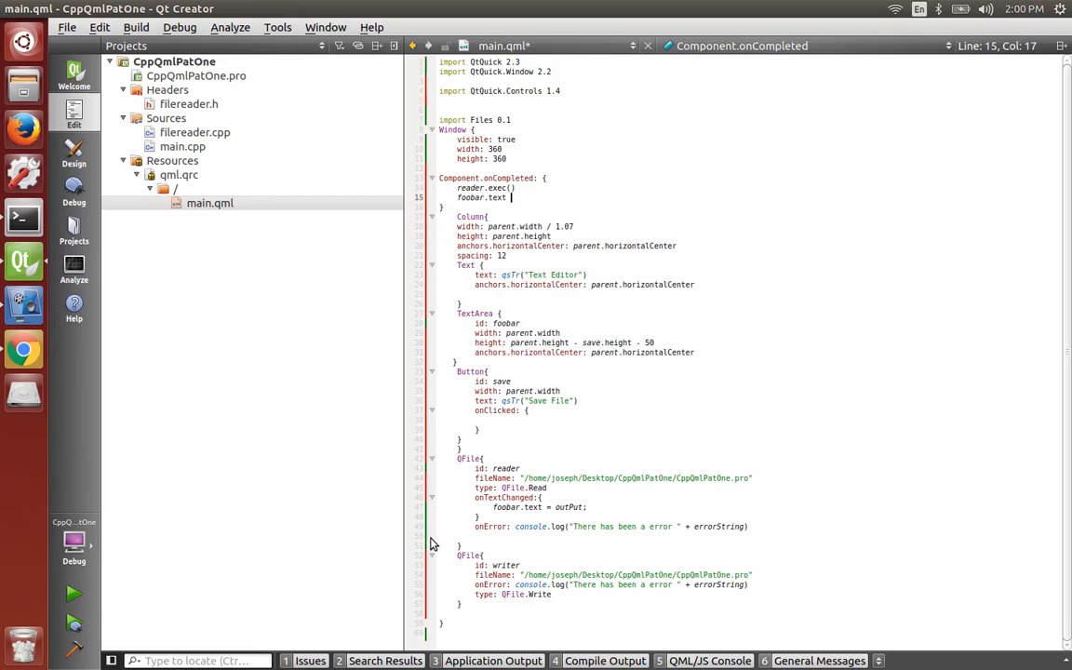
text(= reader.outPut)
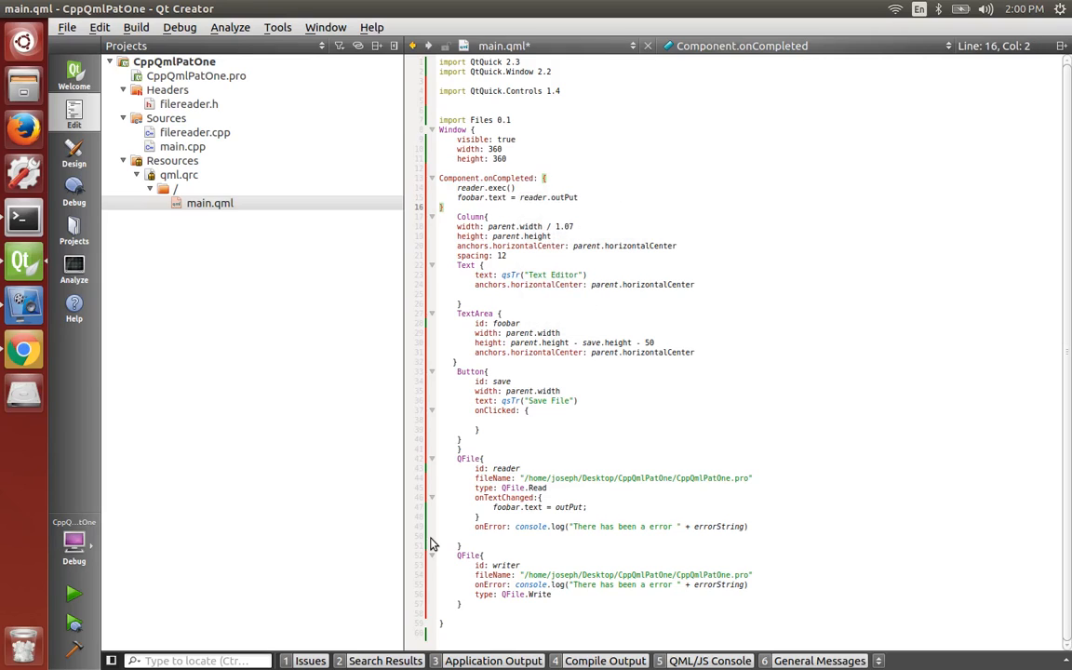
click(529, 412)
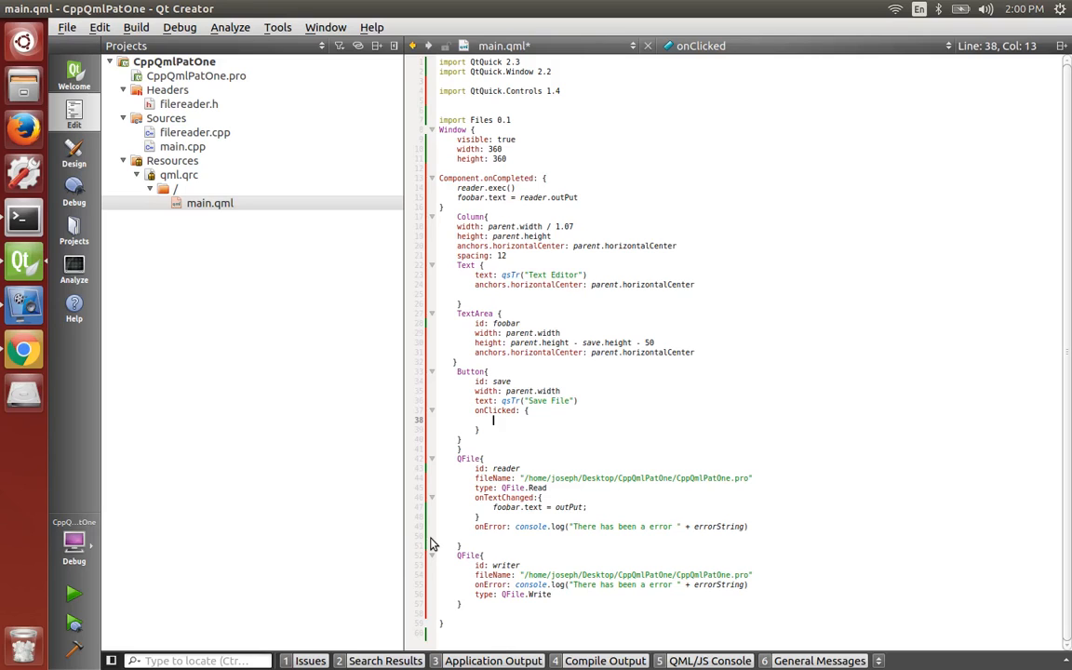
- In the Save button's onClicked set writer.incoming = foobar.text and call writer.exec()
text(writer)
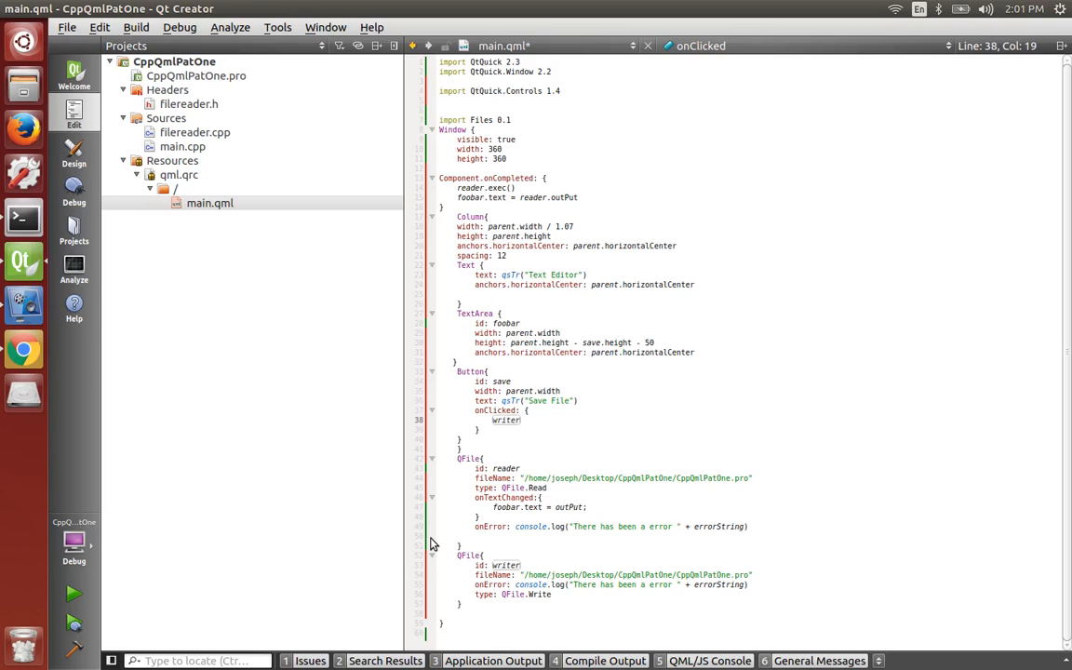
text(.incoming =)
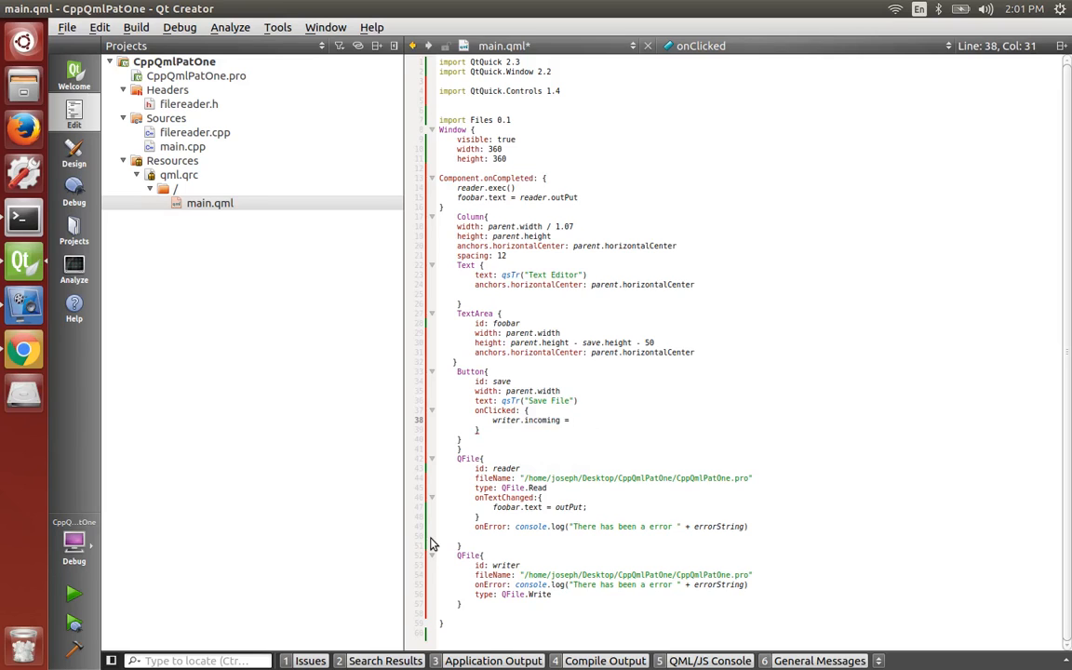
key(Ctrl+Space)
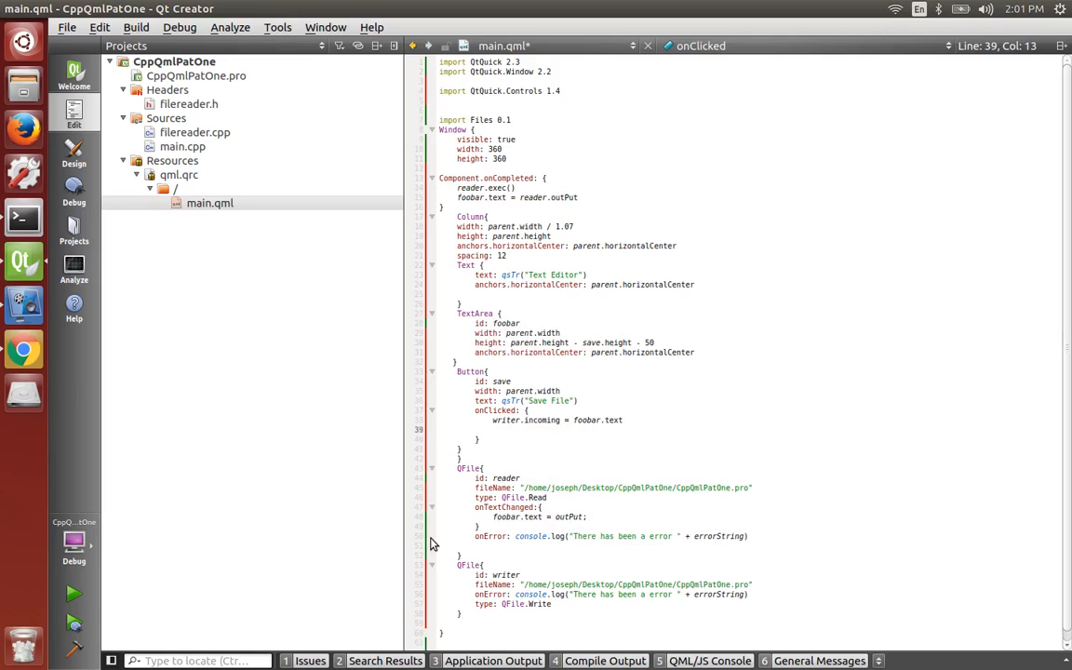
text(writer.exec()
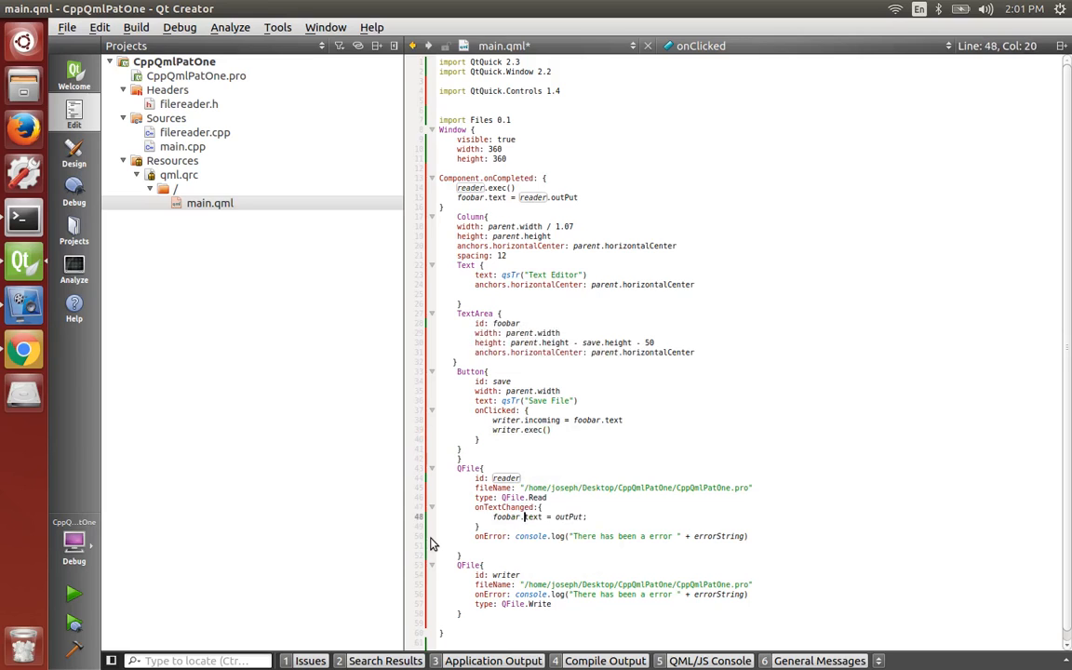
click(525, 593)
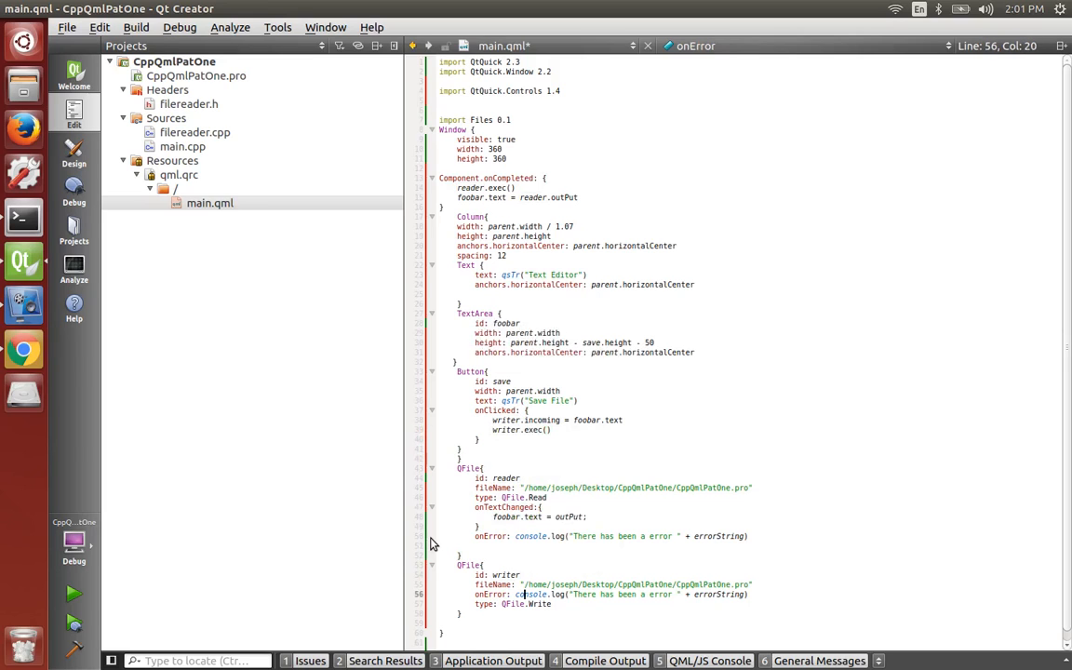
- Save main.qml, then build and run the app
key(ctrl+s)
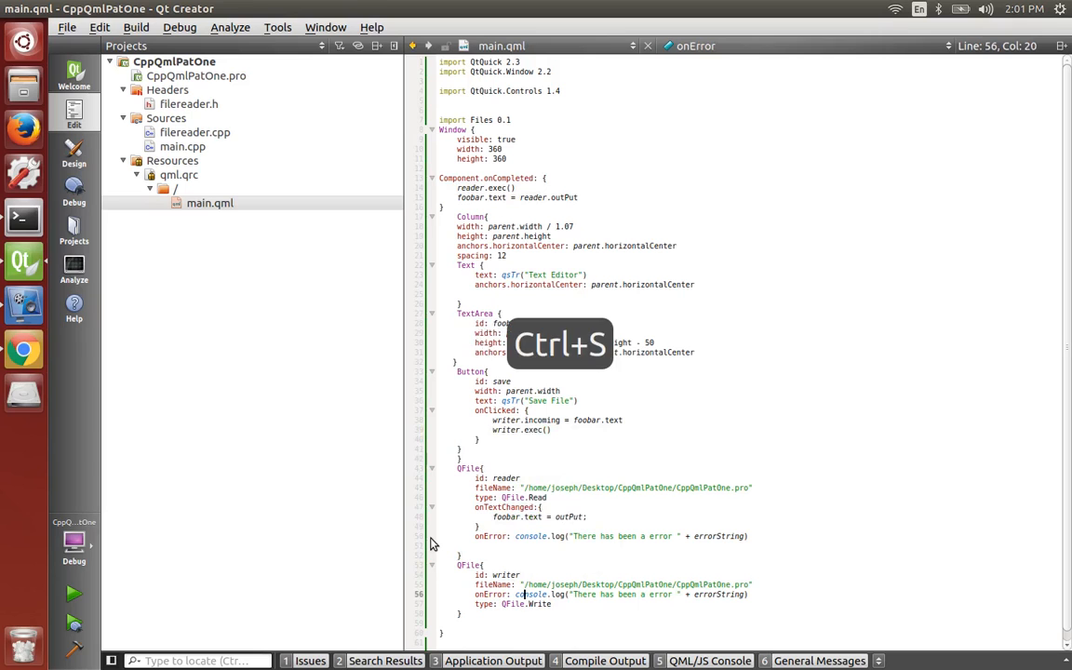
key(ctrl+r)
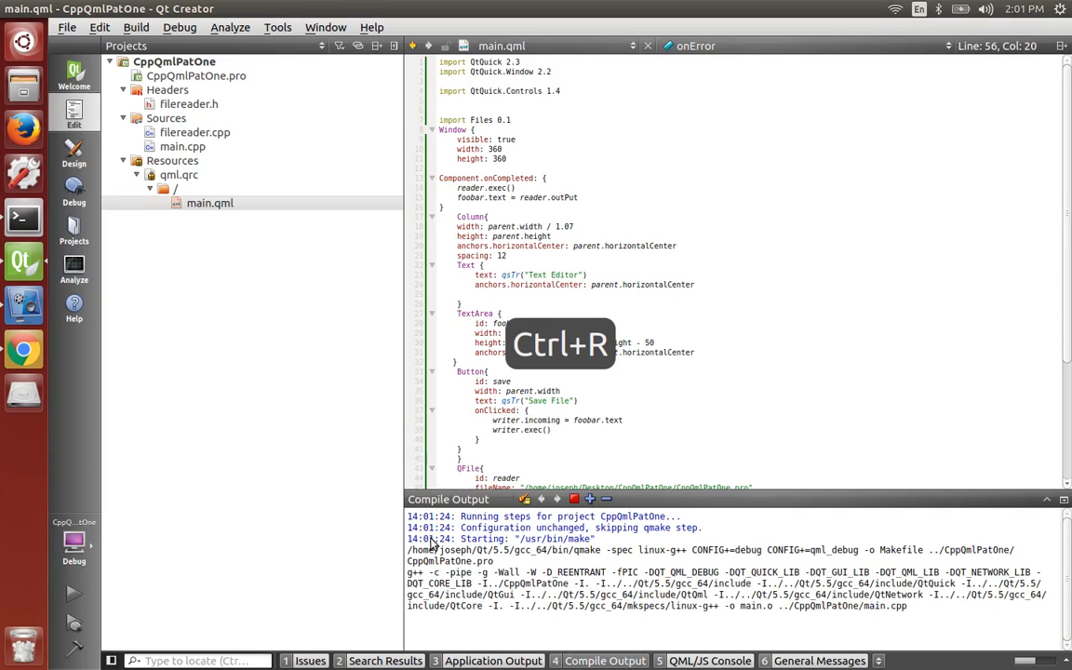
key(ctrl+r)
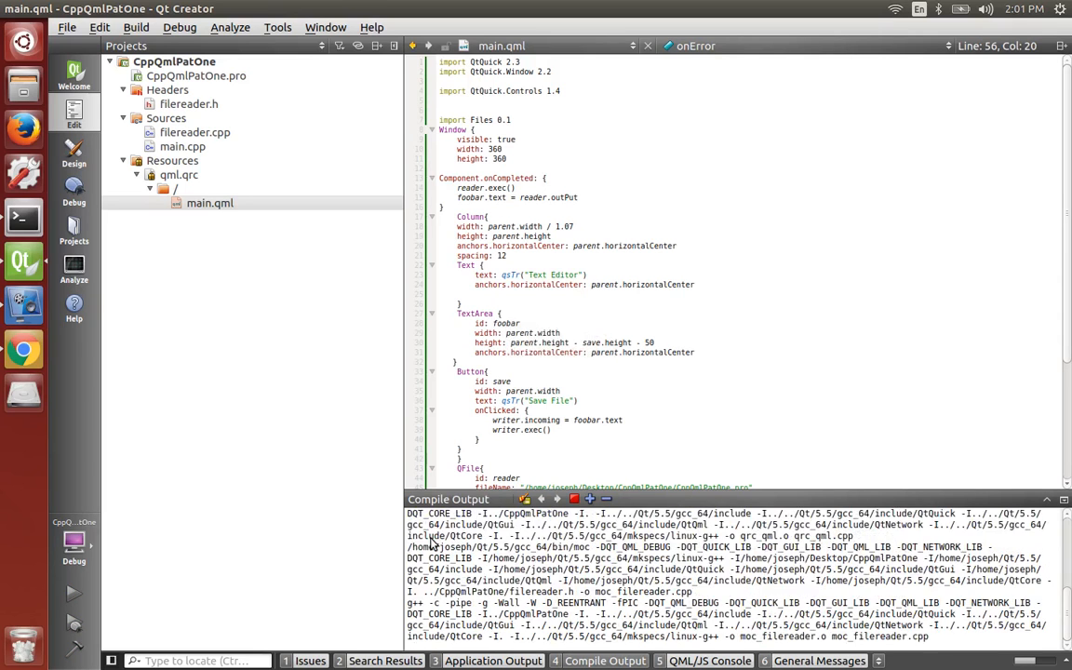
click(75, 591)
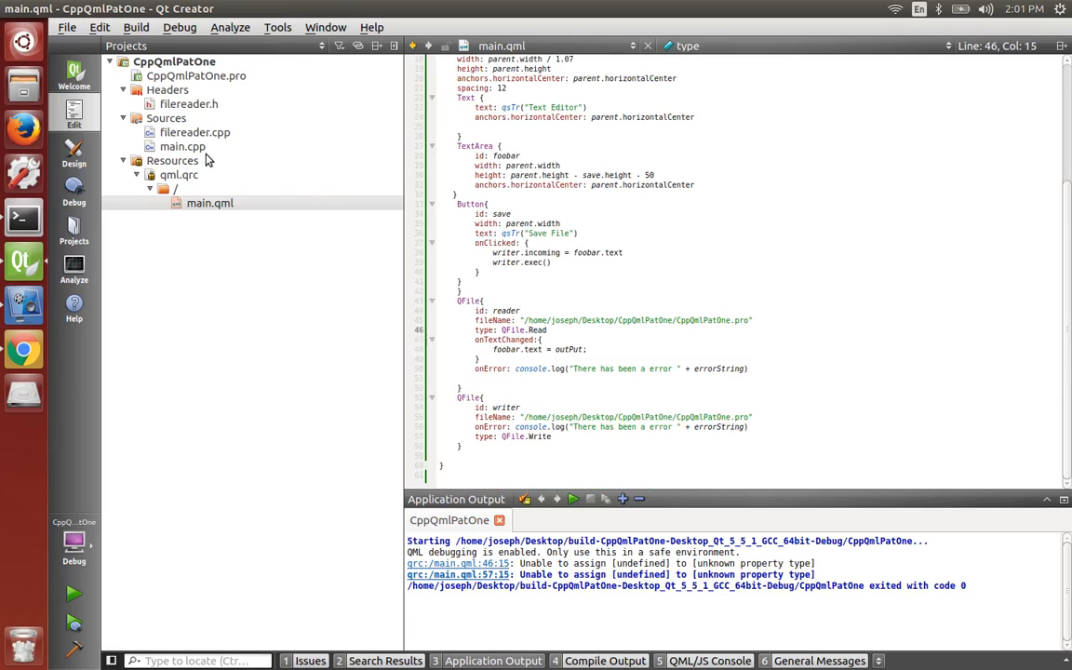
- In fileReader.h use Q_ENUMS(Type) and declare m_type as plain Type
click(194, 132)
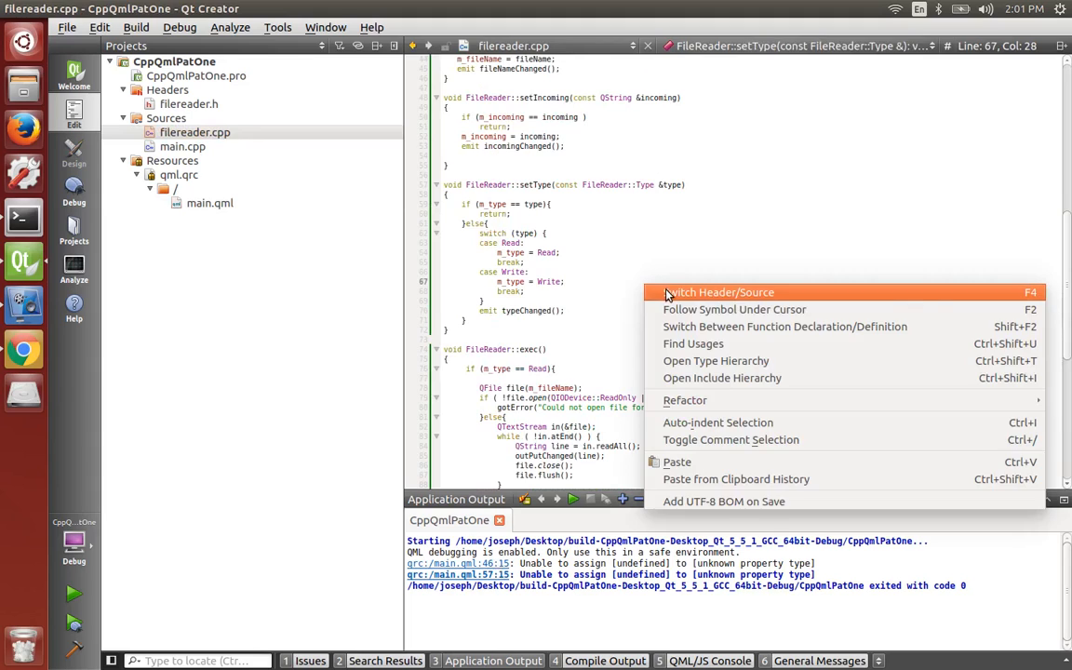
click(718, 292)
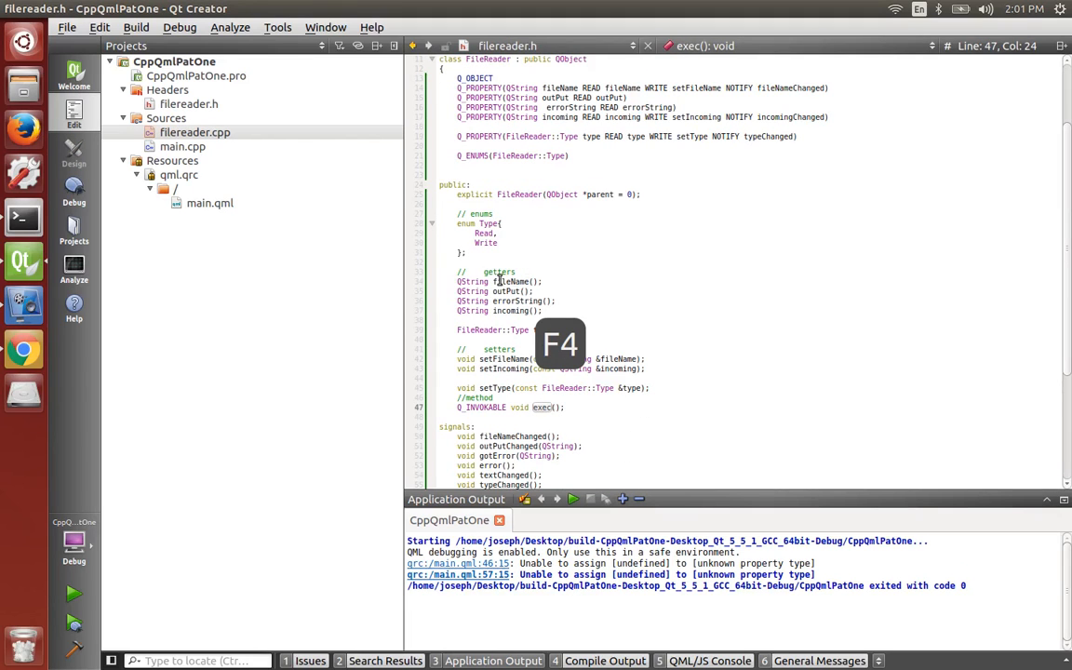
key(F4)
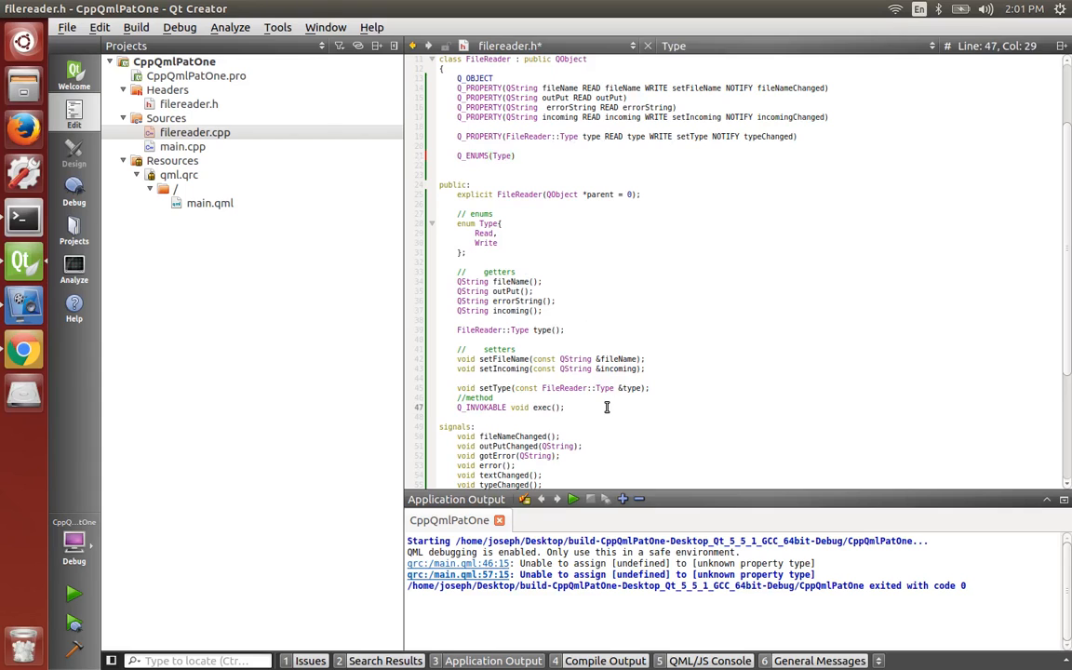
scroll(down, 3)
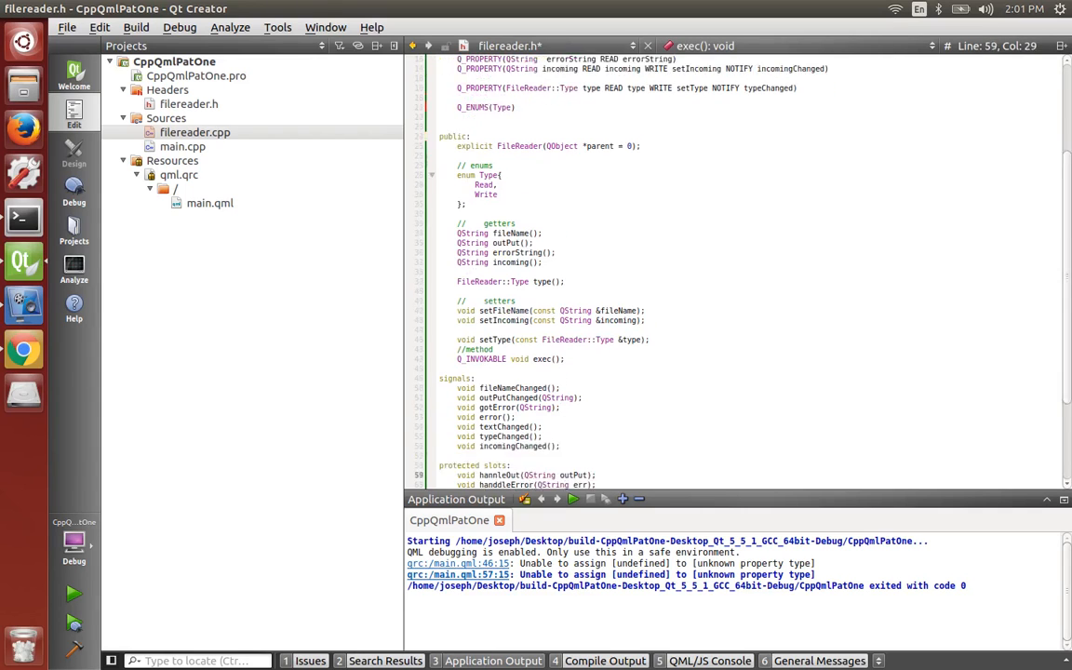
scroll(down, 3)
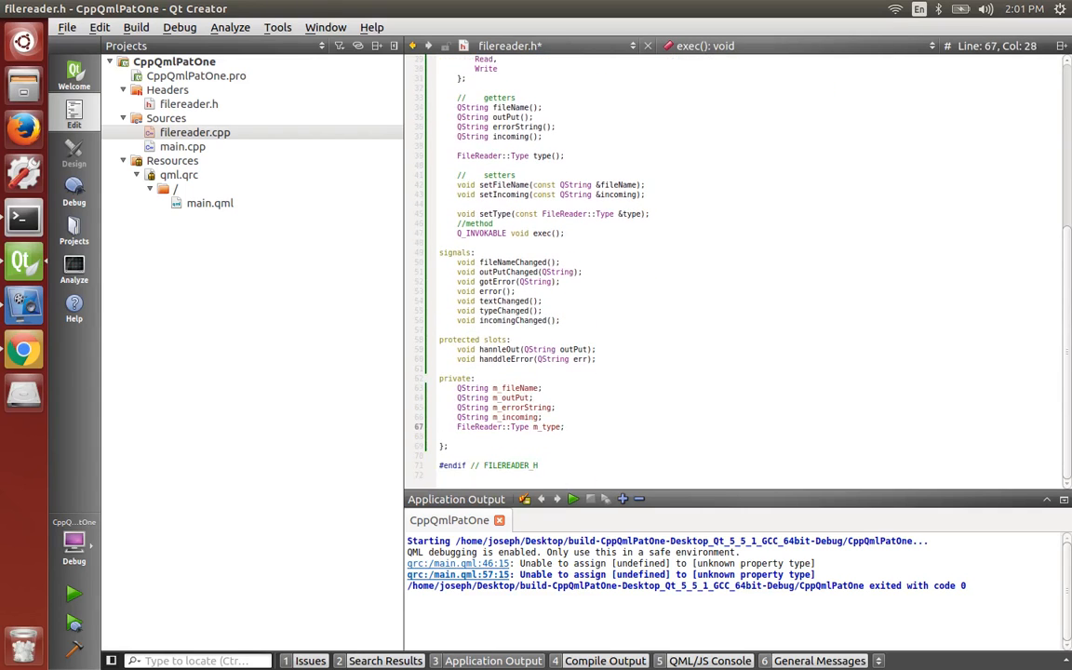
click(475, 426)
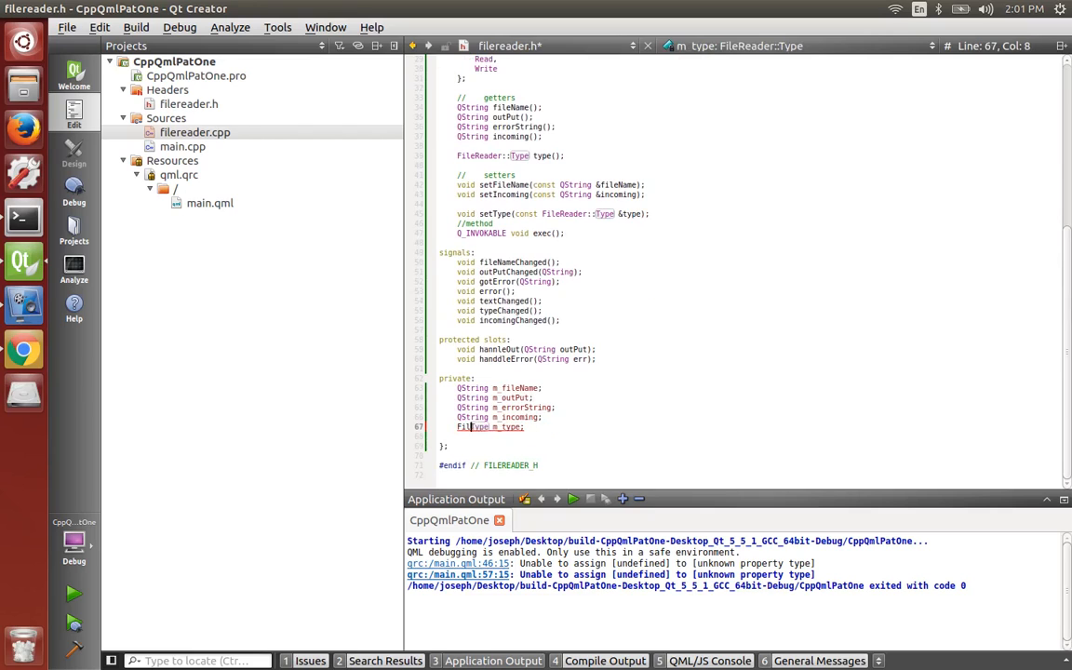
- Save the header and rebuild and run the app
key(ctrl+s)
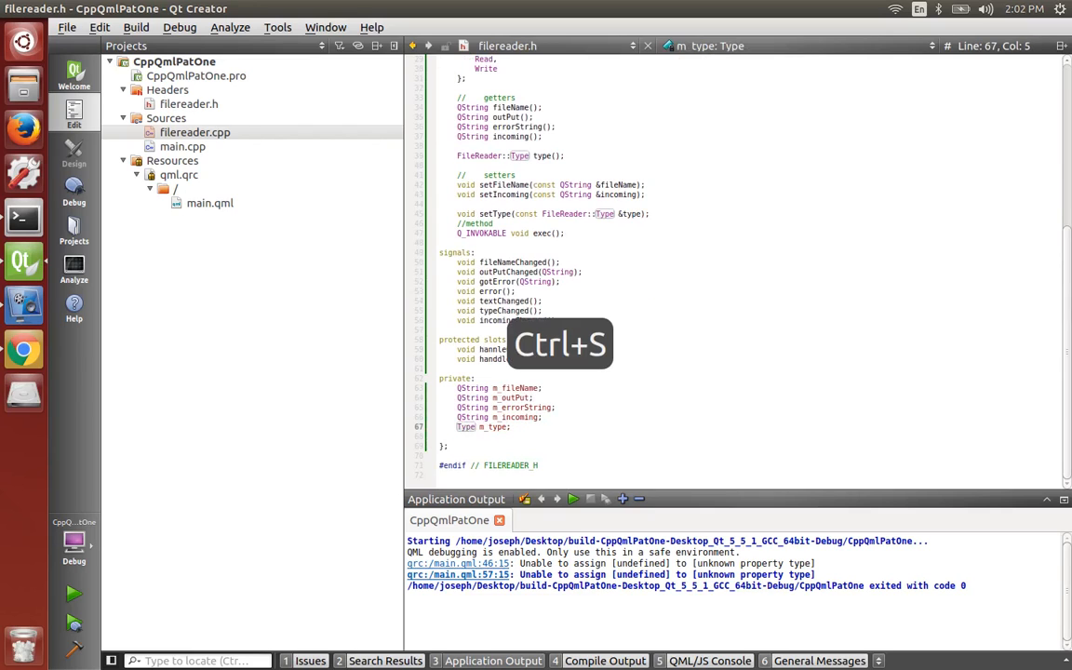
key(ctrl+r)
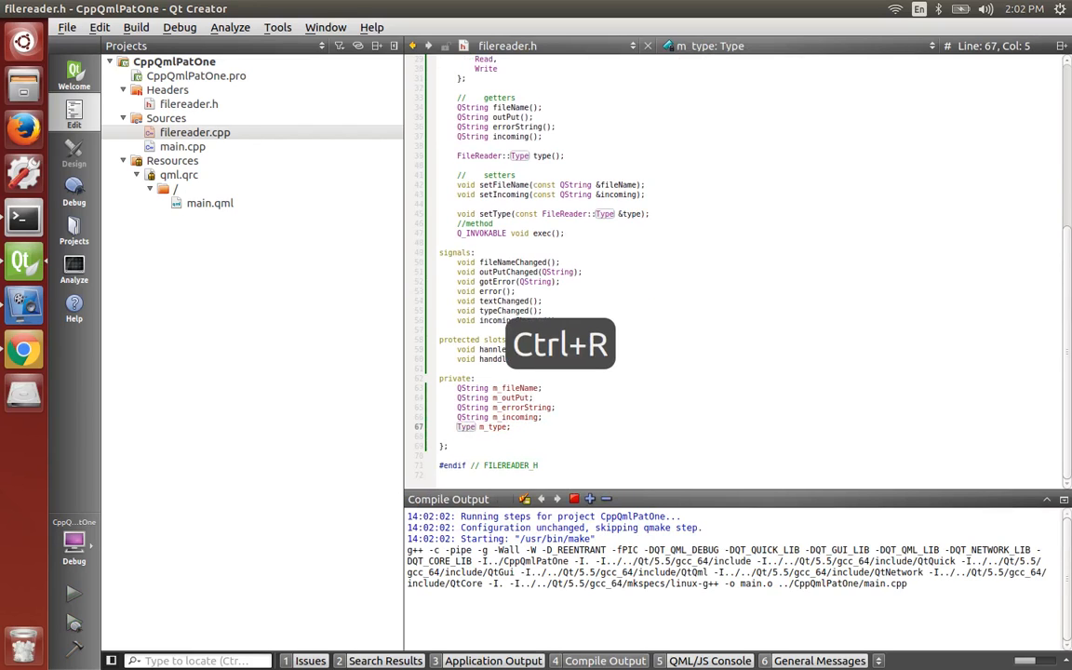
key(ctrl+r)
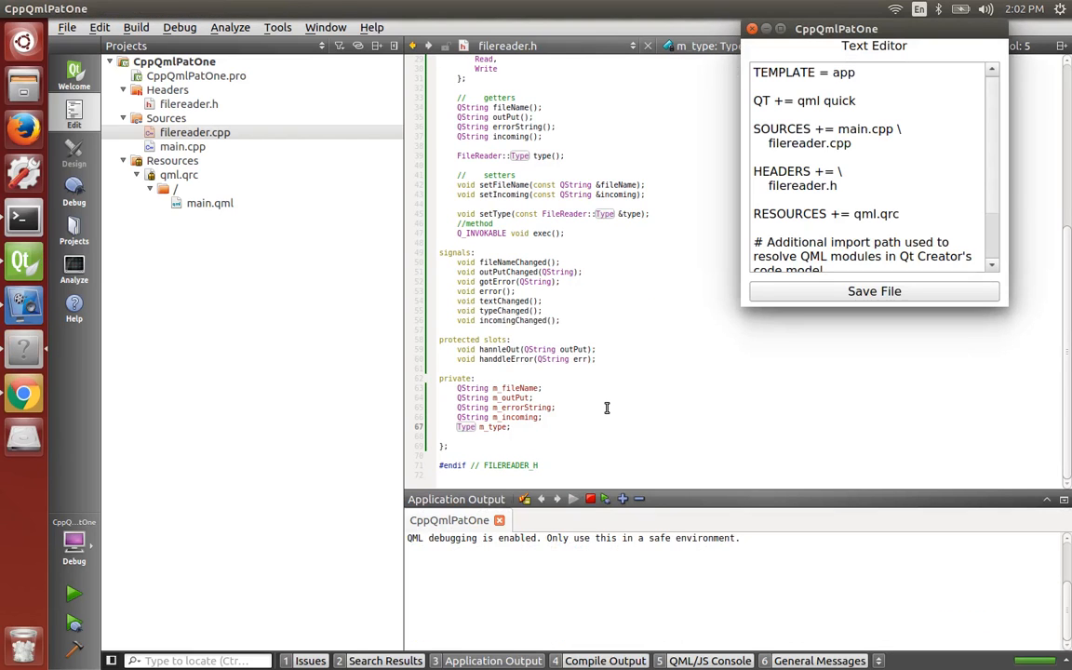
- Rerun the app, append '## This i some text to Save' to the loaded .pro text and Save File
scroll(down, 3)
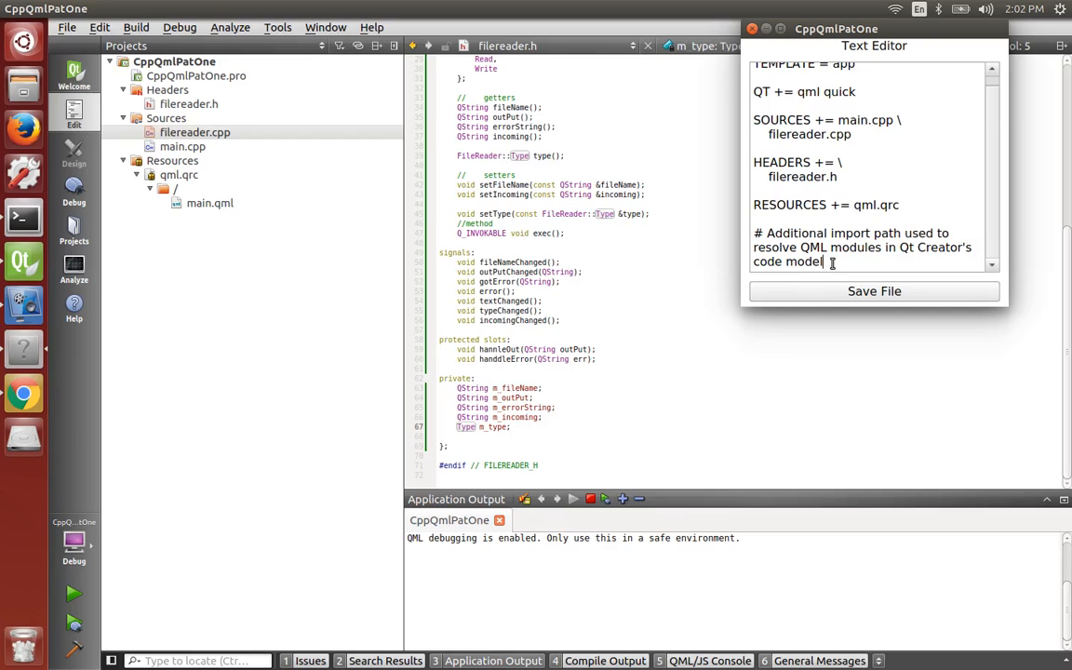
mouse_move(797, 21)
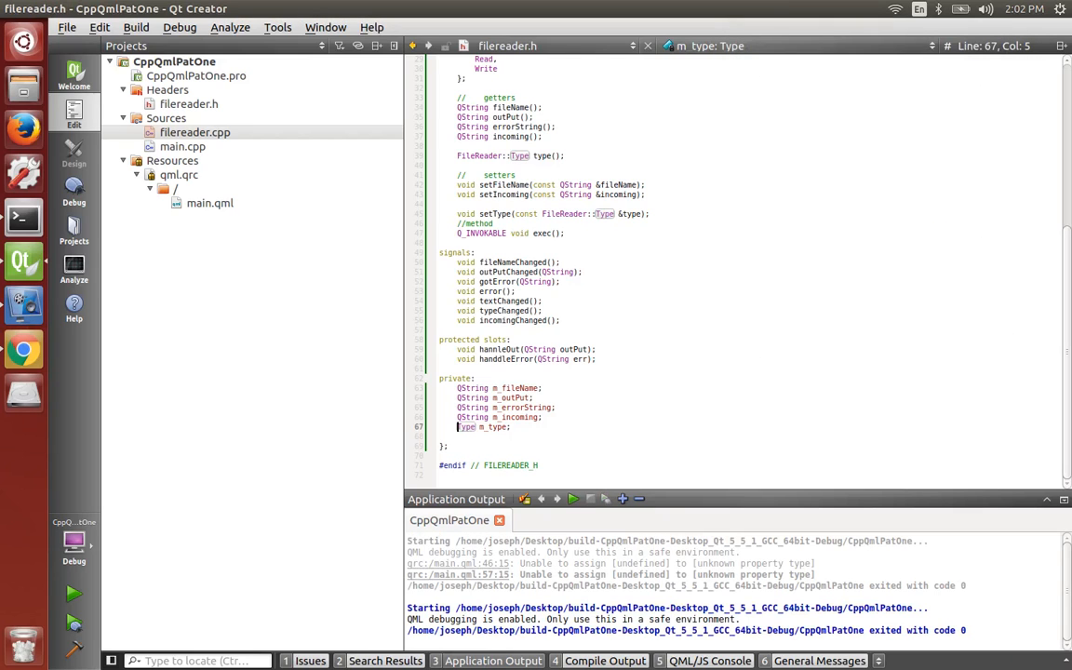
key(ctrl+r)
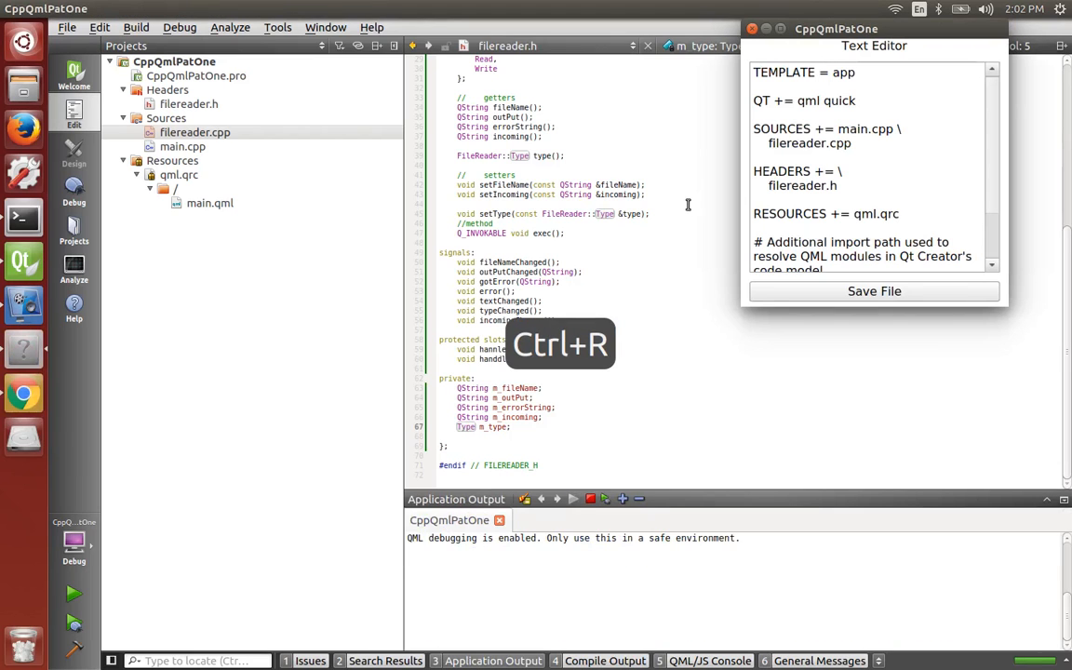
scroll(down, 3)
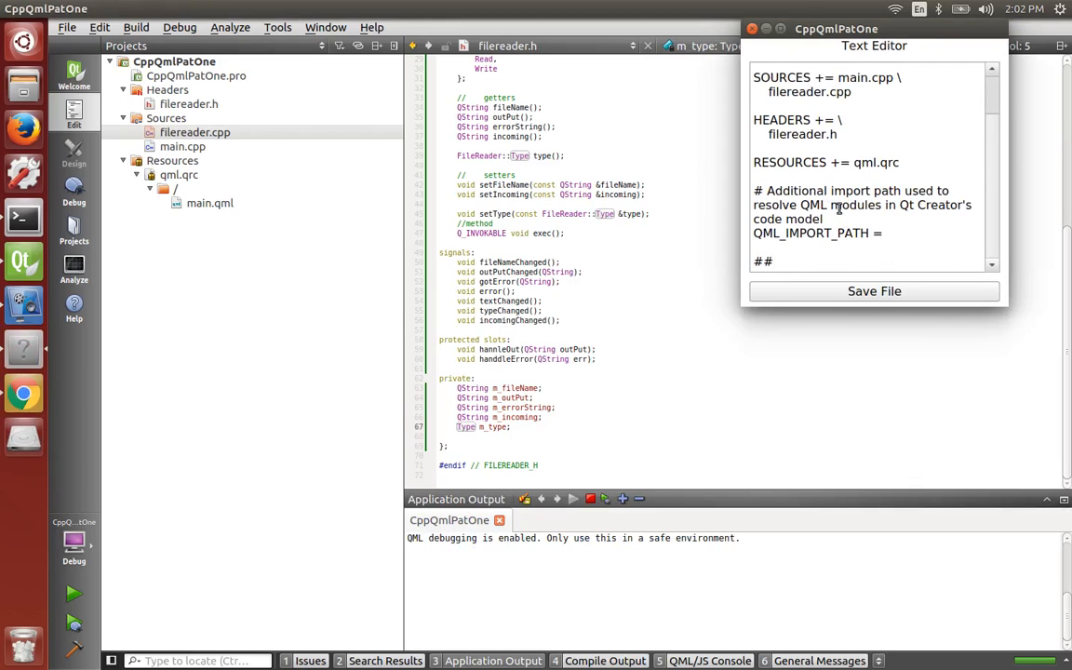
text(This i some t)
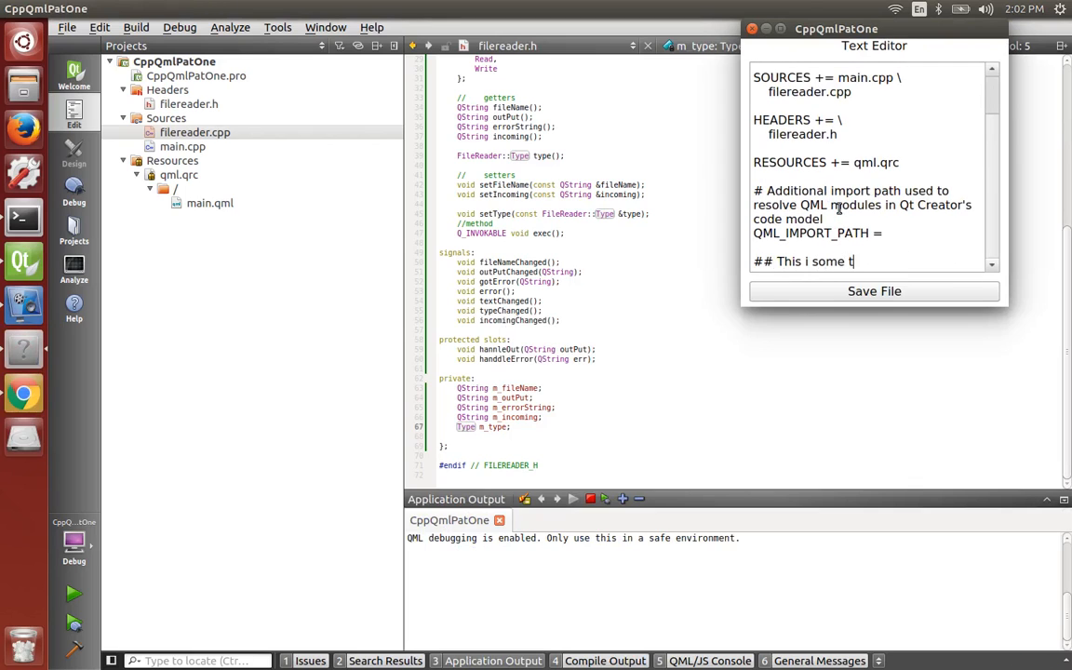
text(ext to Sa)
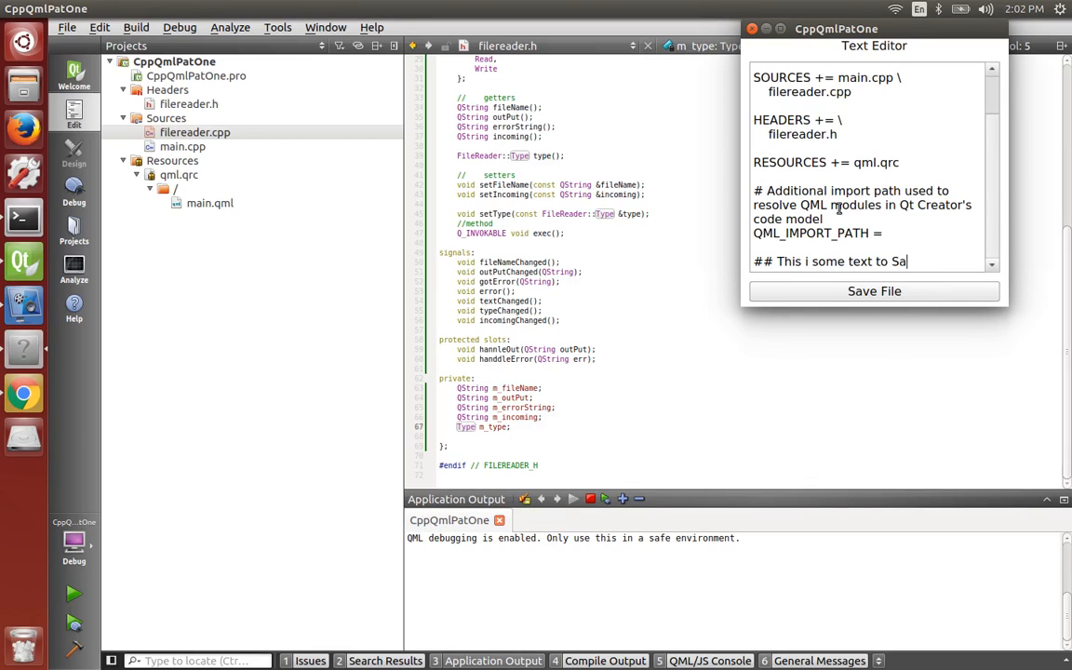
text(ve)
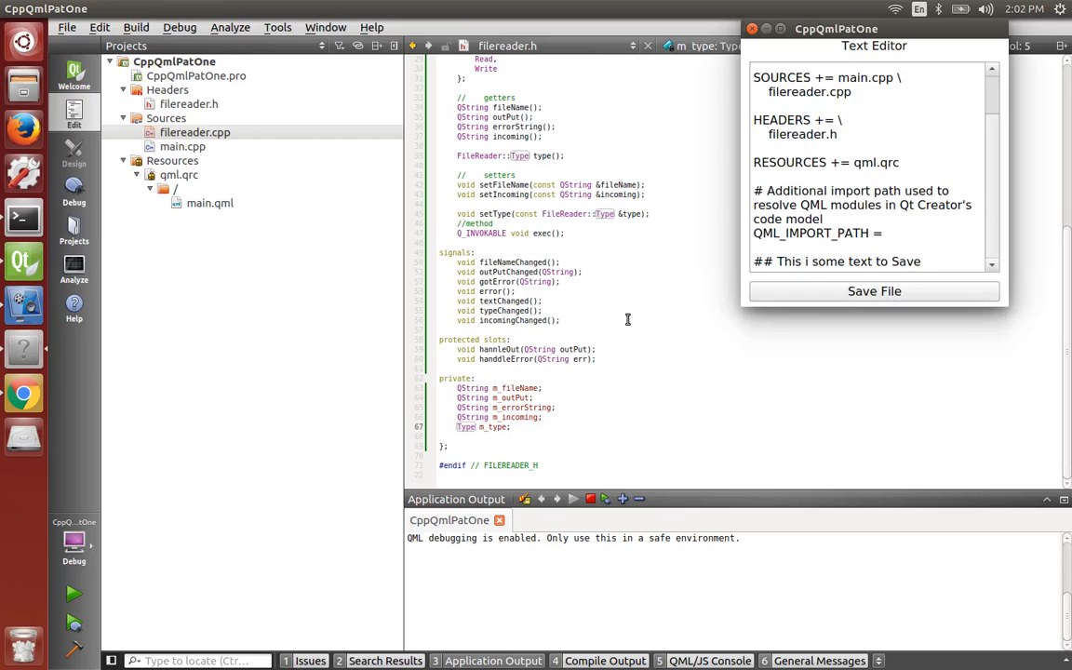
click(875, 291)
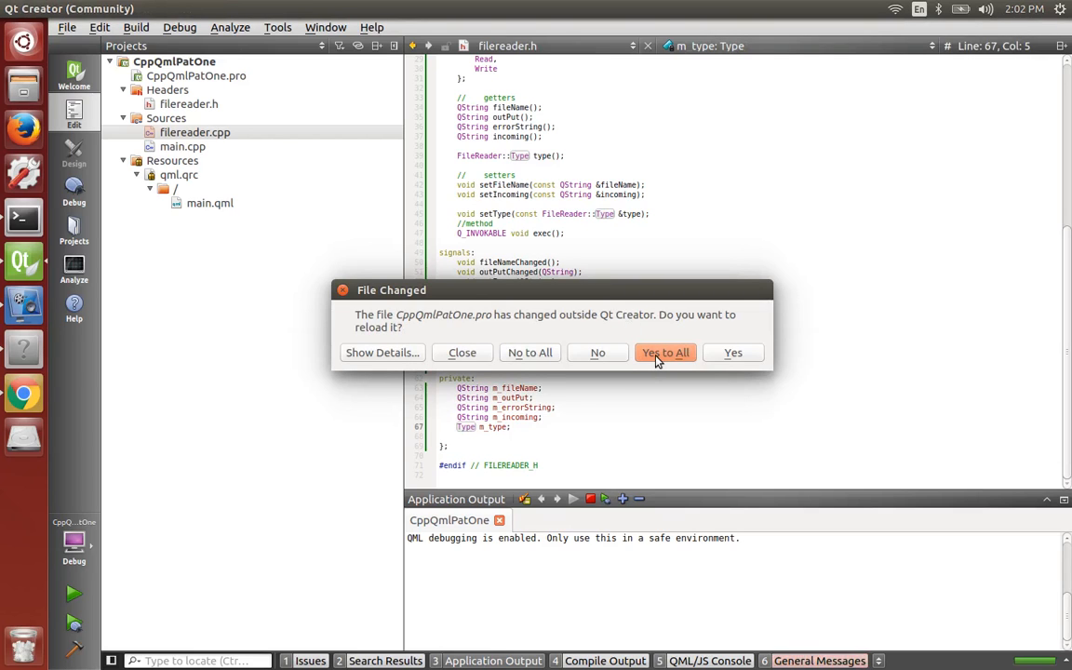
- Reload CppQmlPatOne.pro, correct the line to 'This is some text to Save', save and reload again
click(664, 351)
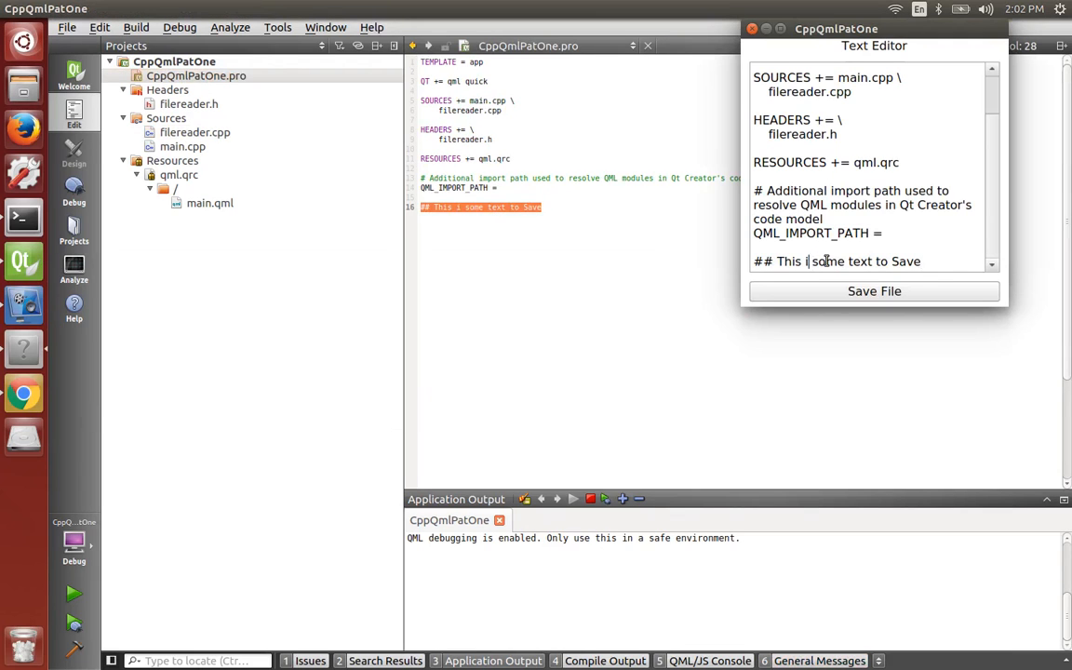
text(s)
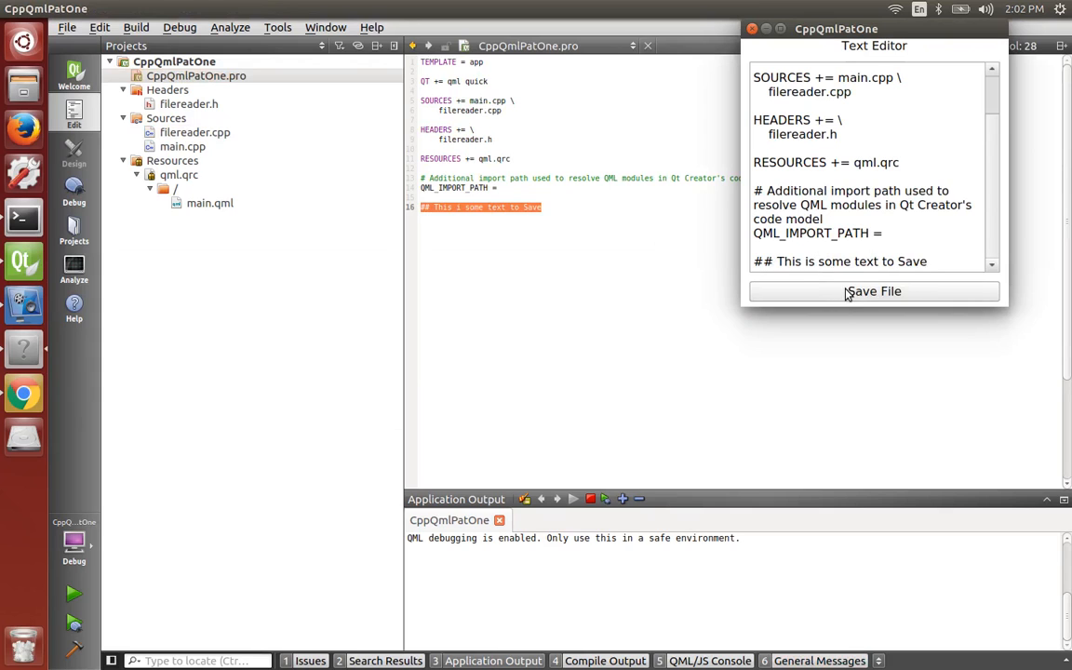
click(873, 290)
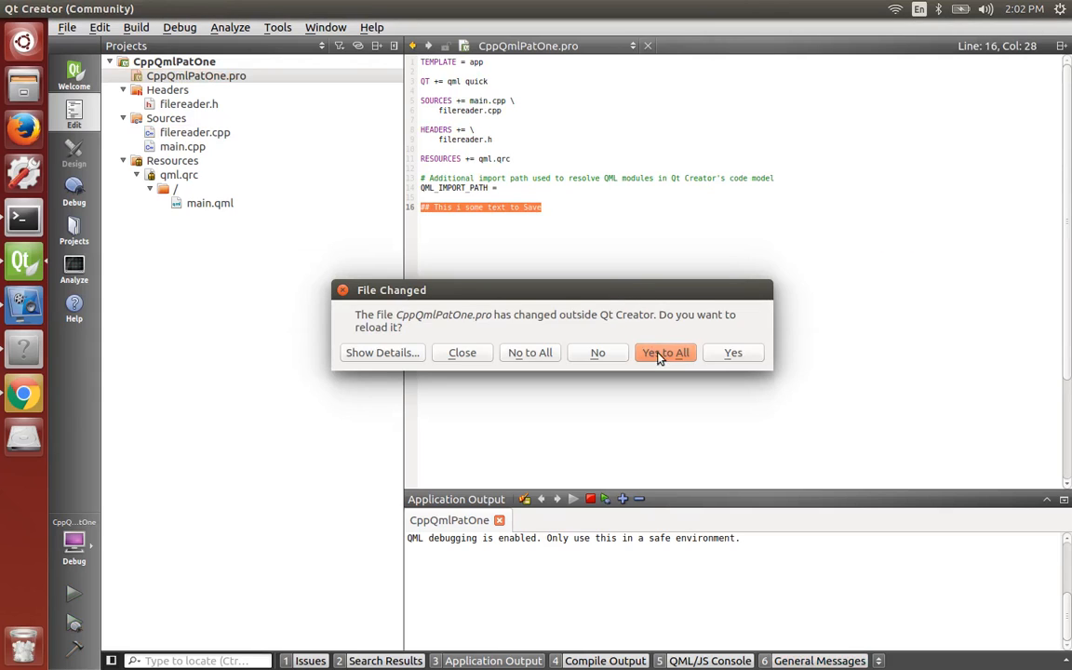
click(664, 352)
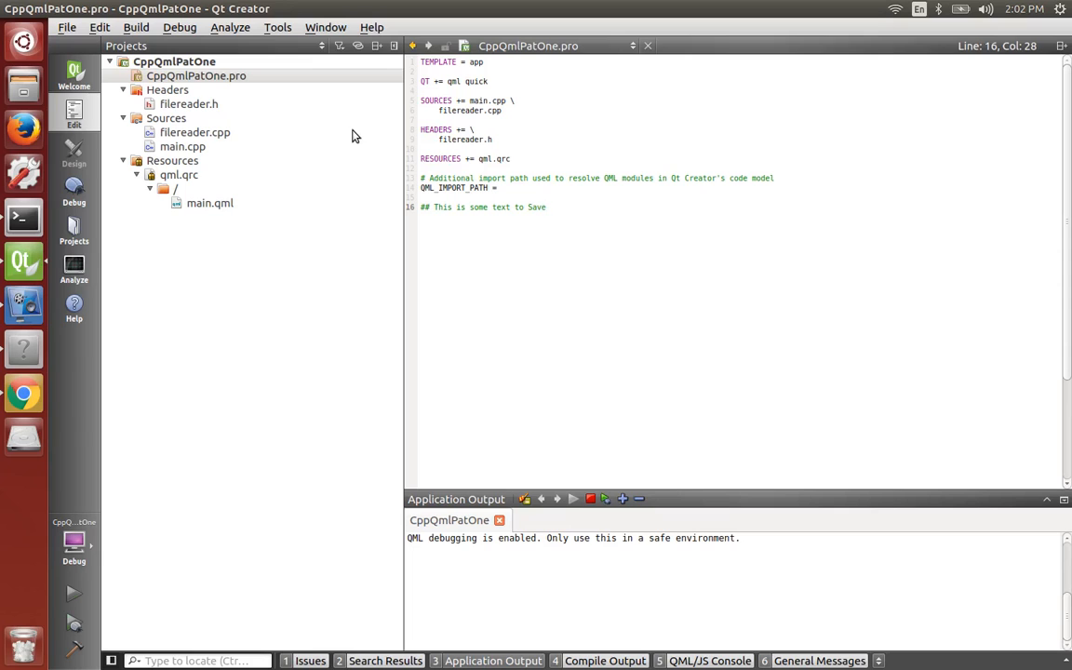
click(74, 593)
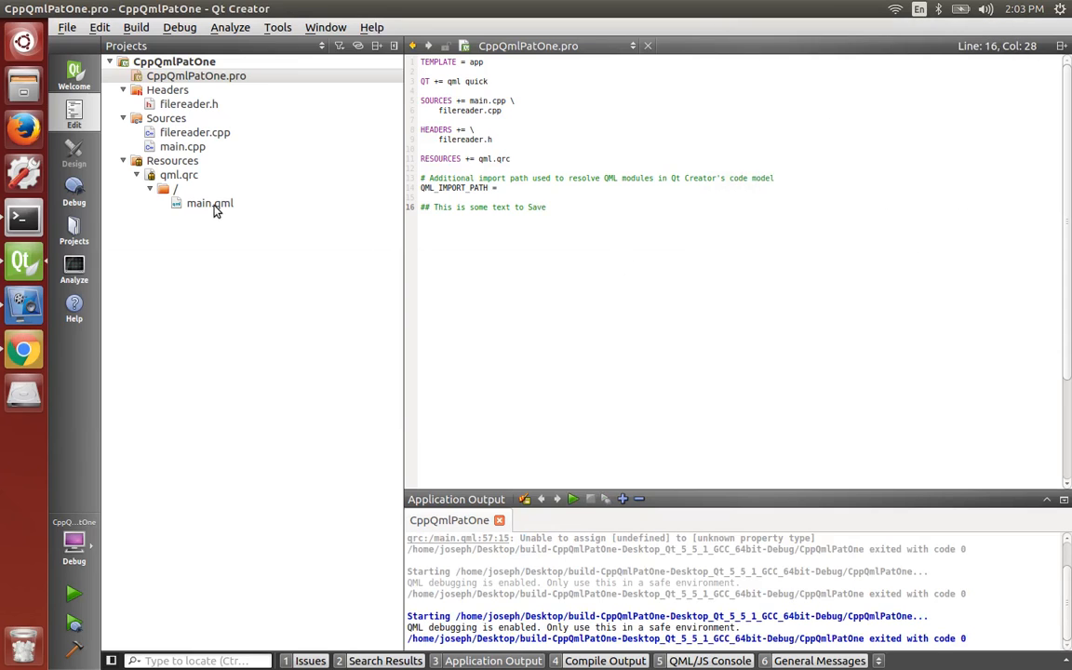
- Delete the reader's 'type: QFile.Read' line in main.qml, save, rerun, and close the now-empty Text Editor
double_click(208, 202)
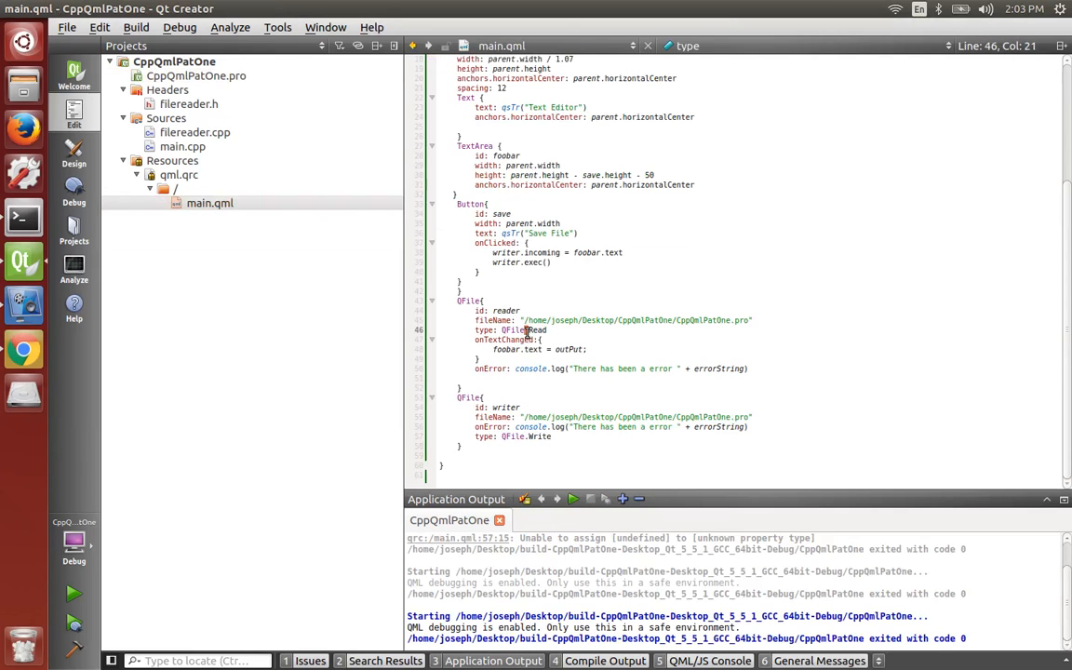
key(ctrl+s)
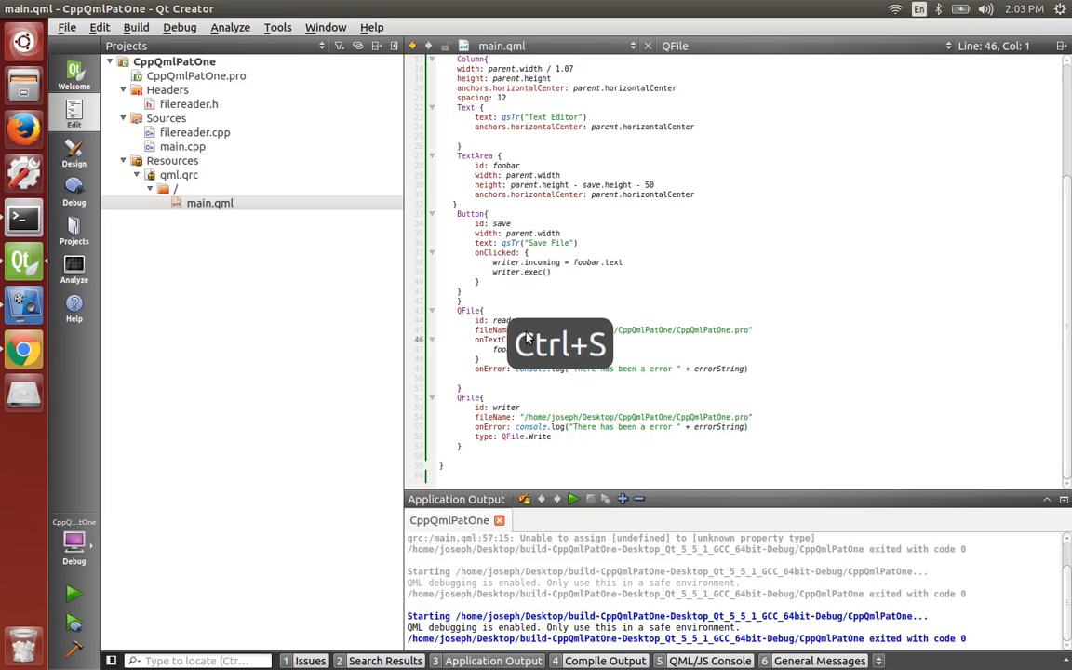
key(ctrl+r)
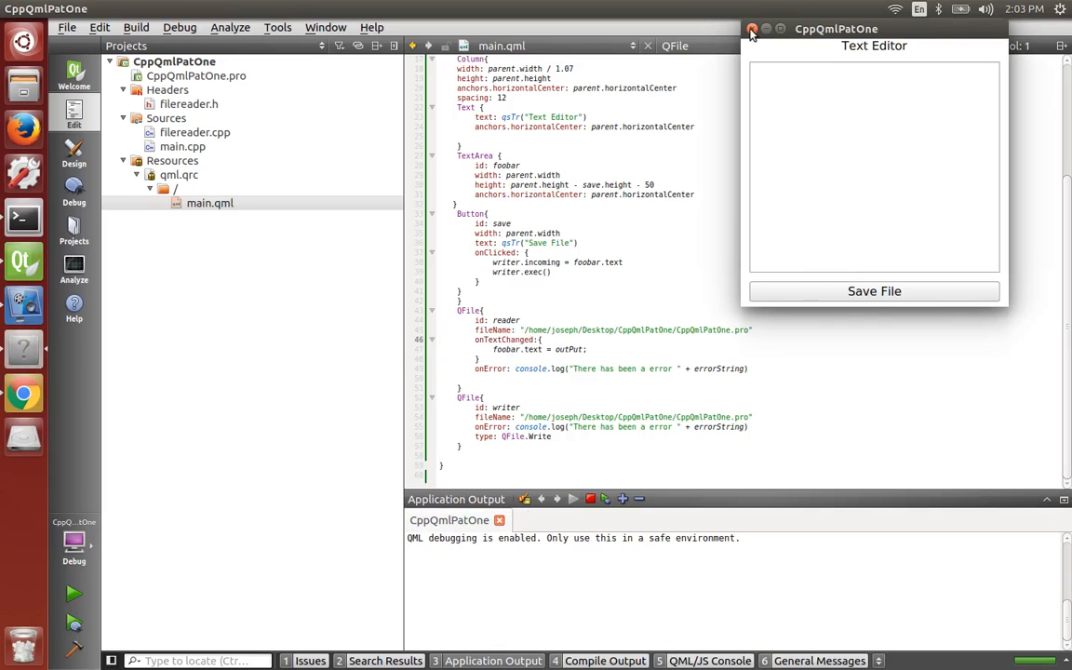
click(752, 30)
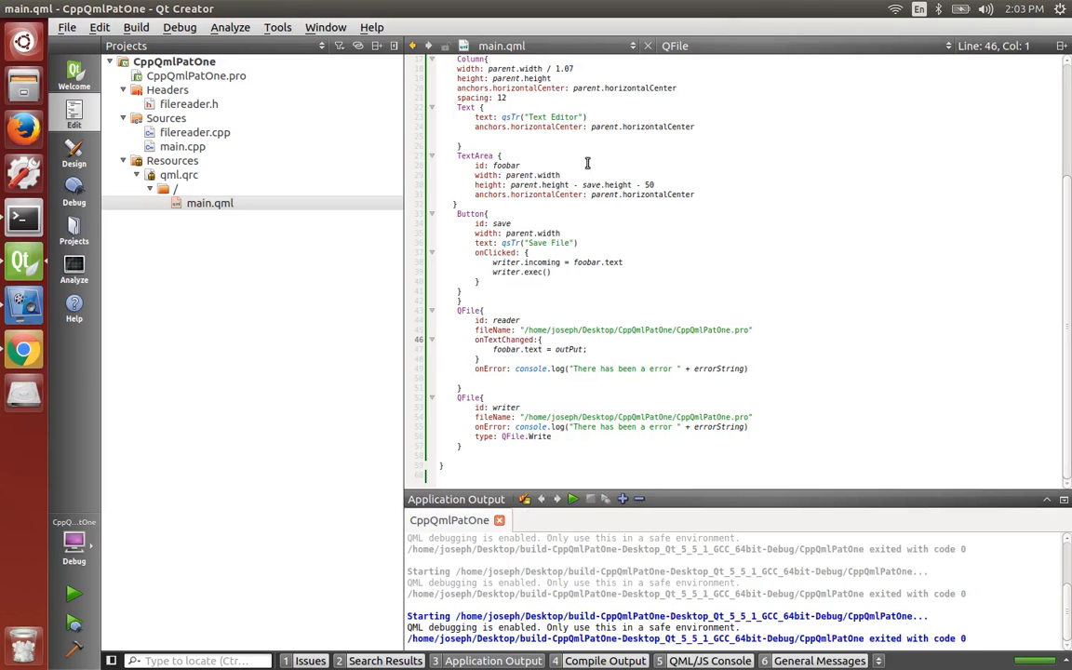
mouse_move(218, 127)
text(m_ty)
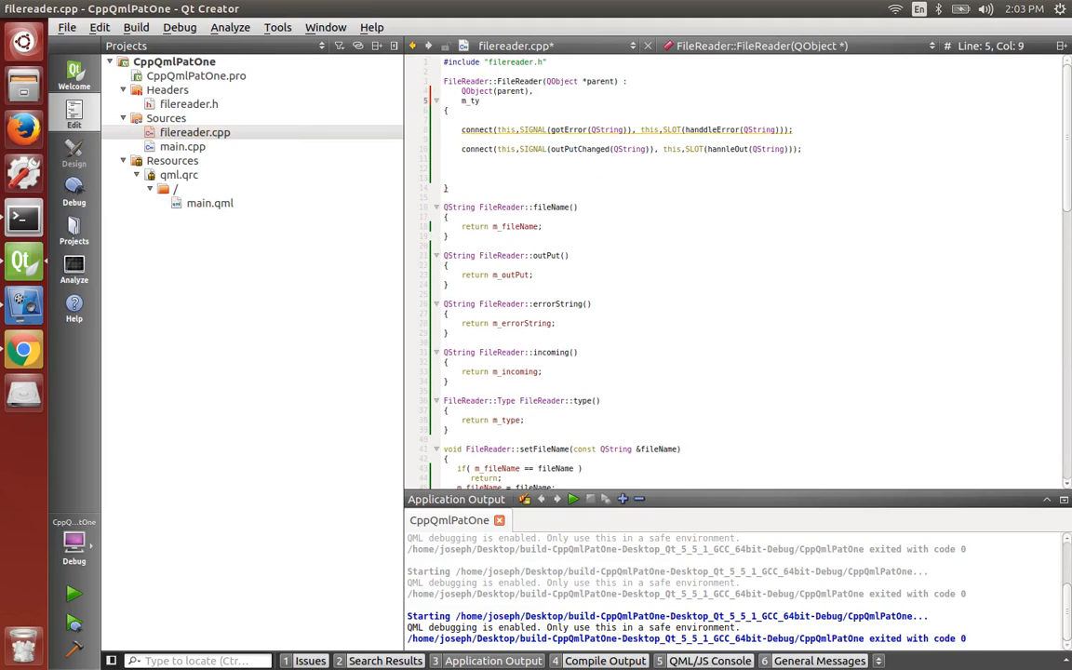
- Add m_type(Read) to the FileReader constructor initializer list, save and rerun so the .pro text loads
key(ctrl+space)
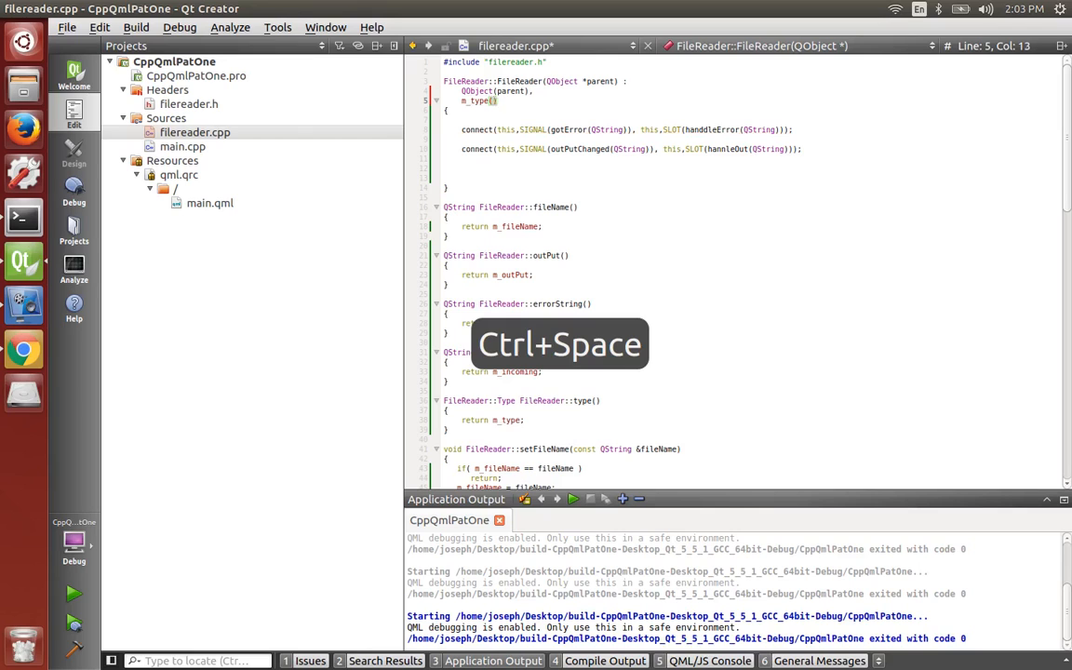
text(ReadI)
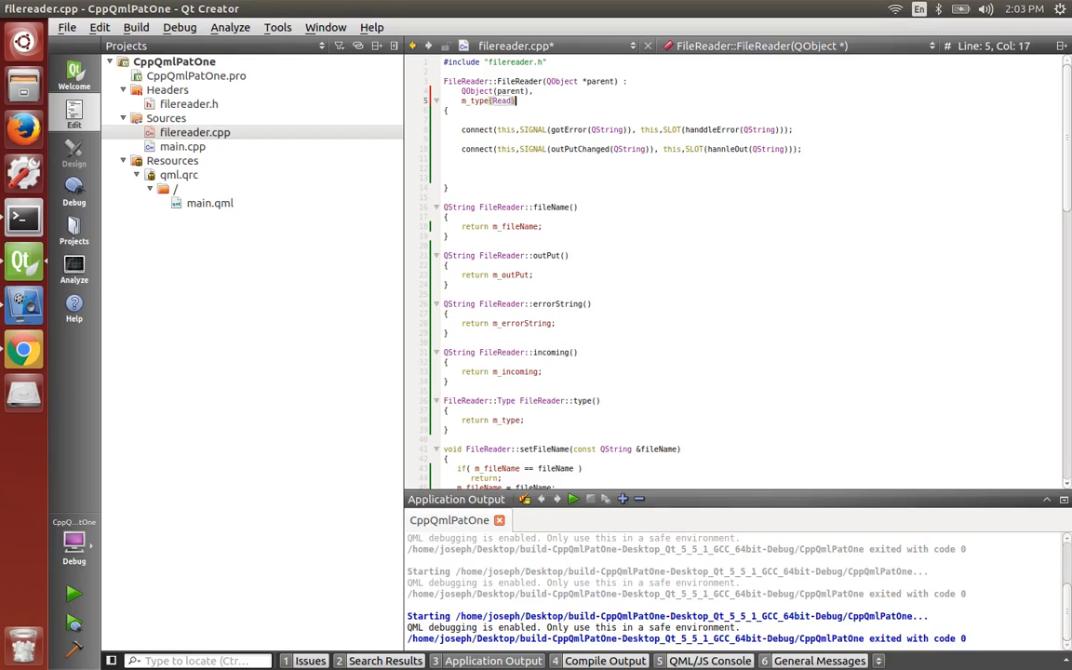
key(ctrl+s)
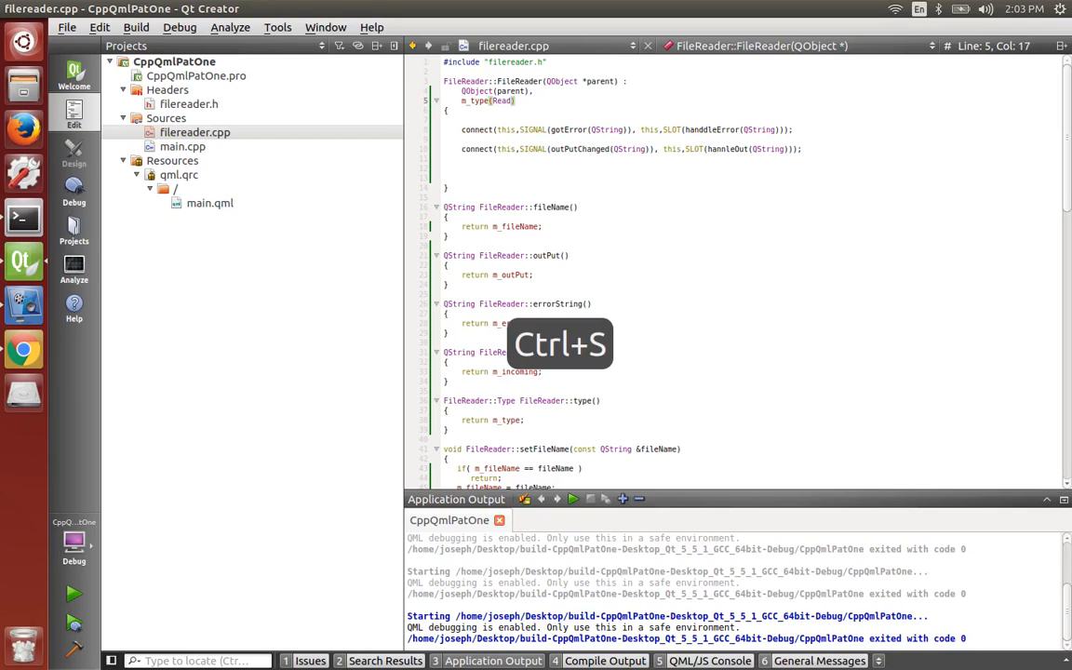
key(ctrl+r)
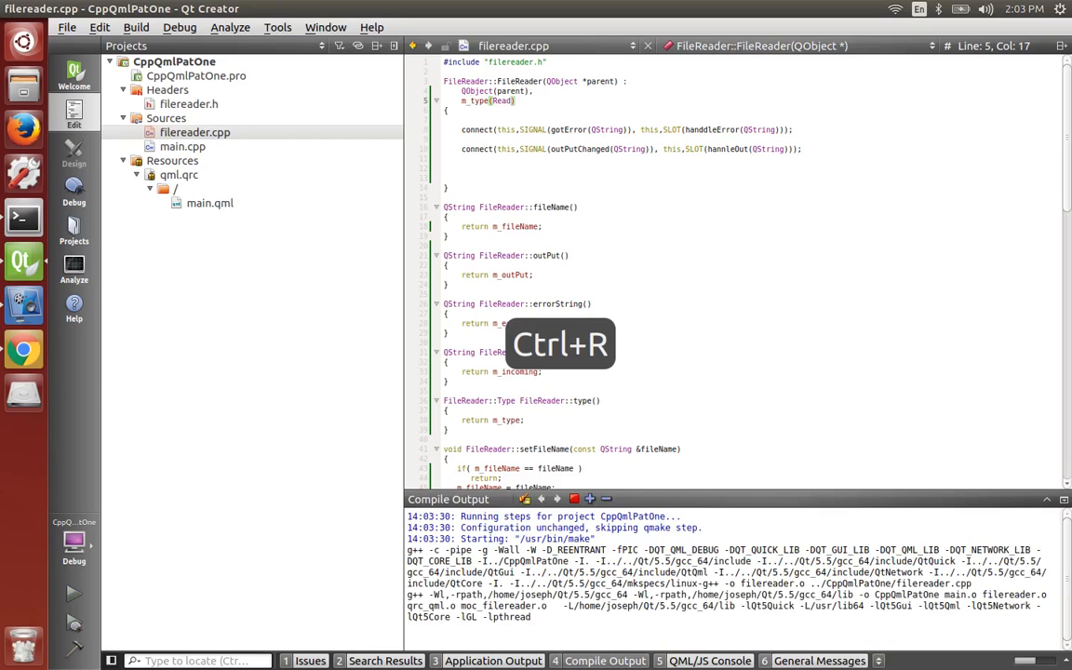
key(ctrl+r)
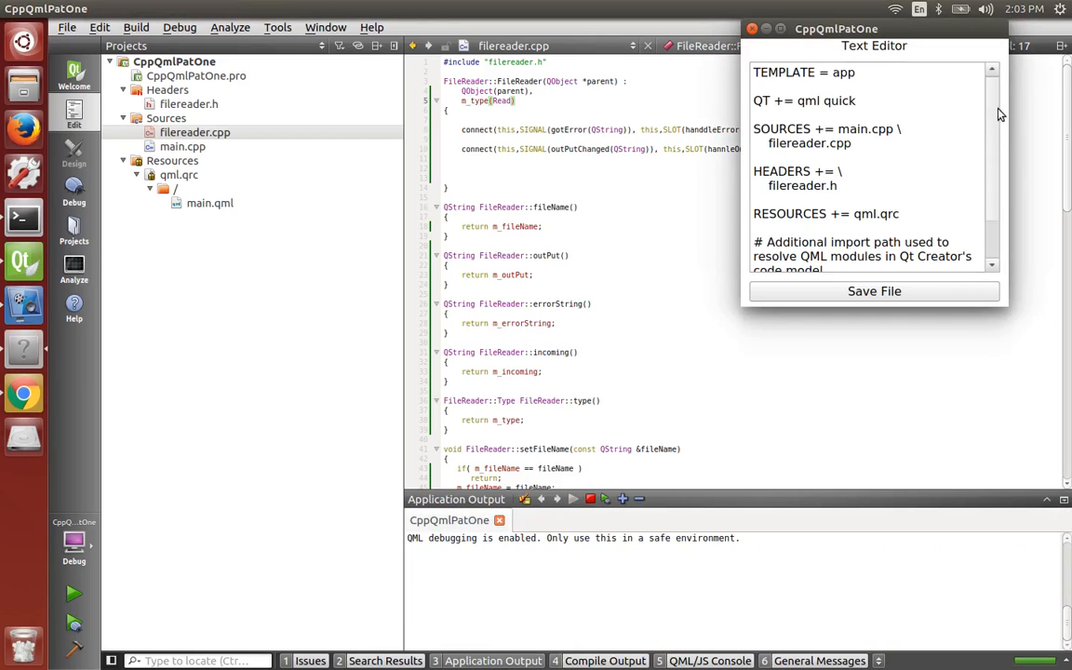
- Replace the last test line in the running editor with '## does it write ?'
scroll(down, 3)
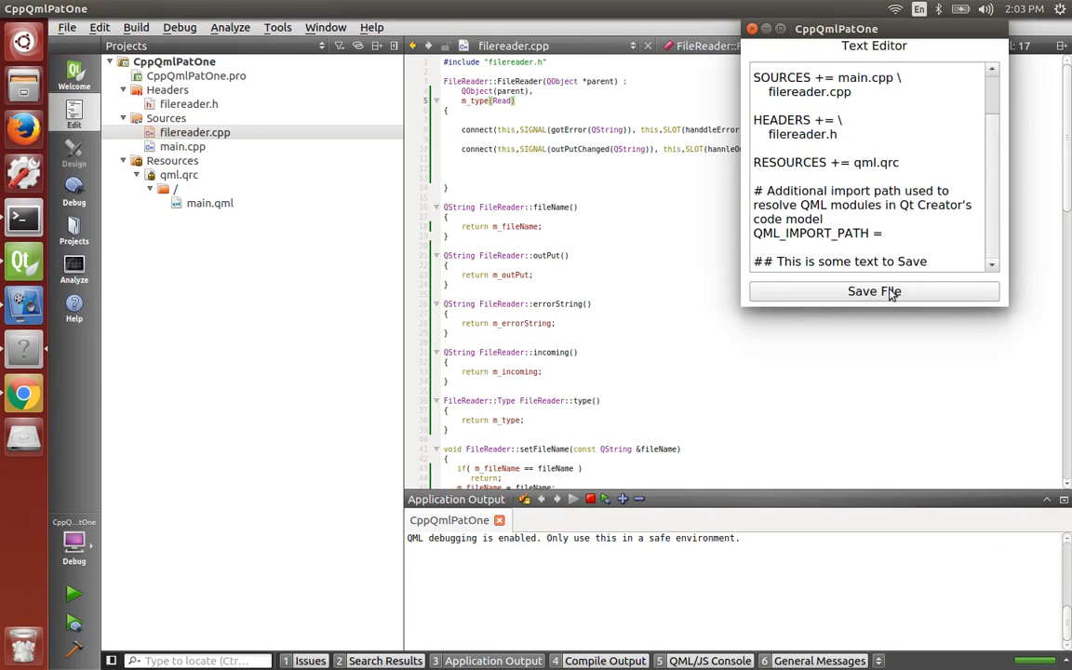
double_click(852, 260)
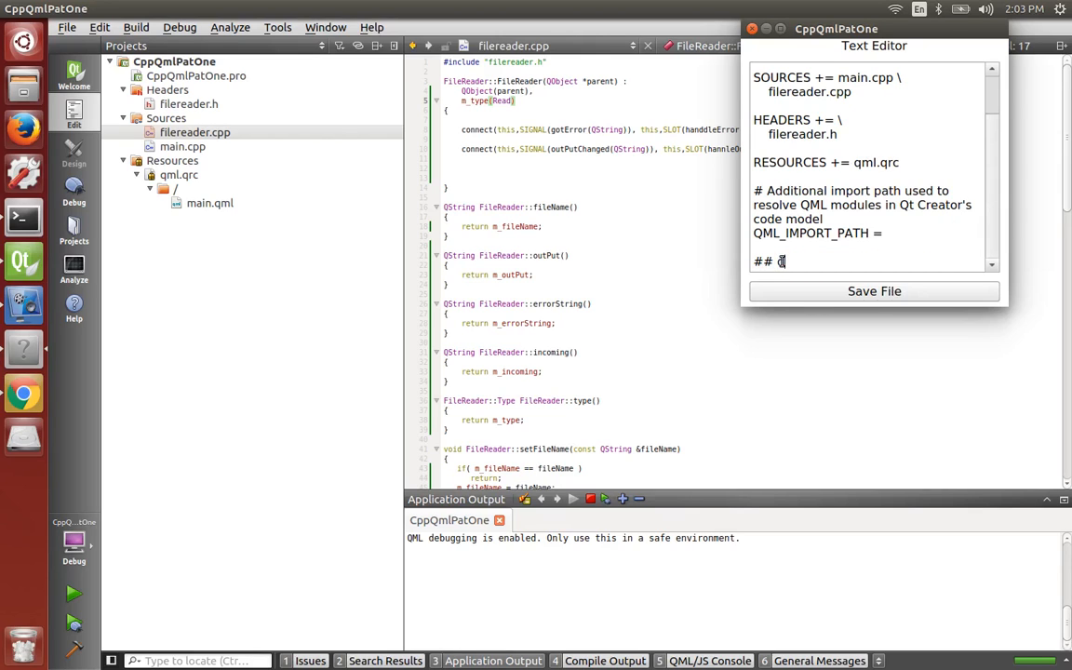
text(oes it w)
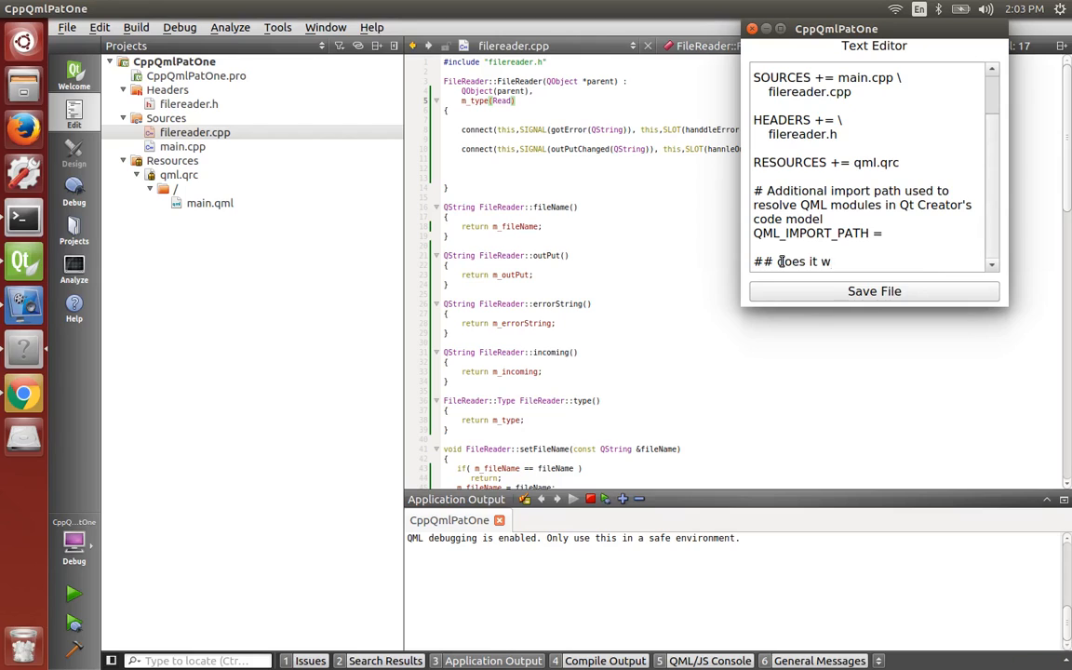
text(rite ?)
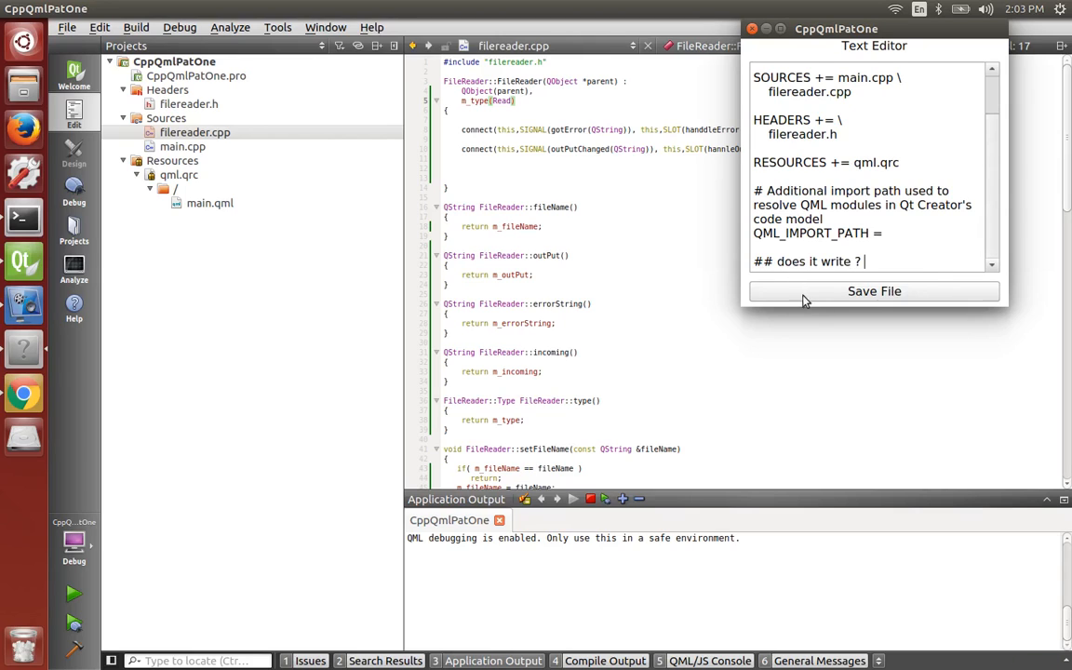